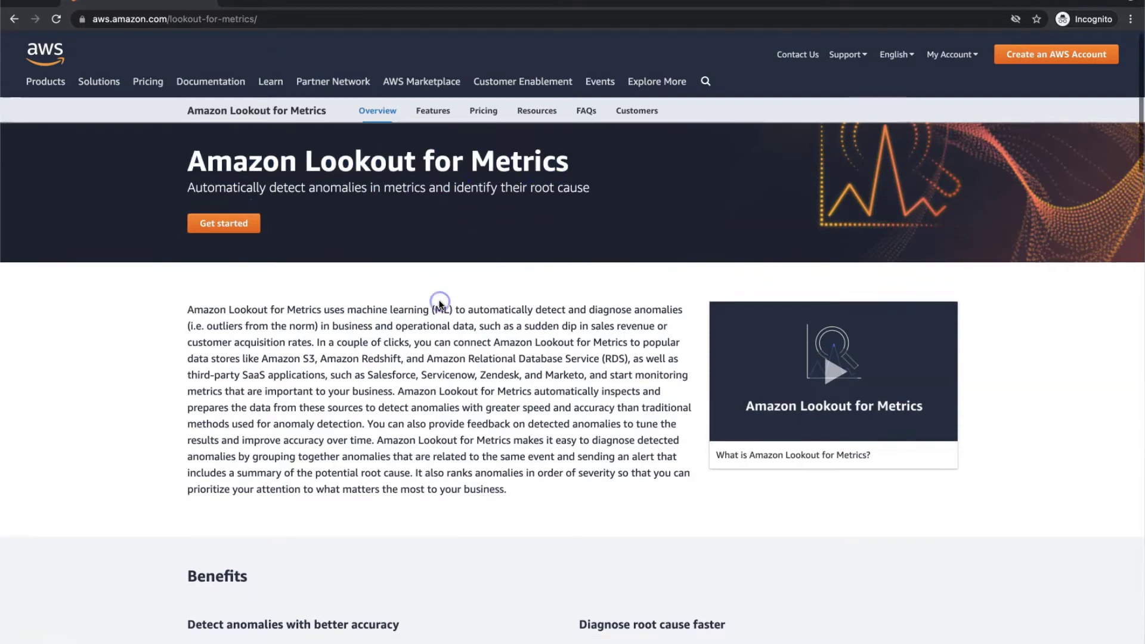
- Play the What is Amazon Lookout for Metrics intro video and skip ahead partway through it
scroll(down, 3)
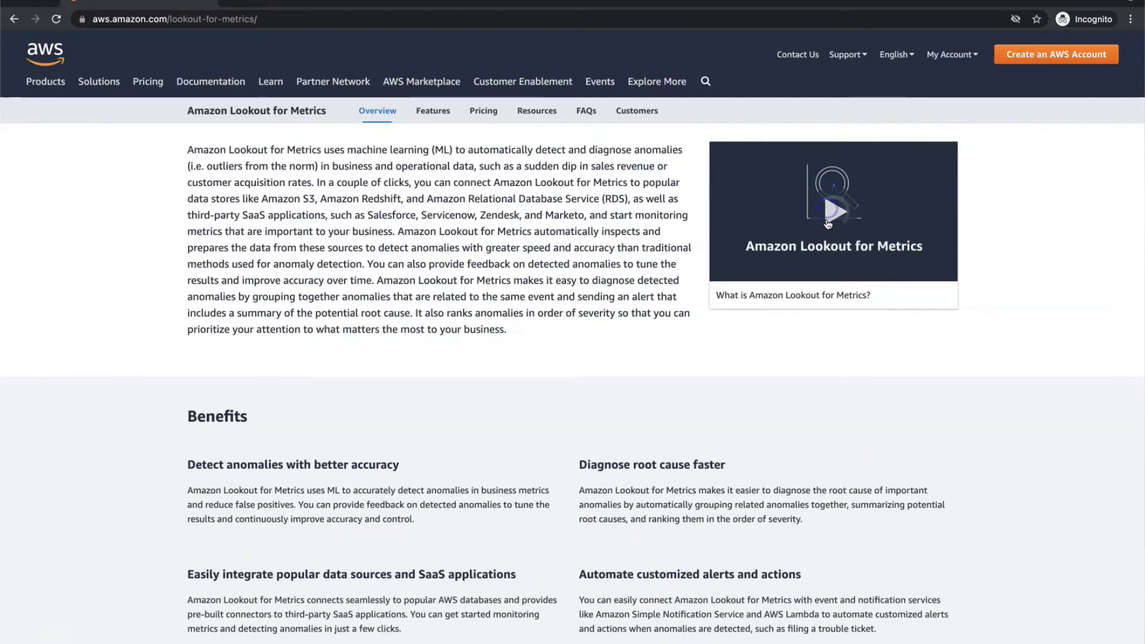
click(829, 205)
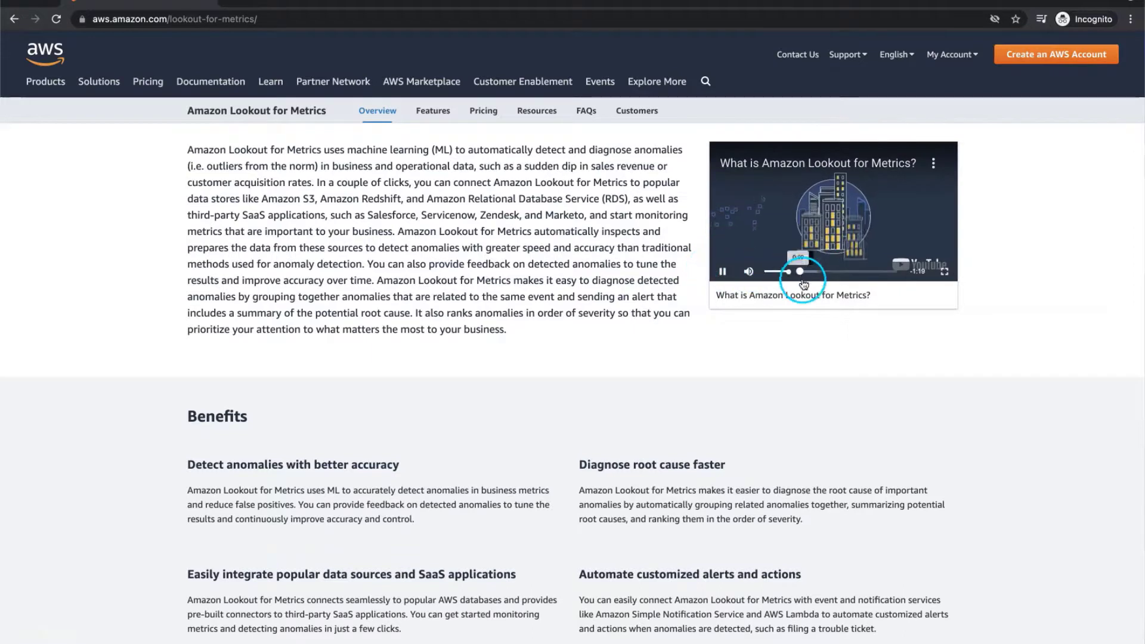
click(828, 272)
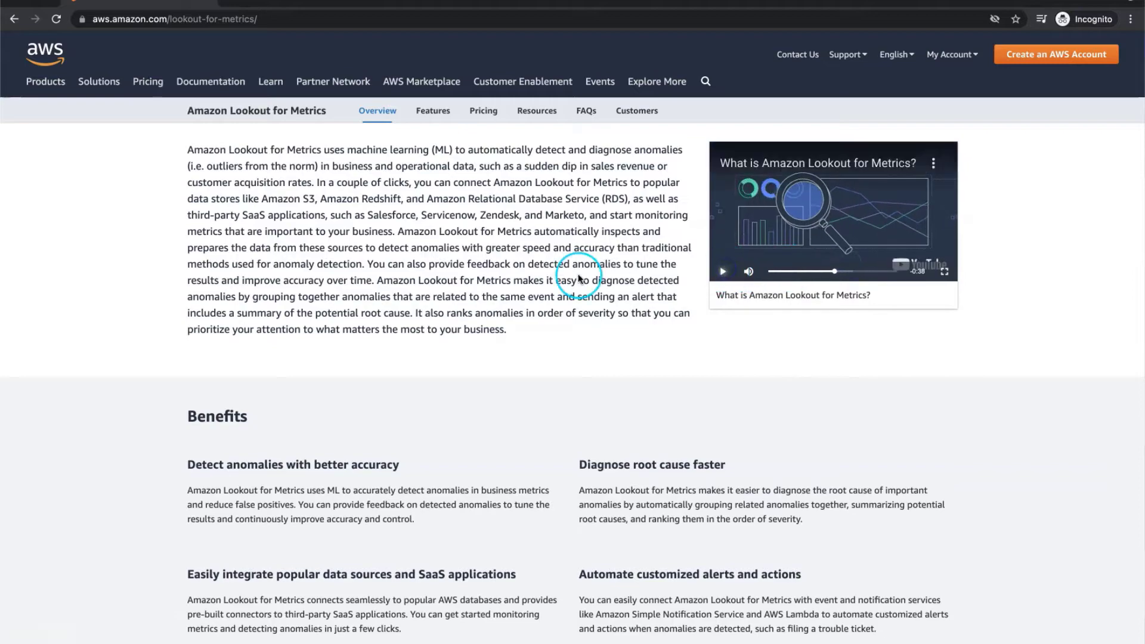
- Read down the overview's benefits, use cases and customer stories
scroll(down, 3)
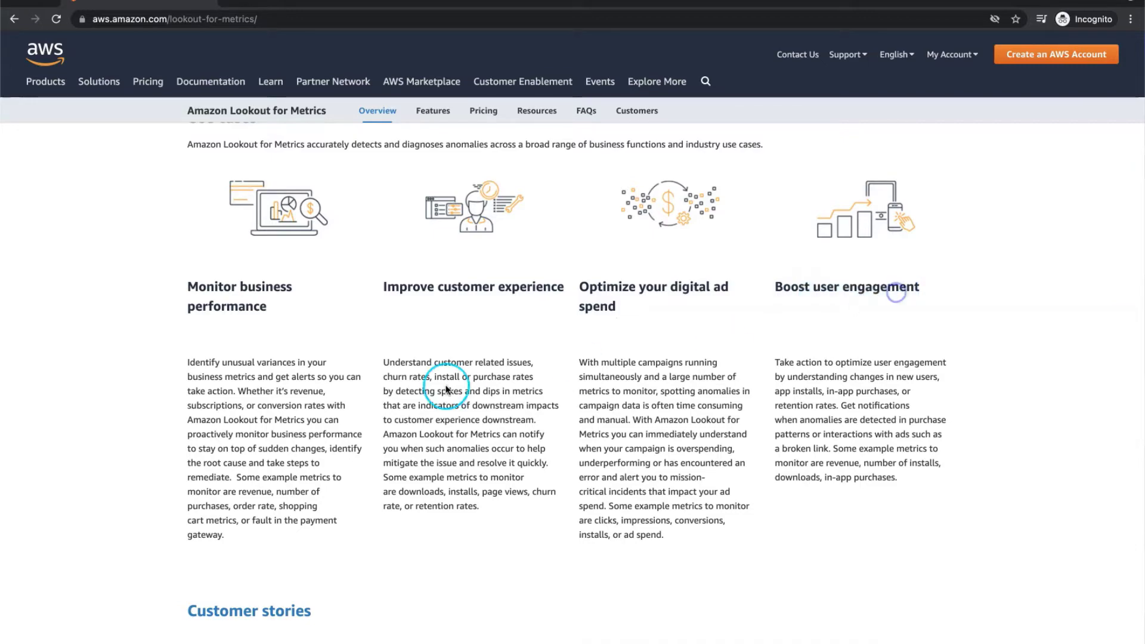
scroll(down, 3)
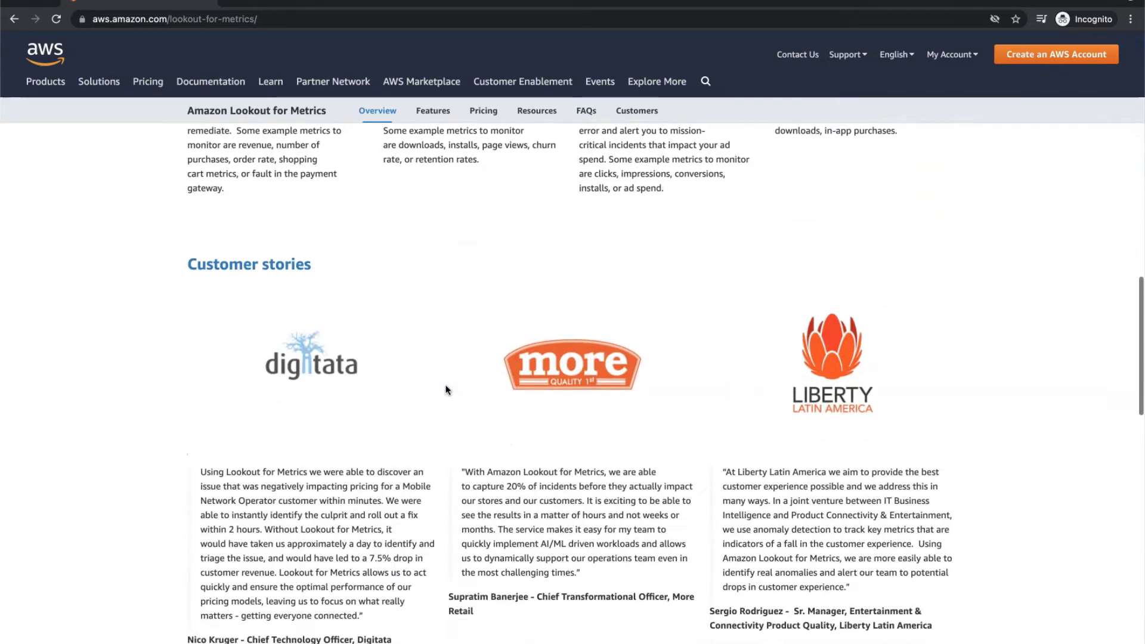
scroll(down, 3)
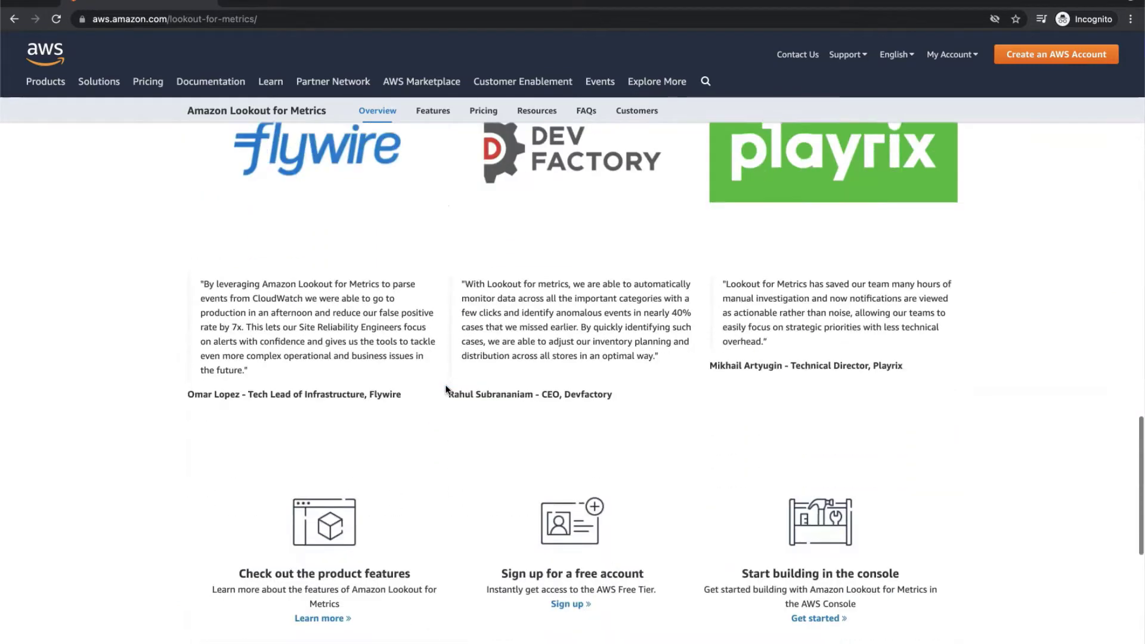
scroll(down, 3)
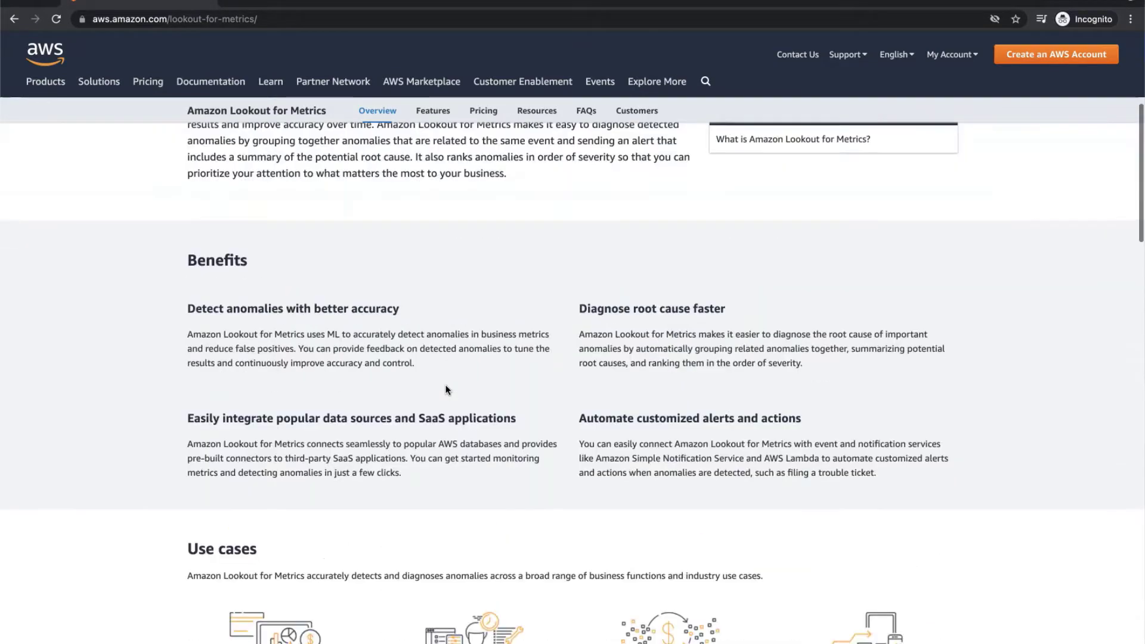
- Read through the Amazon Lookout for Metrics Features page
click(433, 110)
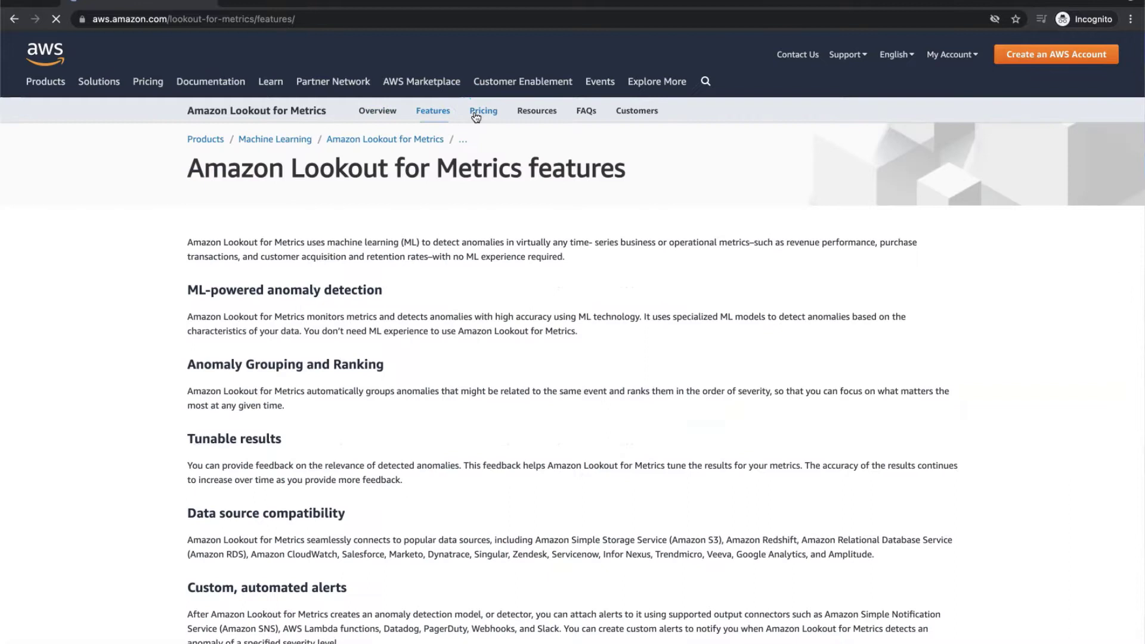
scroll(down, 3)
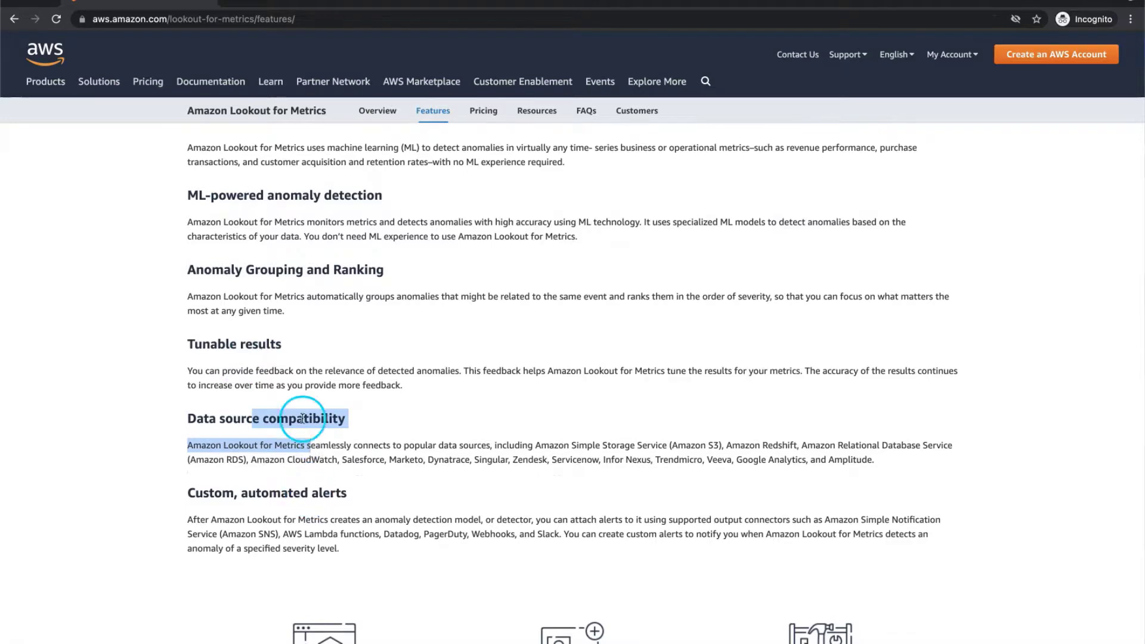
scroll(down, 3)
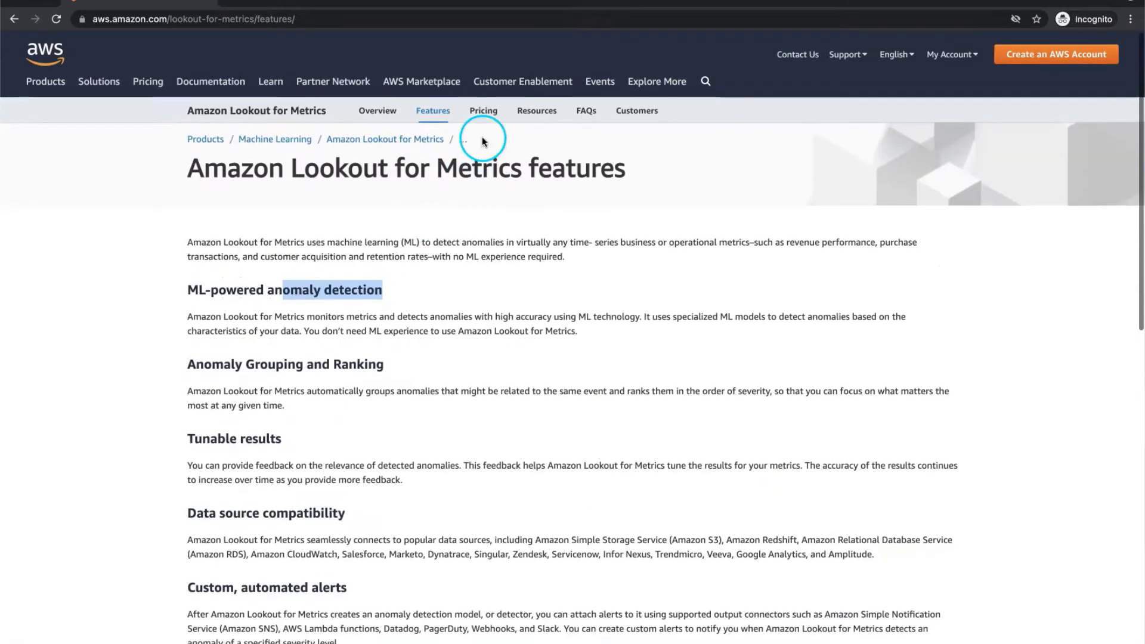
- Bring up the Lookout for Metrics Pricing page showing the per-metric price tiers
click(484, 110)
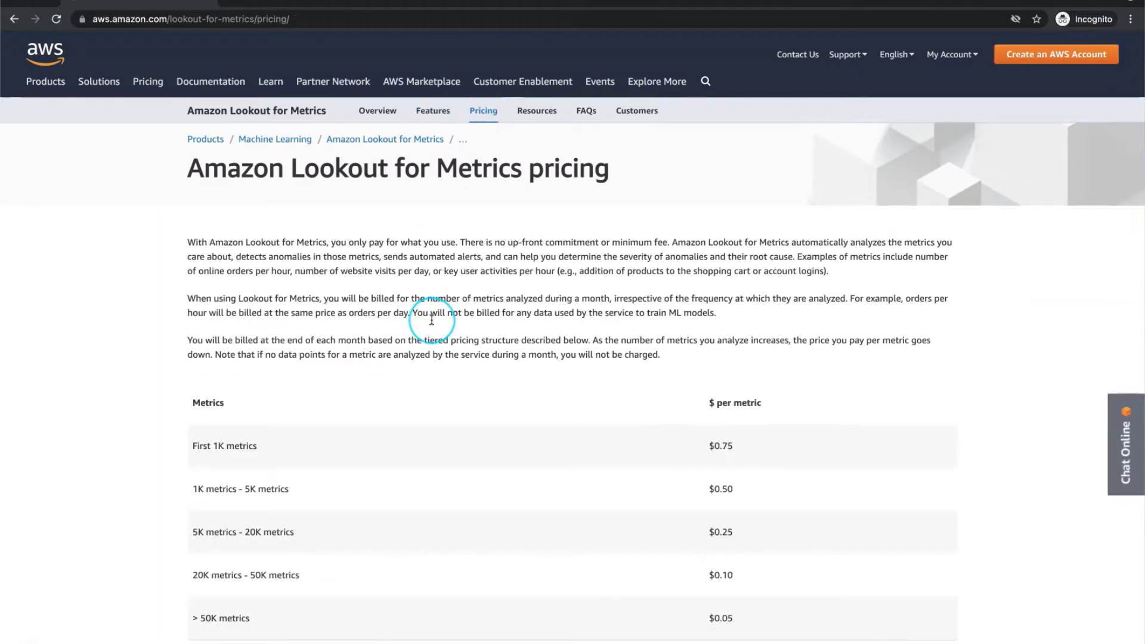
scroll(down, 3)
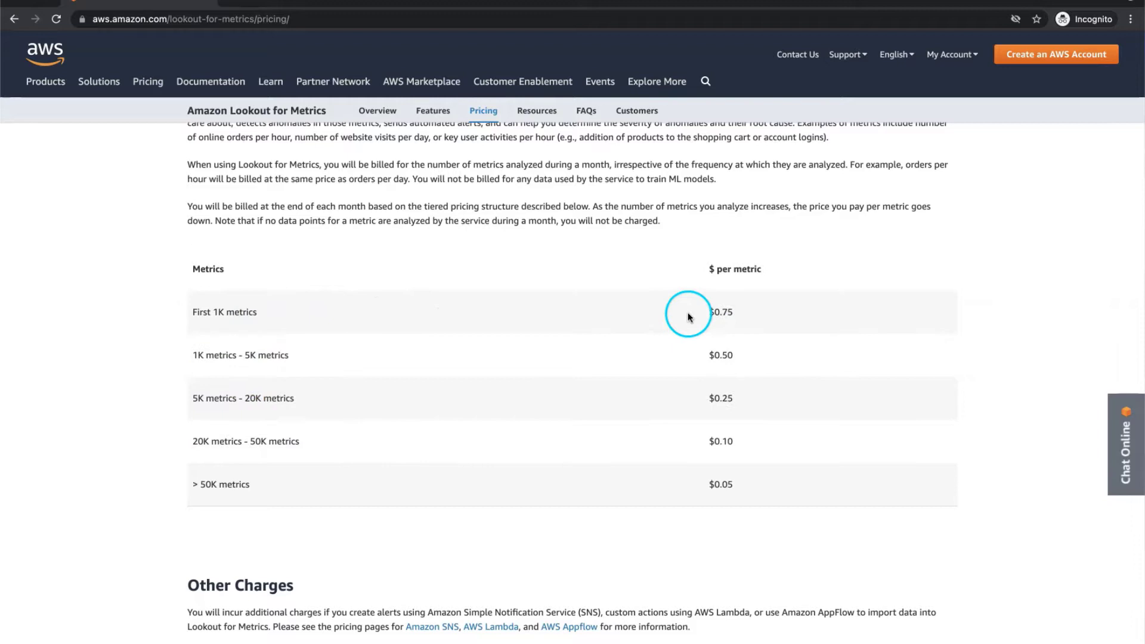
mouse_move(587, 438)
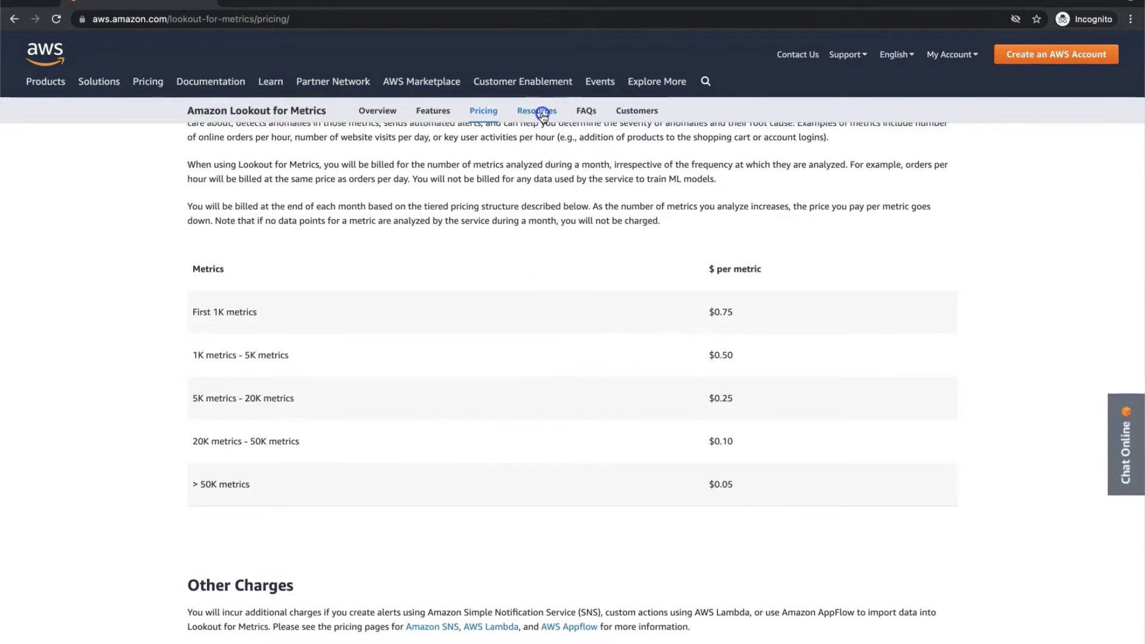
- Browse the Lookout for Metrics Resources page's Videos and Blogs sections
click(537, 110)
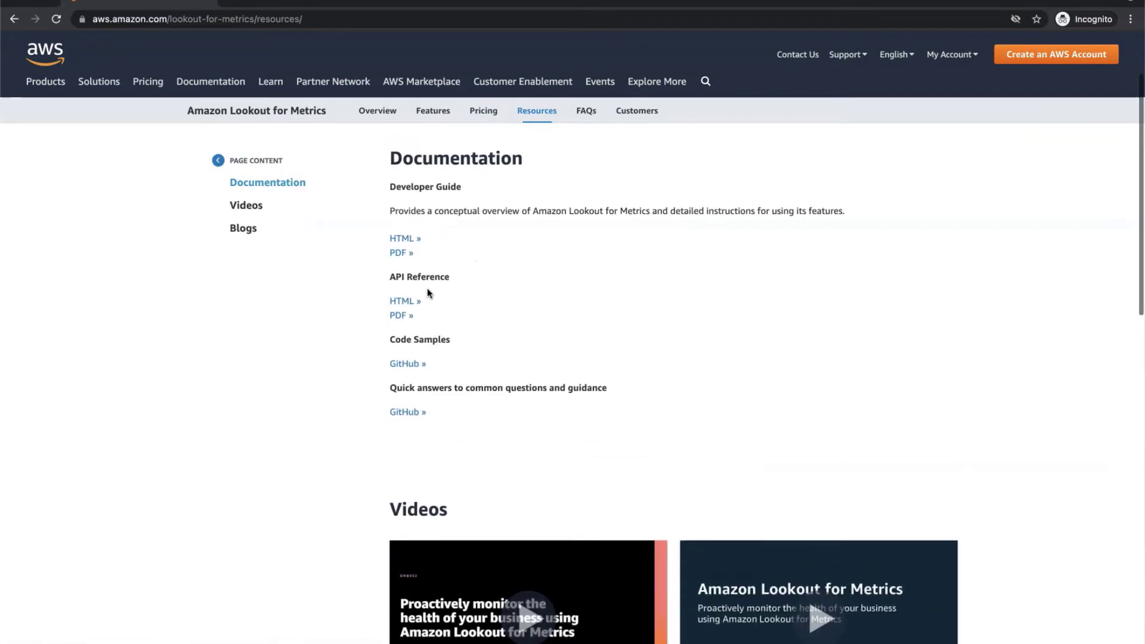
click(246, 205)
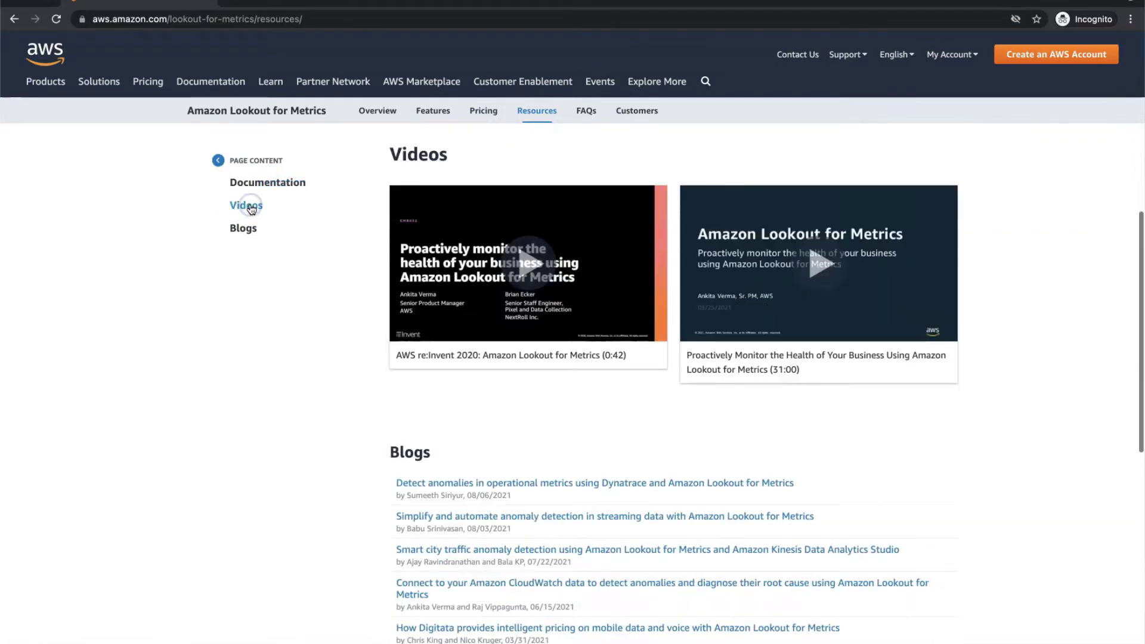
click(243, 228)
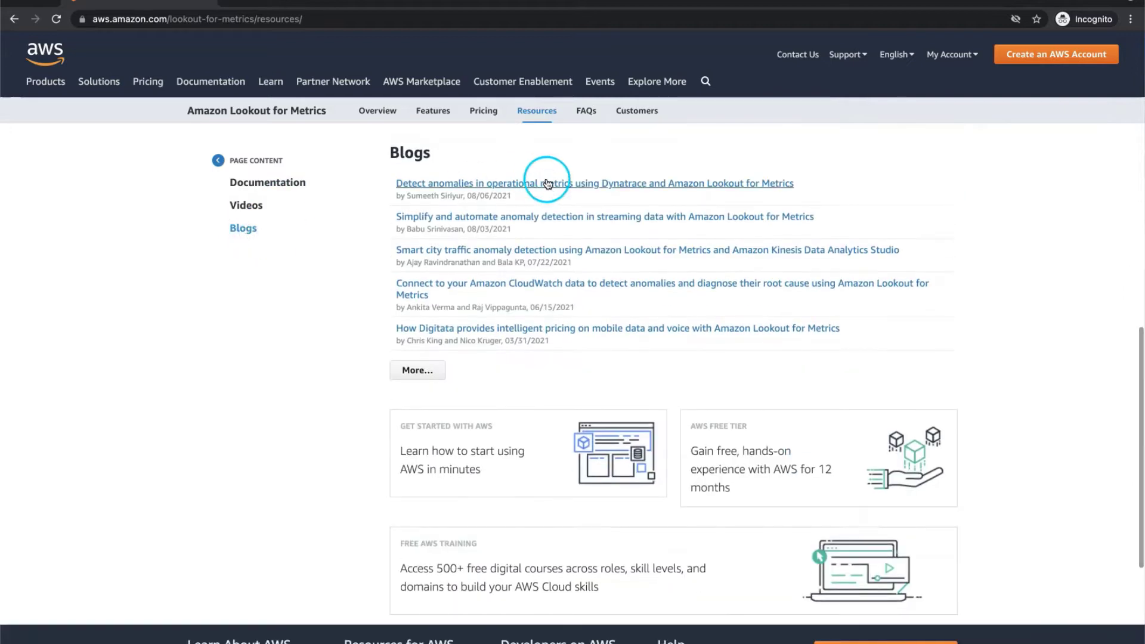
- Read down the Amazon Lookout for Metrics FAQs page
click(586, 110)
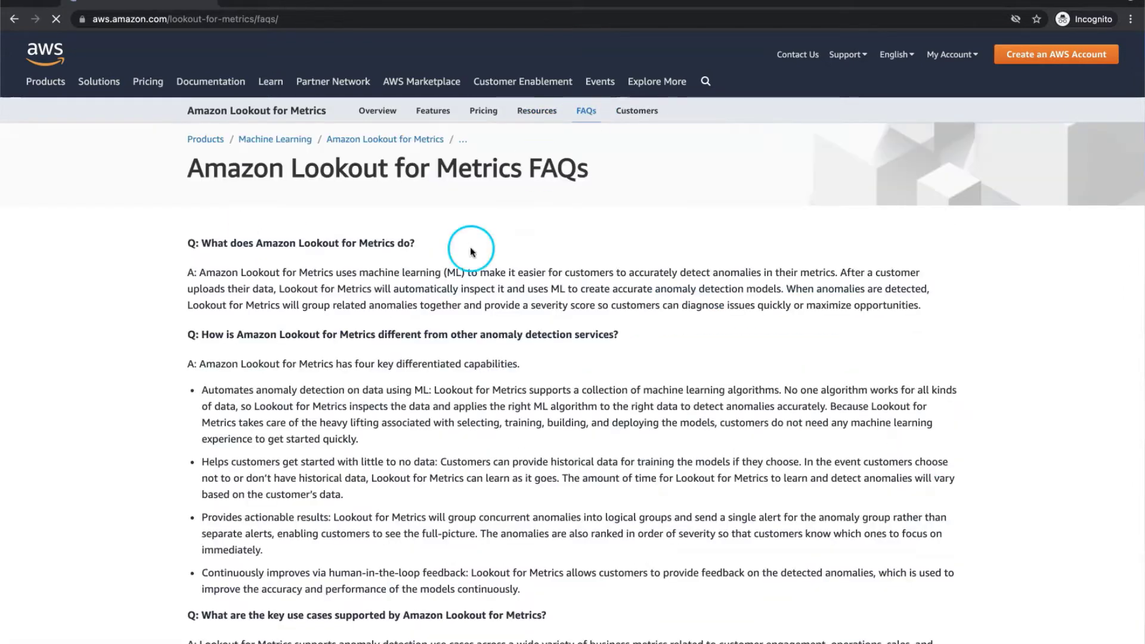
scroll(down, 3)
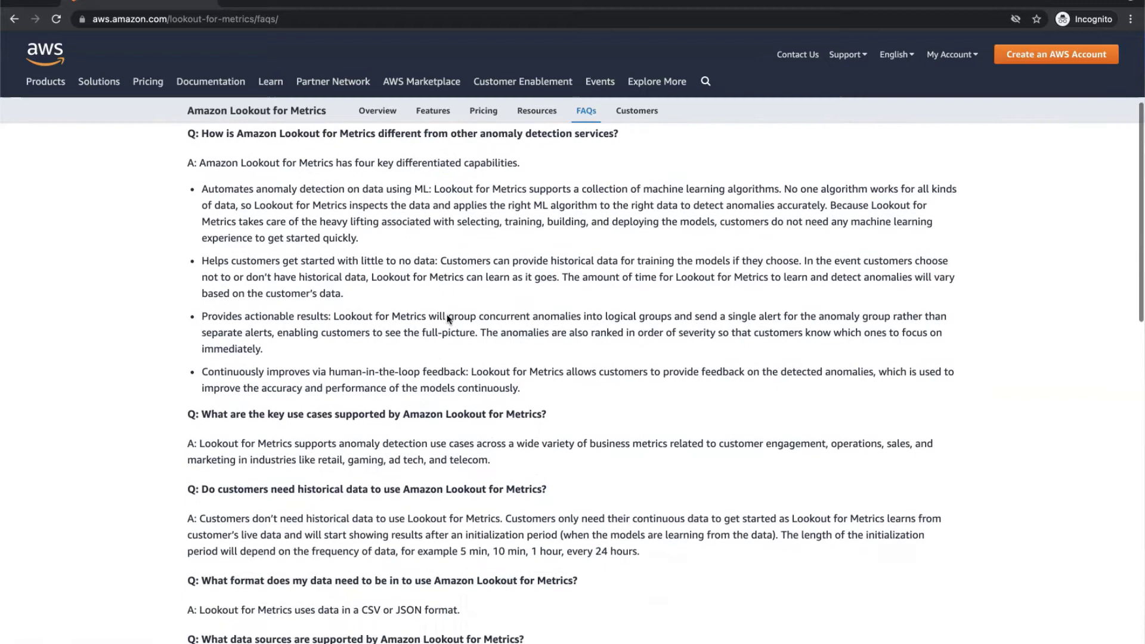
scroll(down, 3)
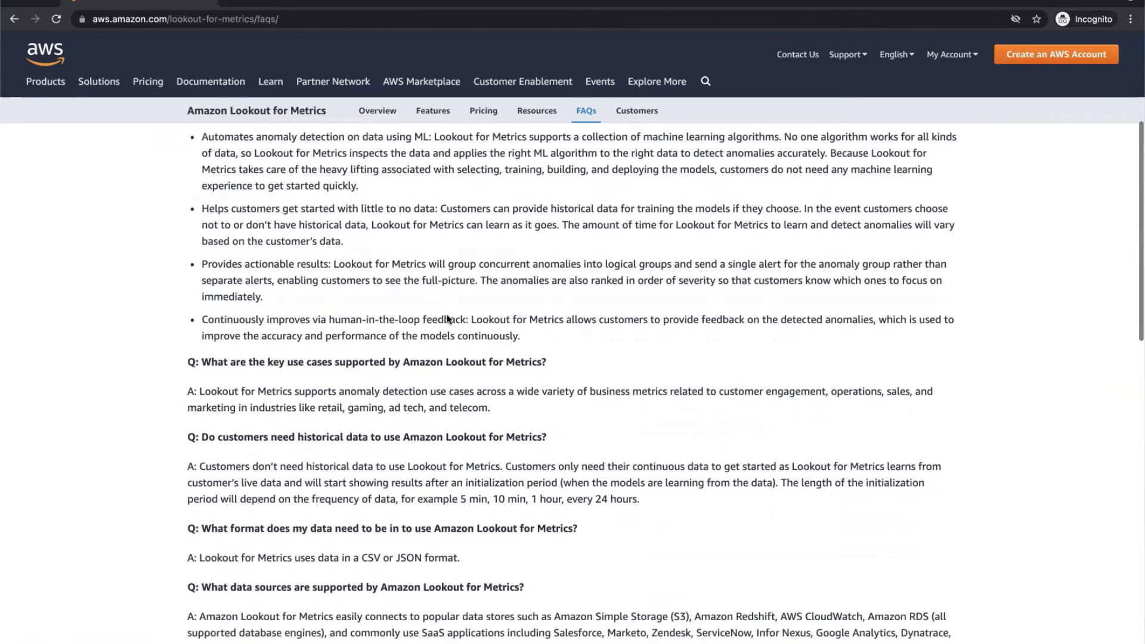
scroll(down, 3)
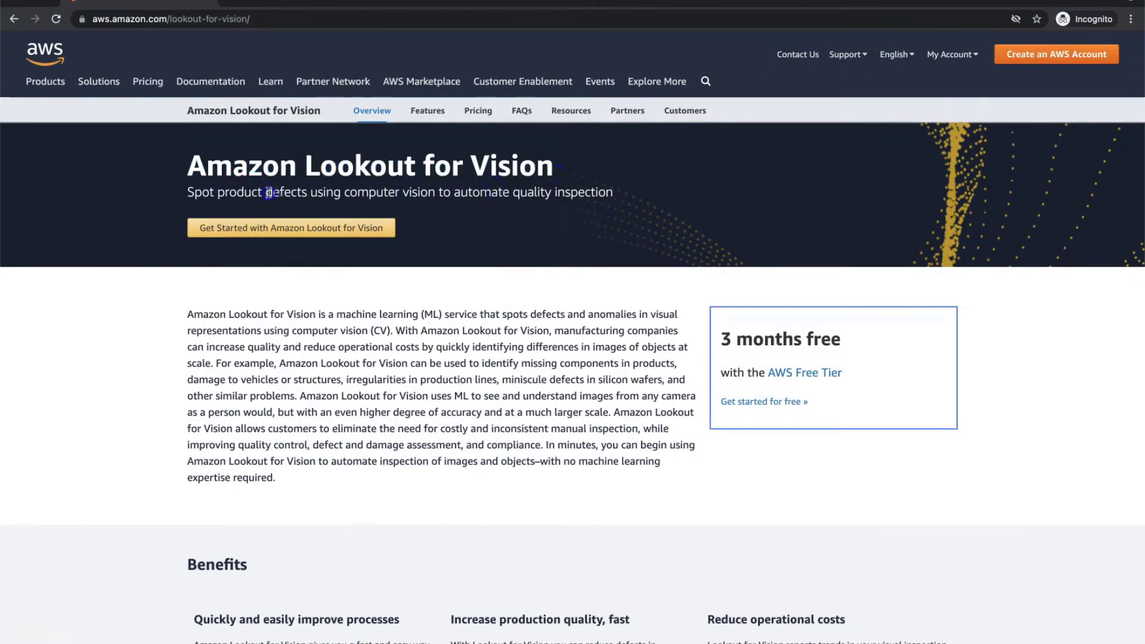
- Read the Lookout for Vision overview down through its How it works steps
scroll(down, 3)
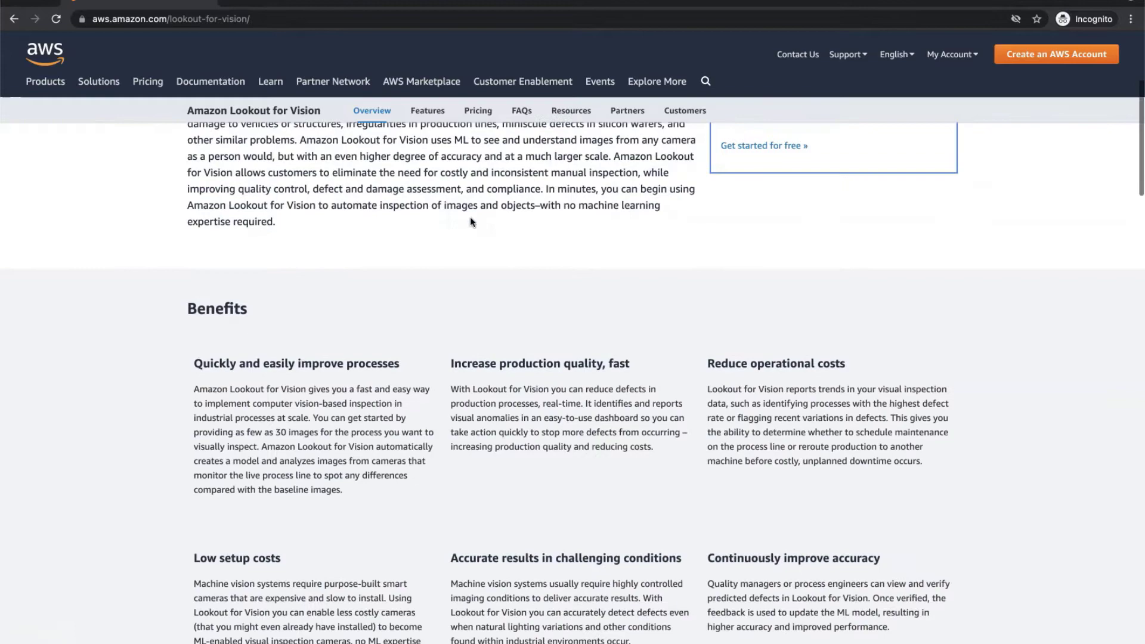
scroll(down, 3)
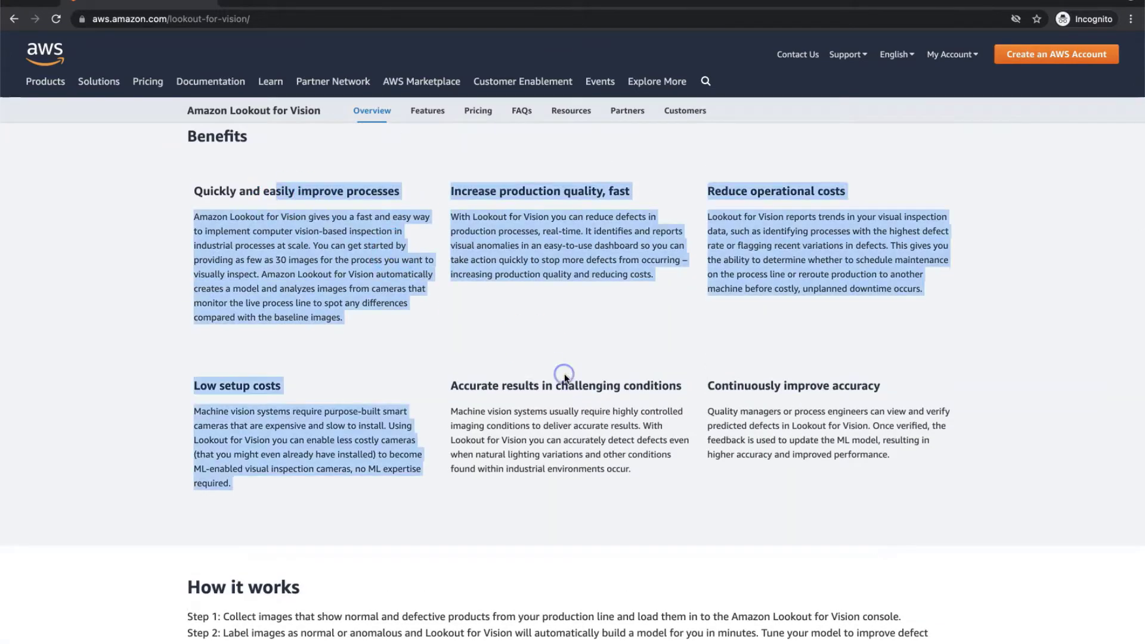
scroll(down, 3)
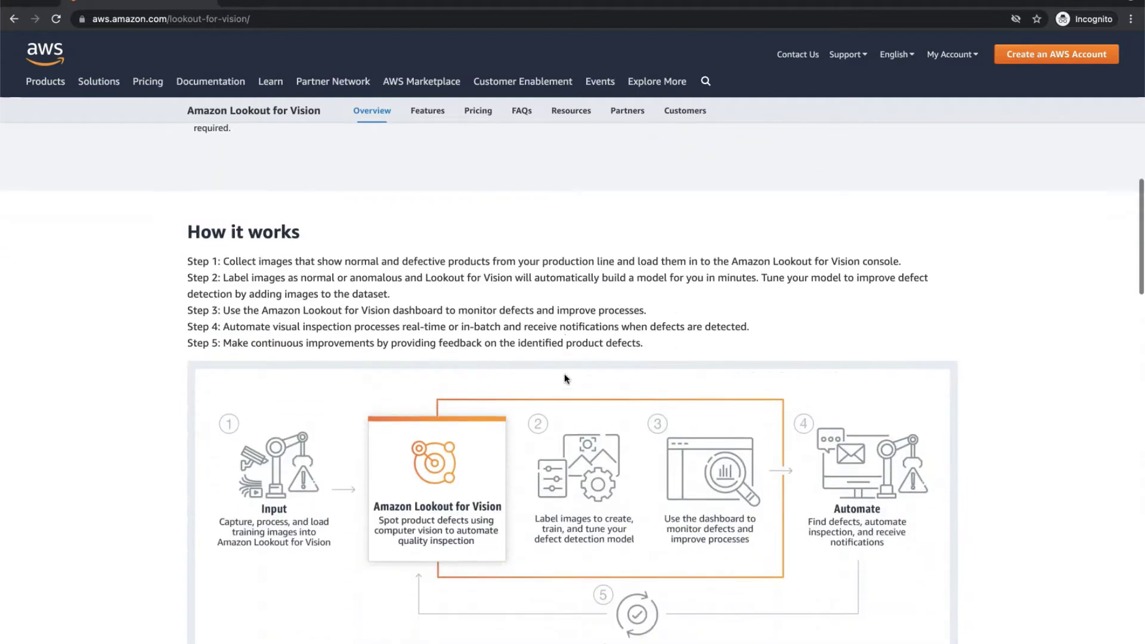
scroll(down, 3)
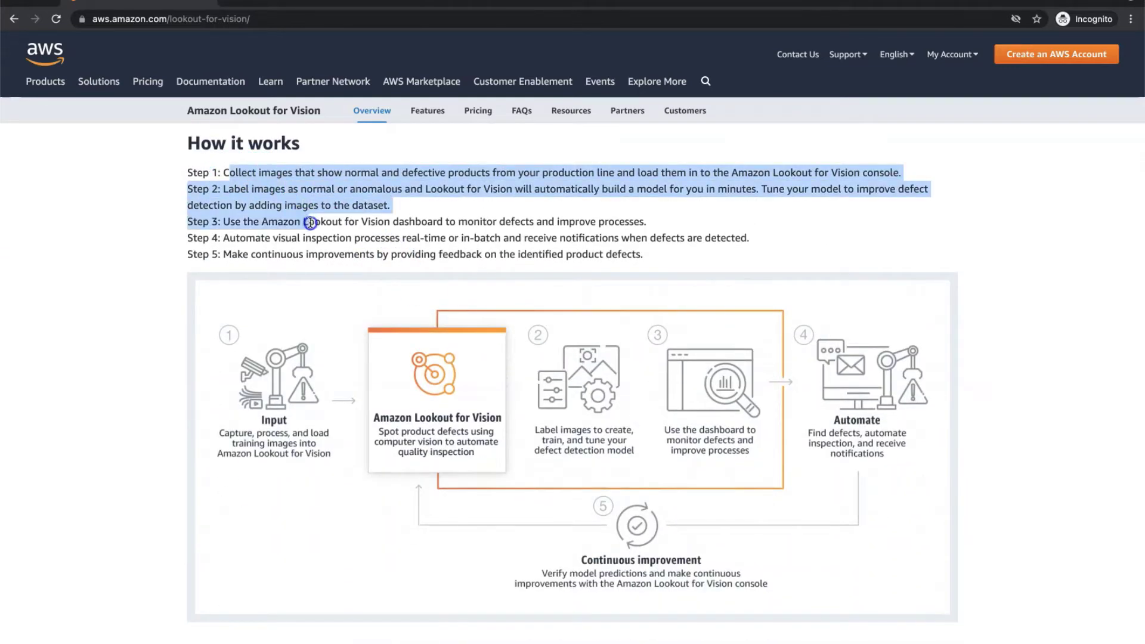
click(323, 254)
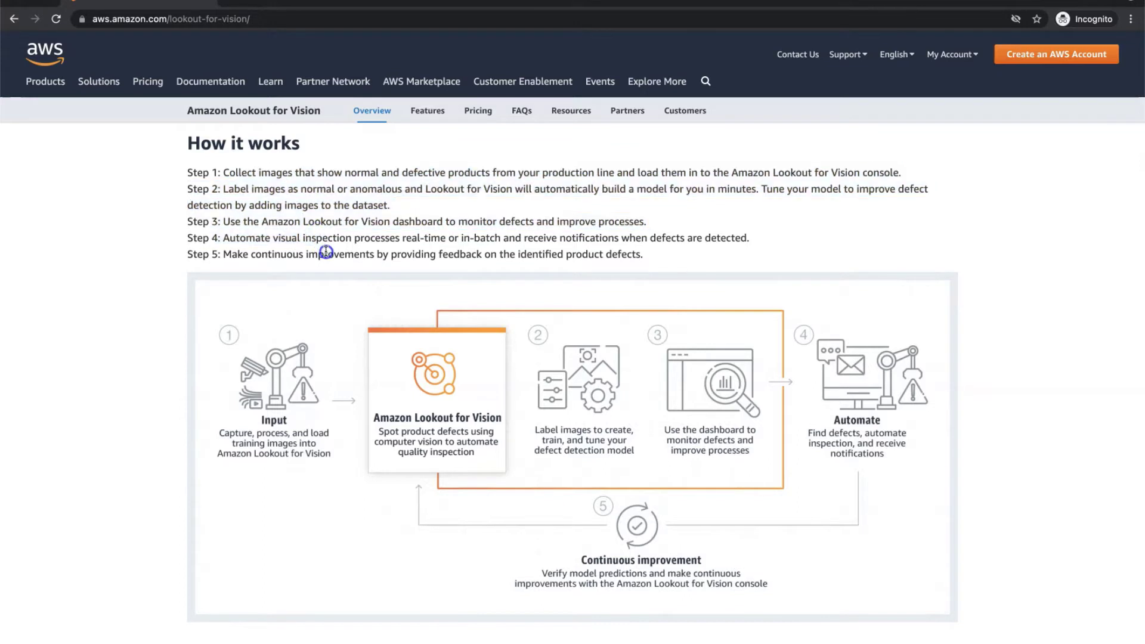
- Continue to the use cases: part damage, missing components and process issues
scroll(down, 3)
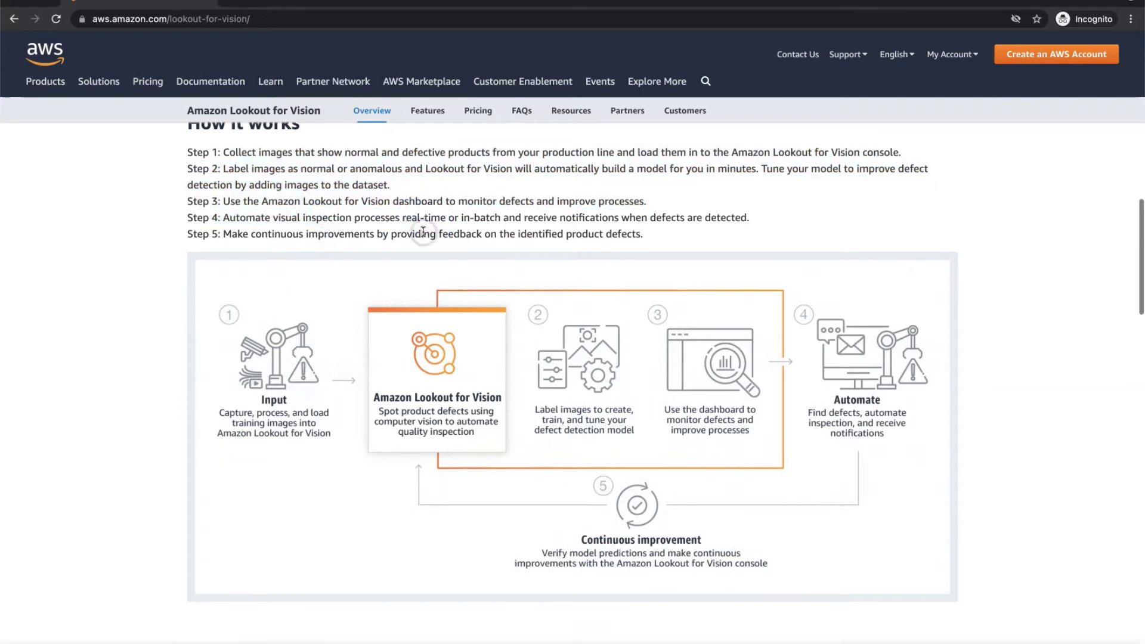
scroll(down, 3)
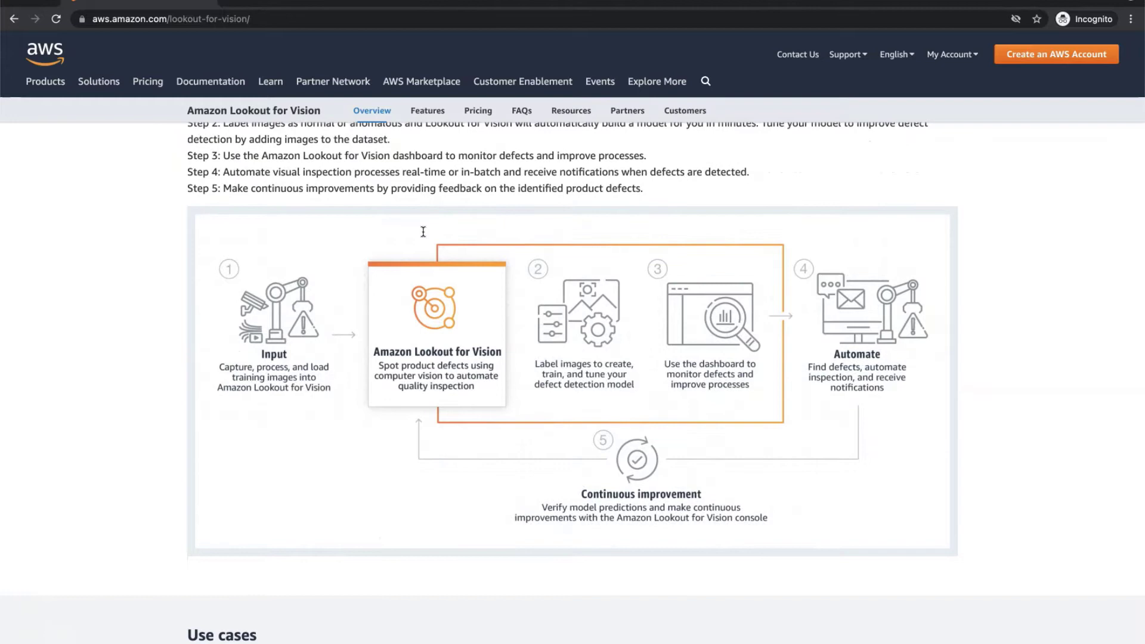
scroll(down, 3)
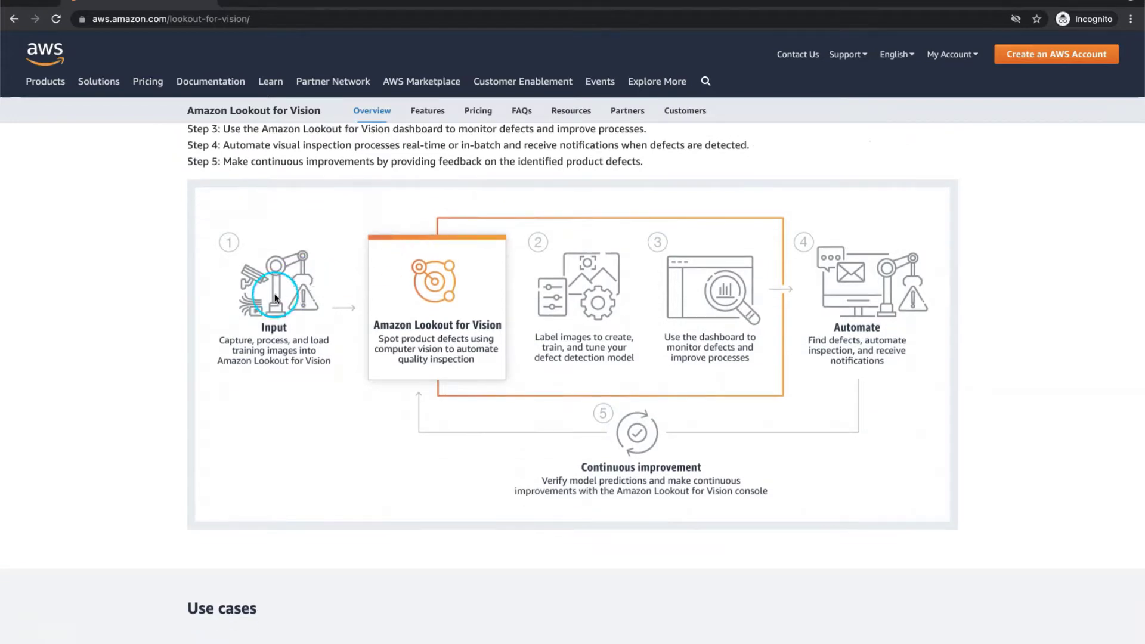
mouse_move(578, 318)
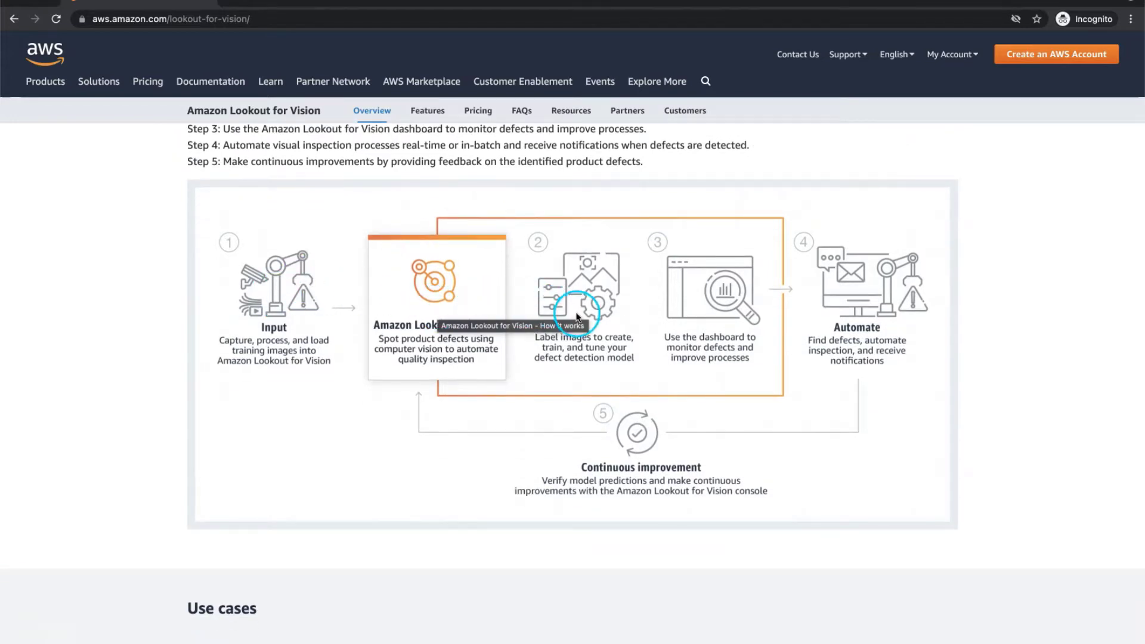
scroll(down, 3)
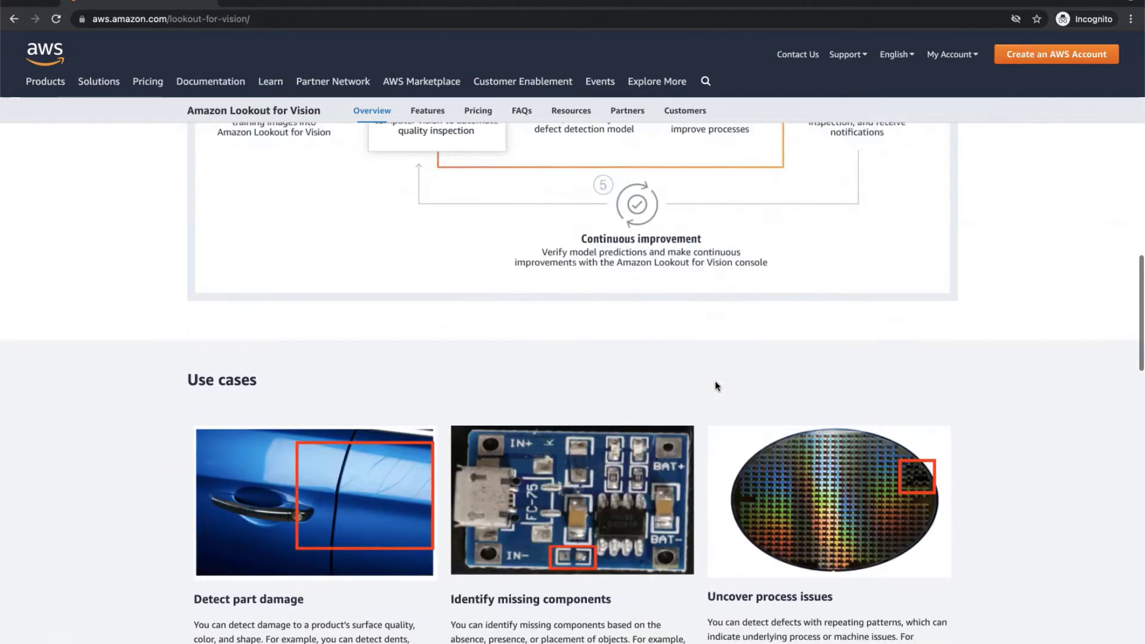
scroll(down, 3)
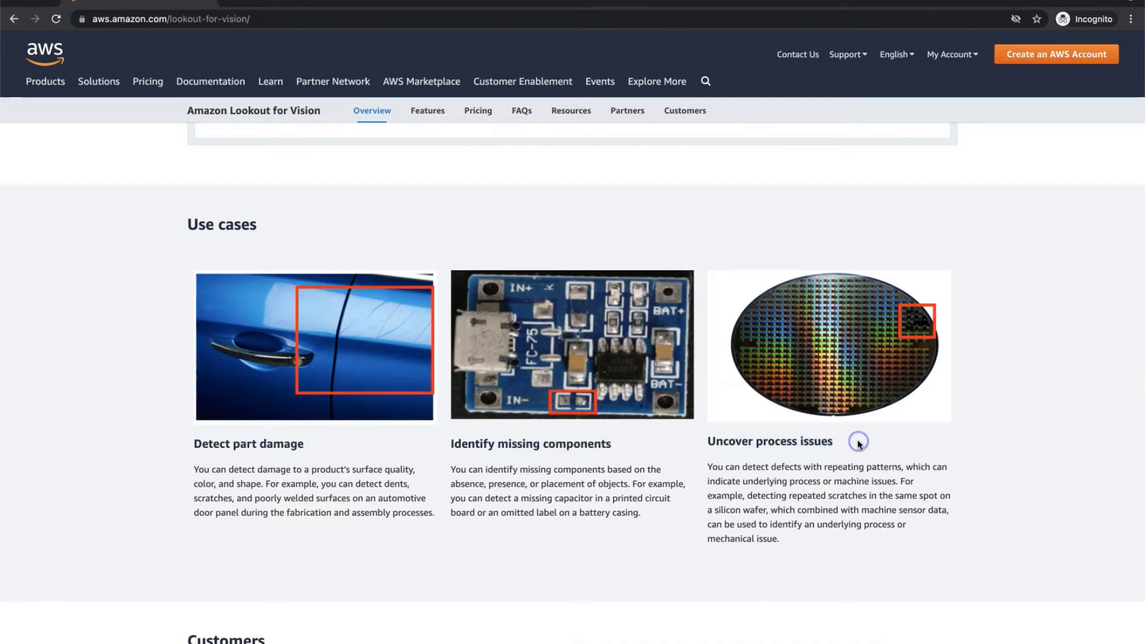
scroll(down, 3)
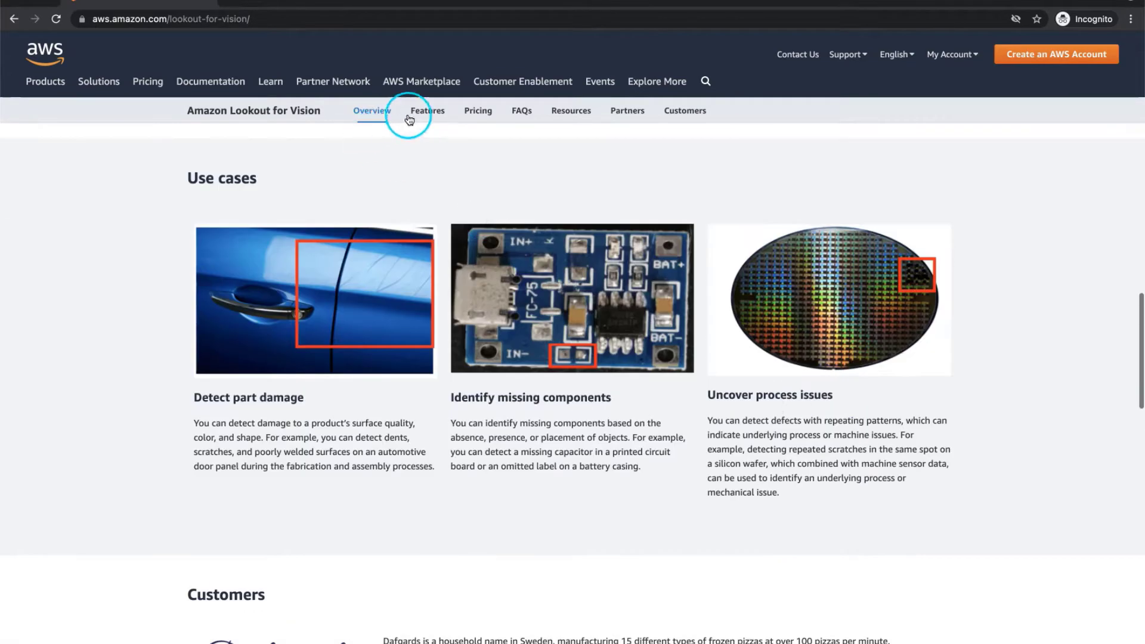
- Read the Lookout for Vision Features page's dashboard view, simplified labeling and quick evaluation sections
click(427, 111)
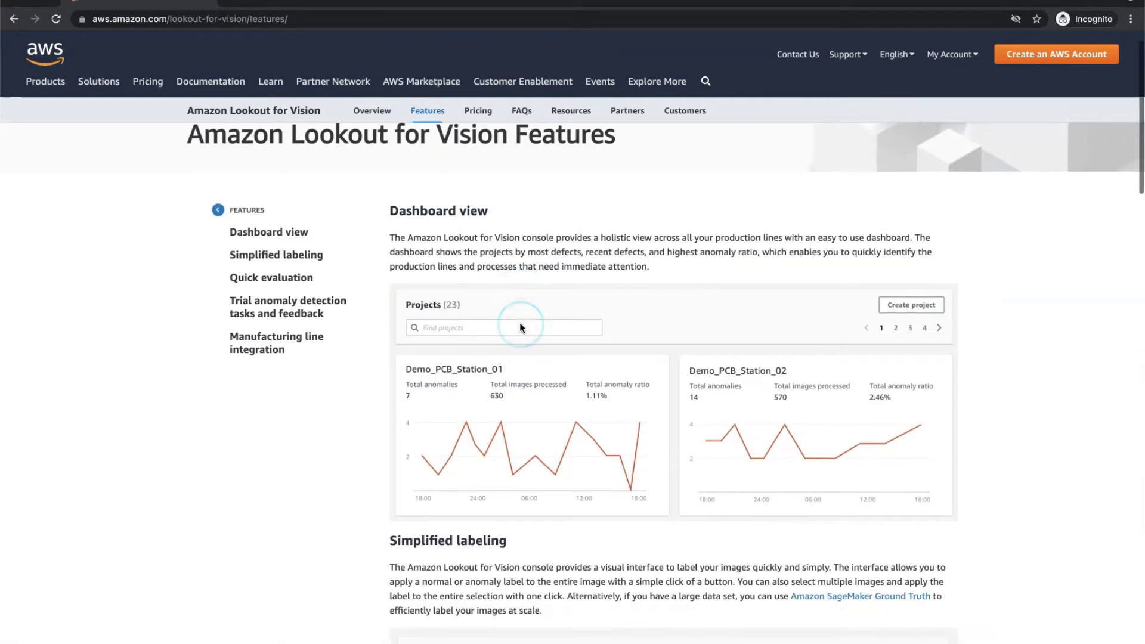
scroll(down, 3)
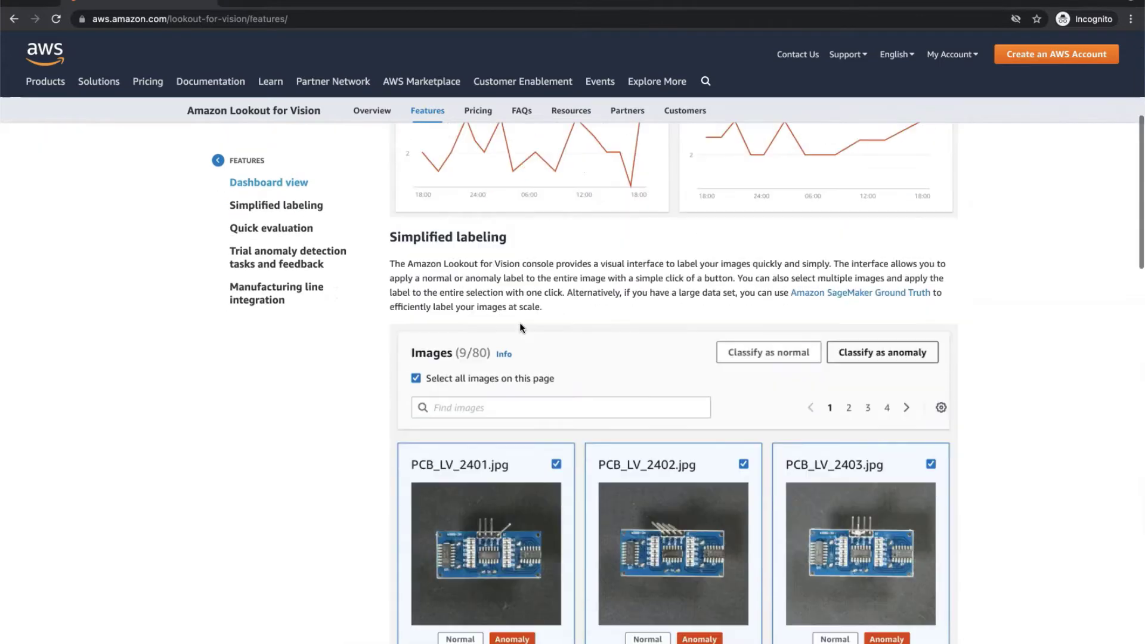
scroll(down, 3)
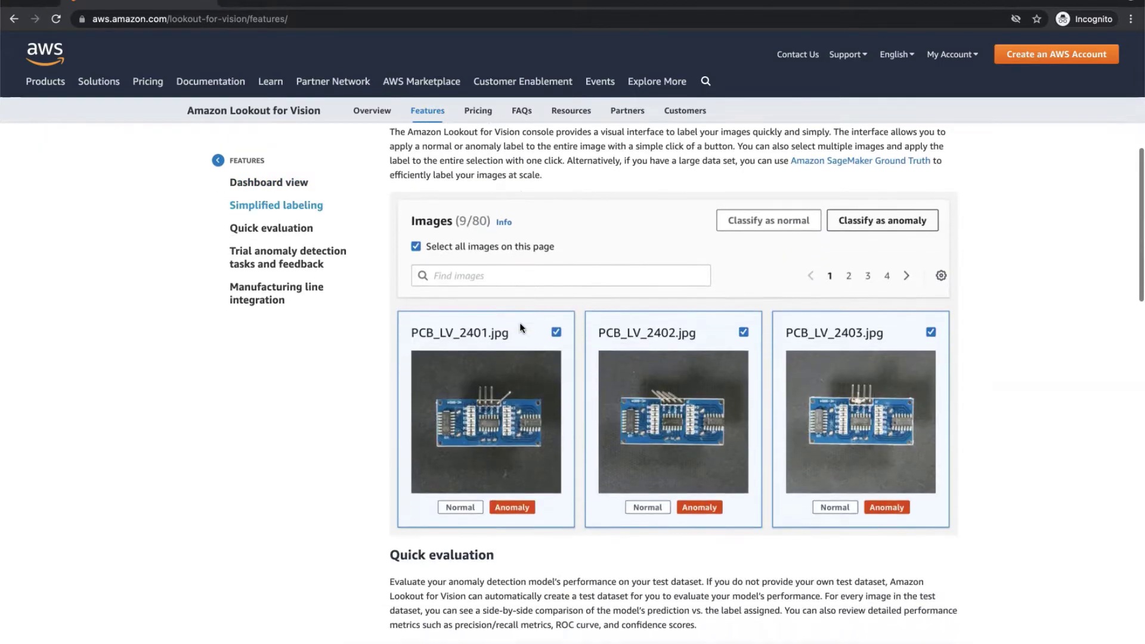
scroll(down, 3)
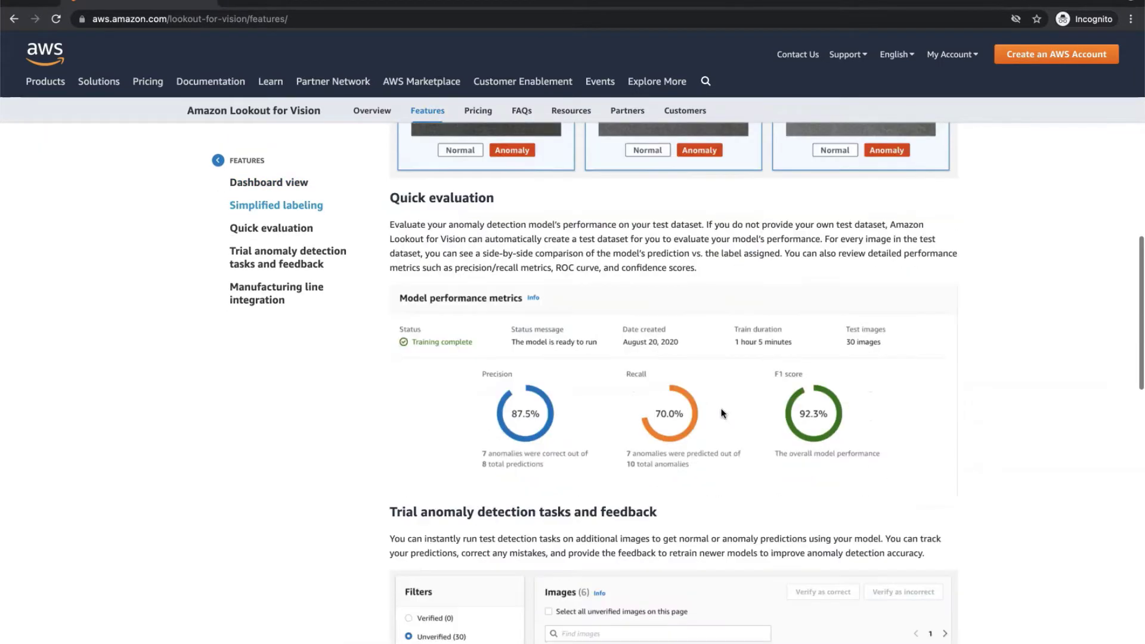
scroll(down, 3)
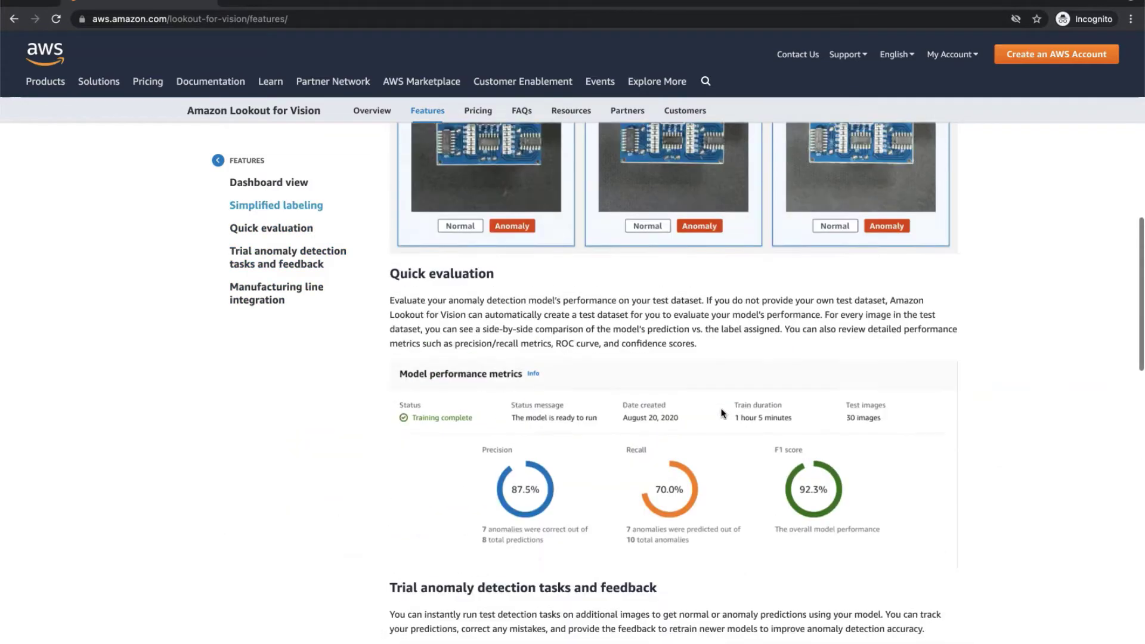
- On the Lookout for Vision Pricing page, highlight the Training Hours billing sentence
click(478, 110)
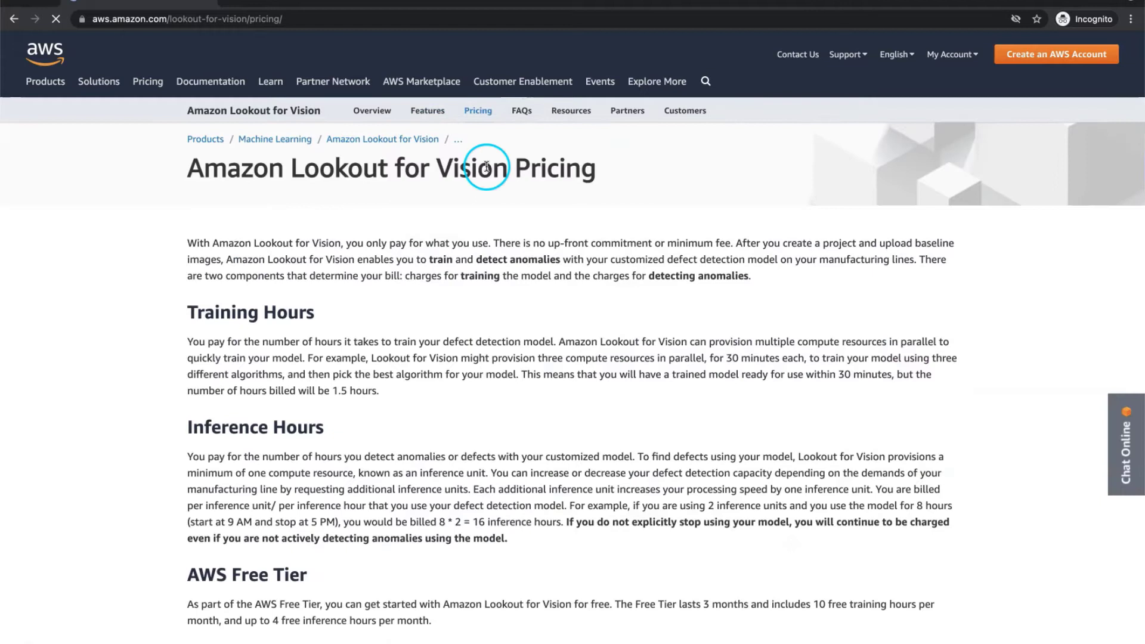
scroll(down, 3)
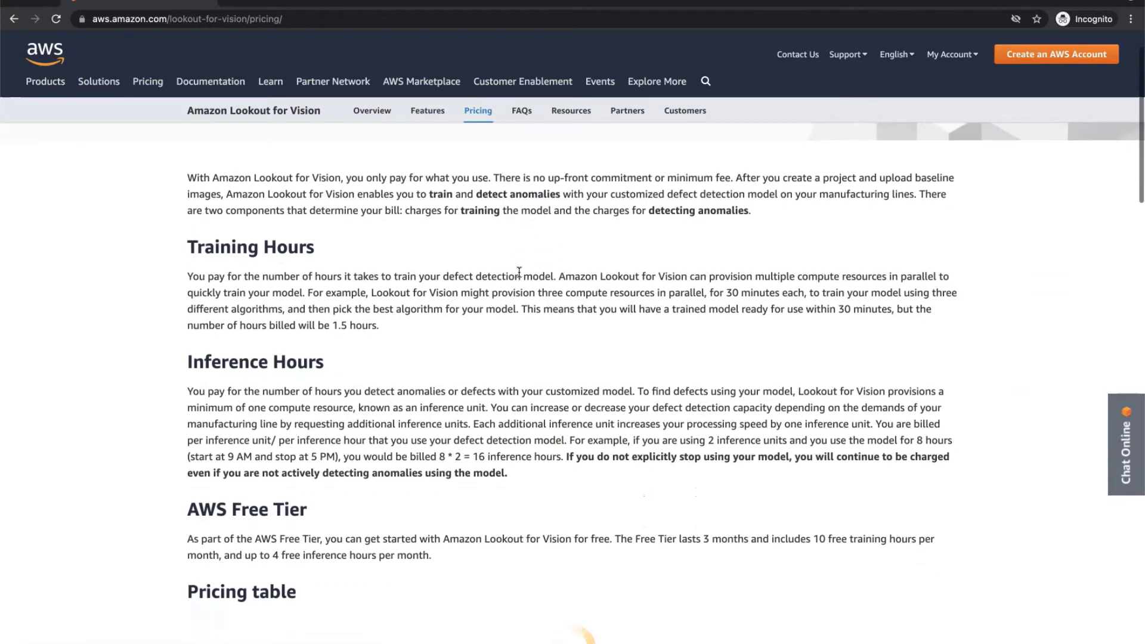
drag(187, 276, 358, 284)
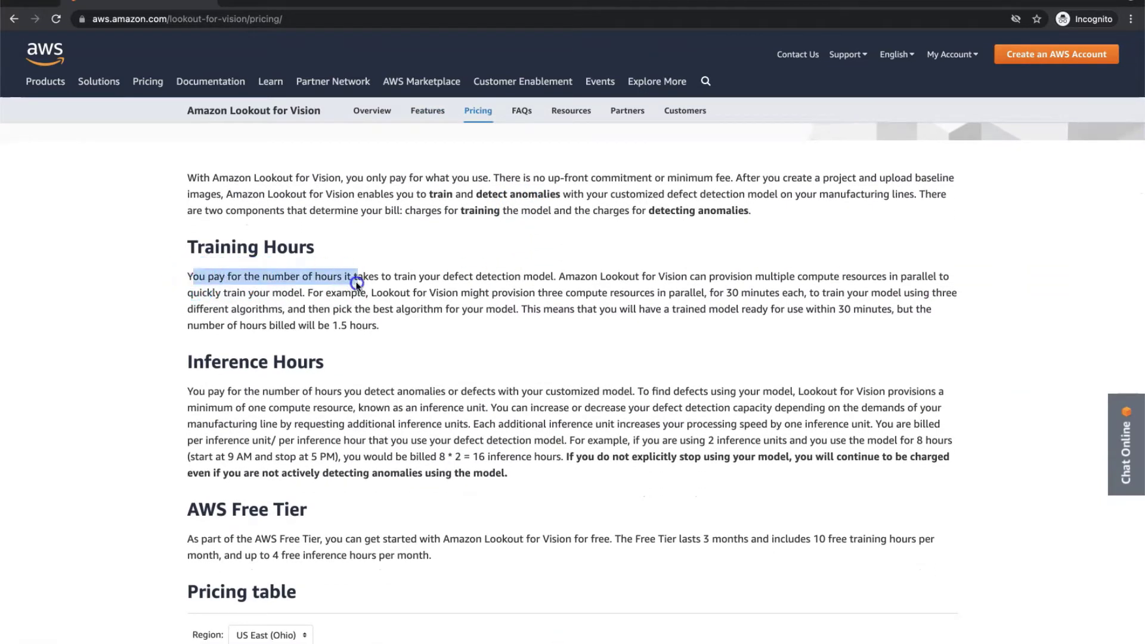
drag(357, 276, 555, 275)
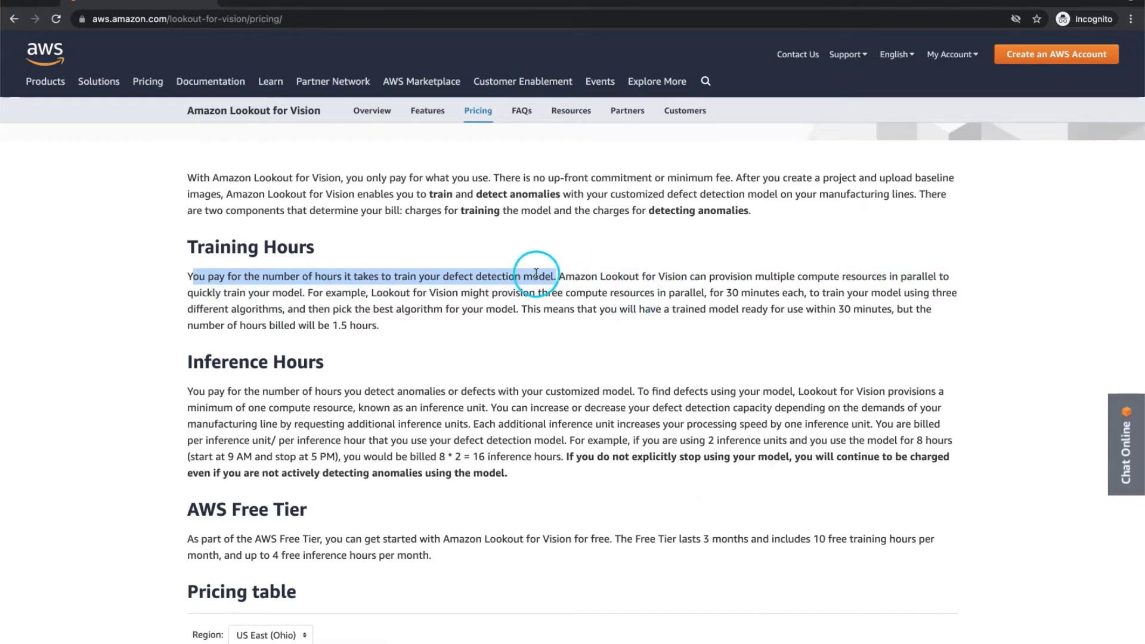
- Highlight the Inference Hours explanation and review the pricing table
scroll(down, 3)
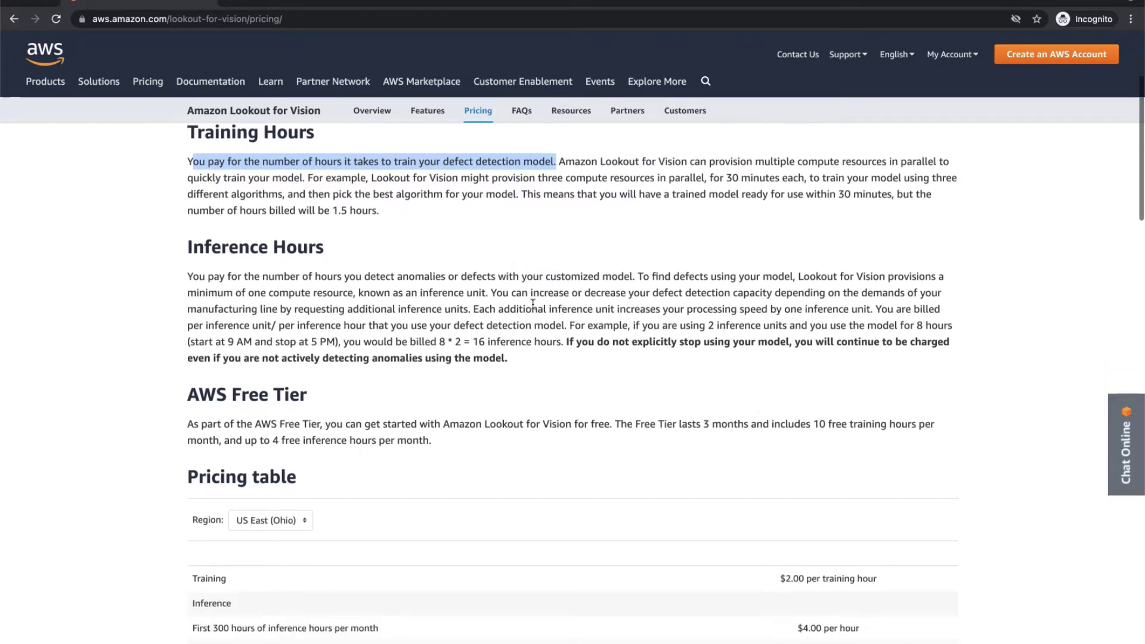
scroll(down, 3)
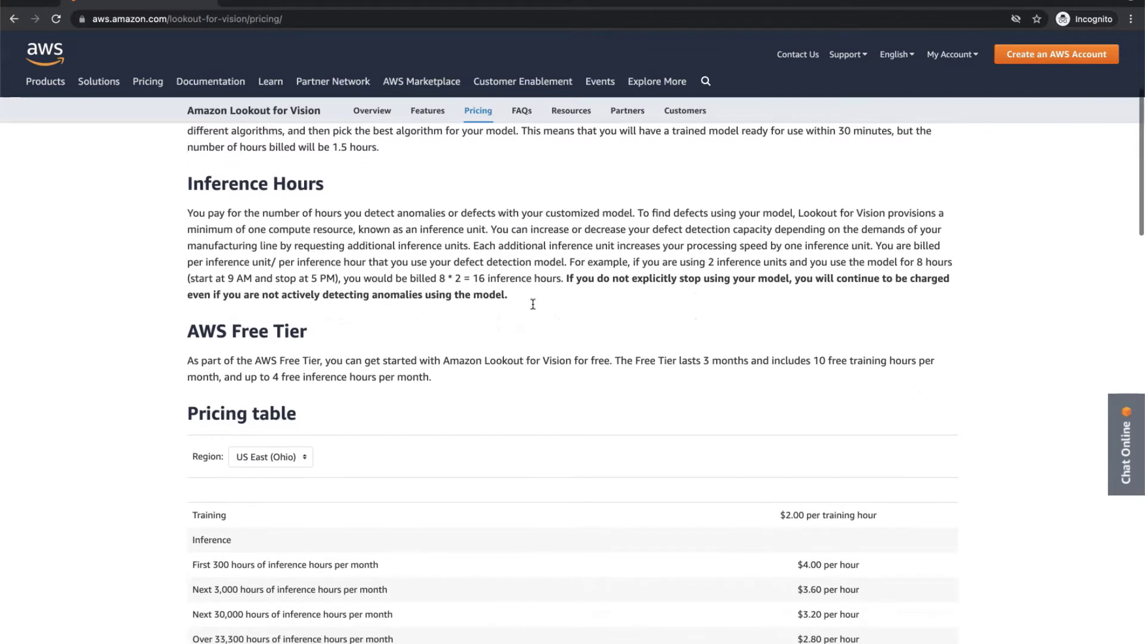
drag(188, 213, 488, 230)
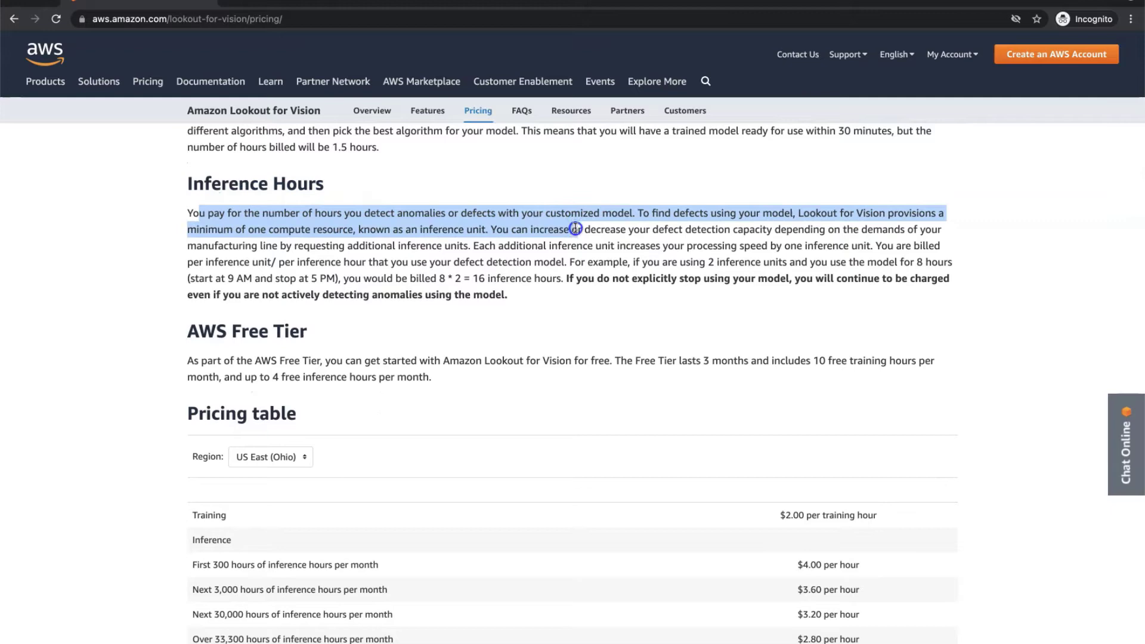
drag(575, 228, 579, 242)
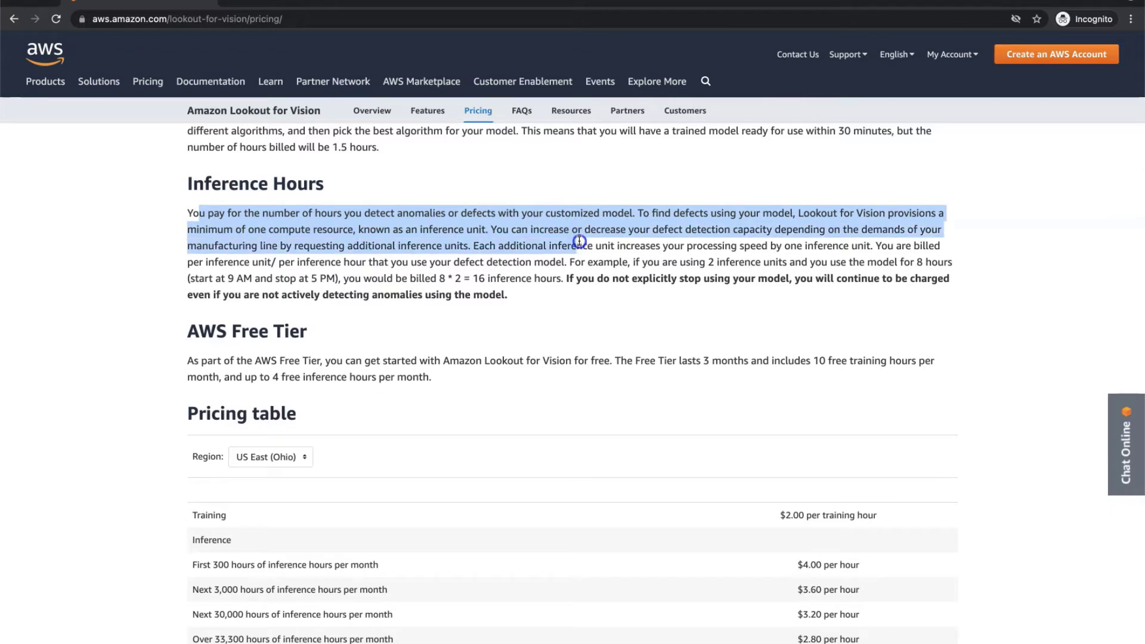
scroll(down, 3)
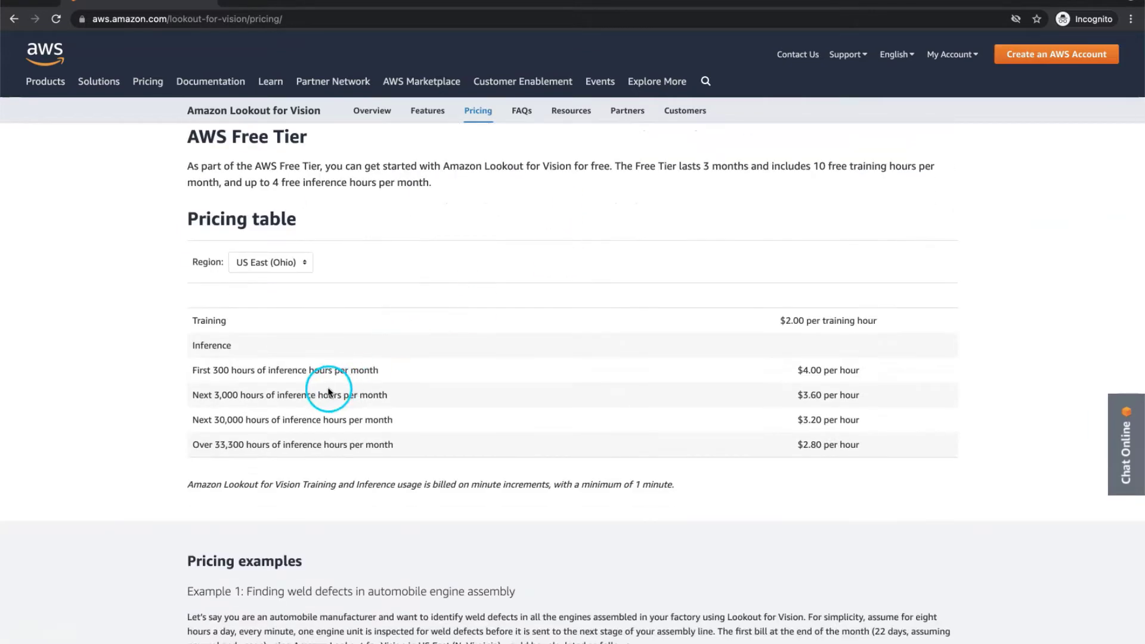
mouse_move(423, 439)
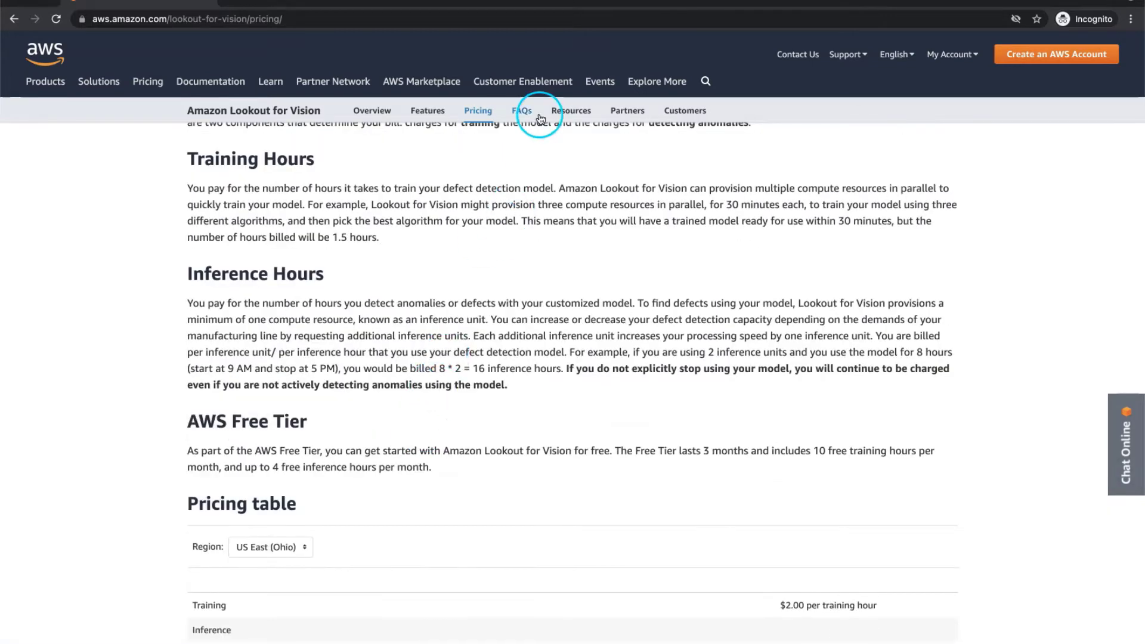
- Bring up the Amazon Lookout for Vision FAQs page
click(520, 109)
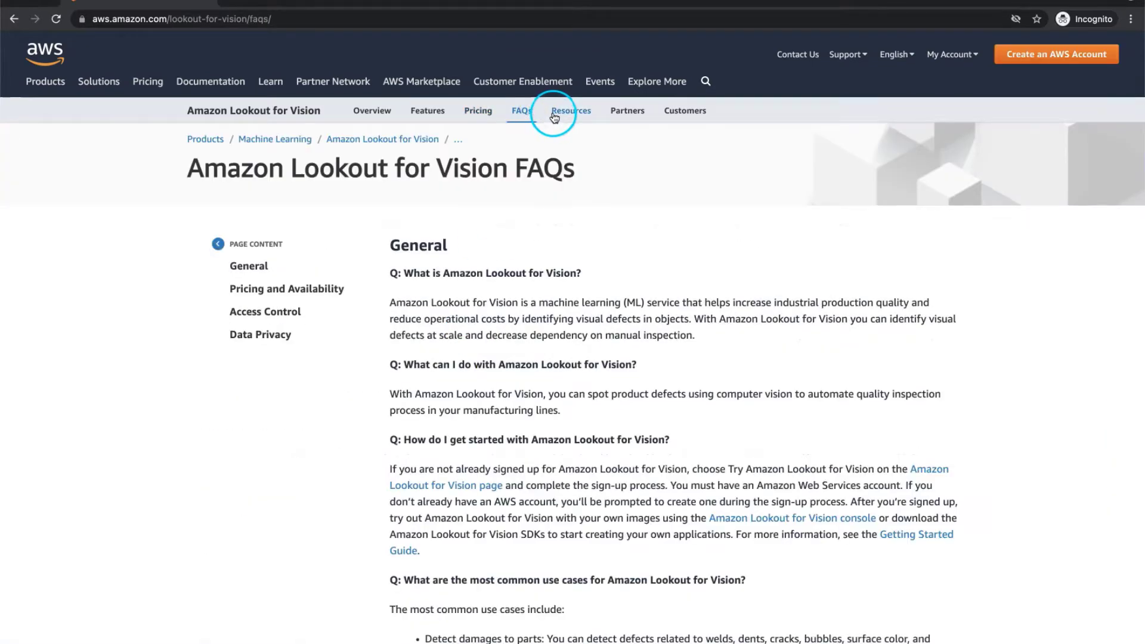
scroll(down, 3)
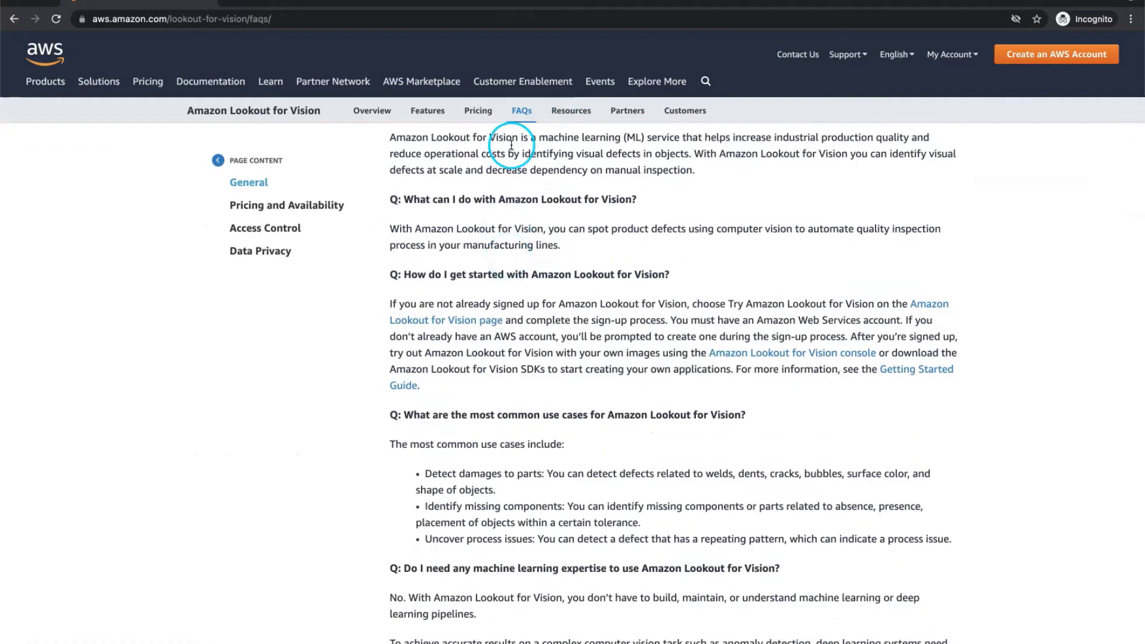
- On the Lookout for Vision Resources page, start the AWS re:Invent 2020 presentation video
click(570, 110)
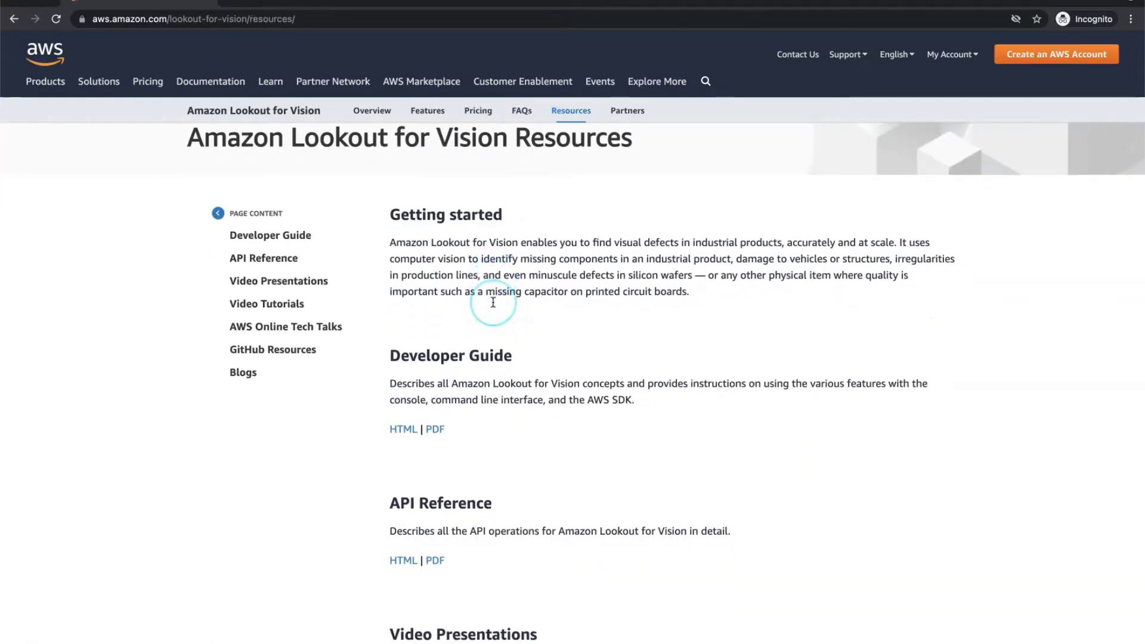
scroll(down, 3)
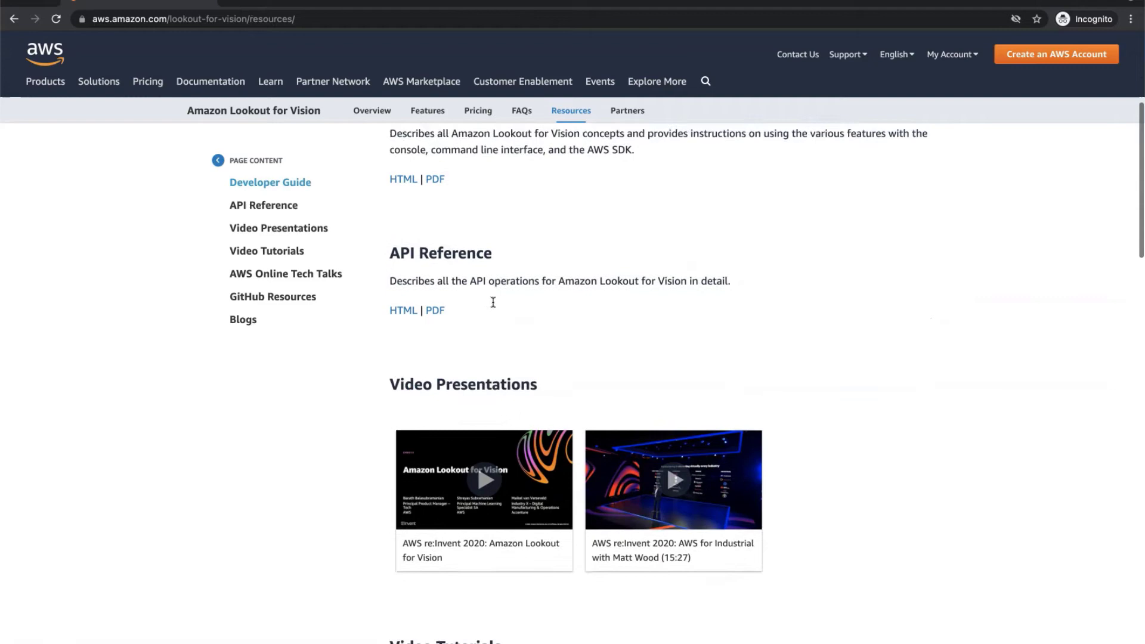
scroll(down, 3)
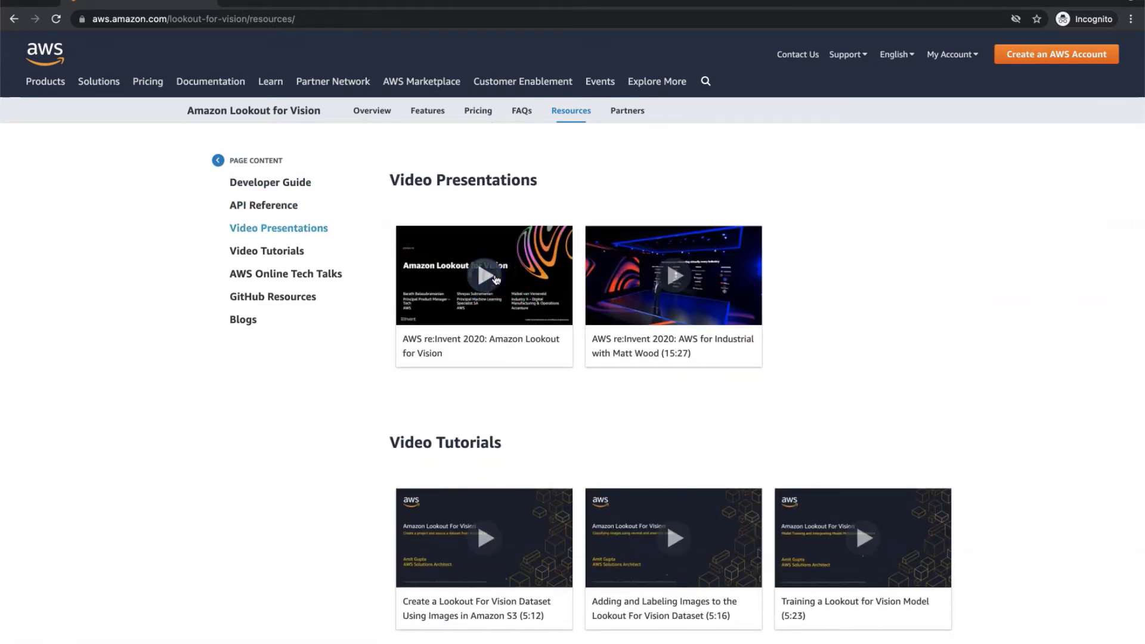
click(485, 275)
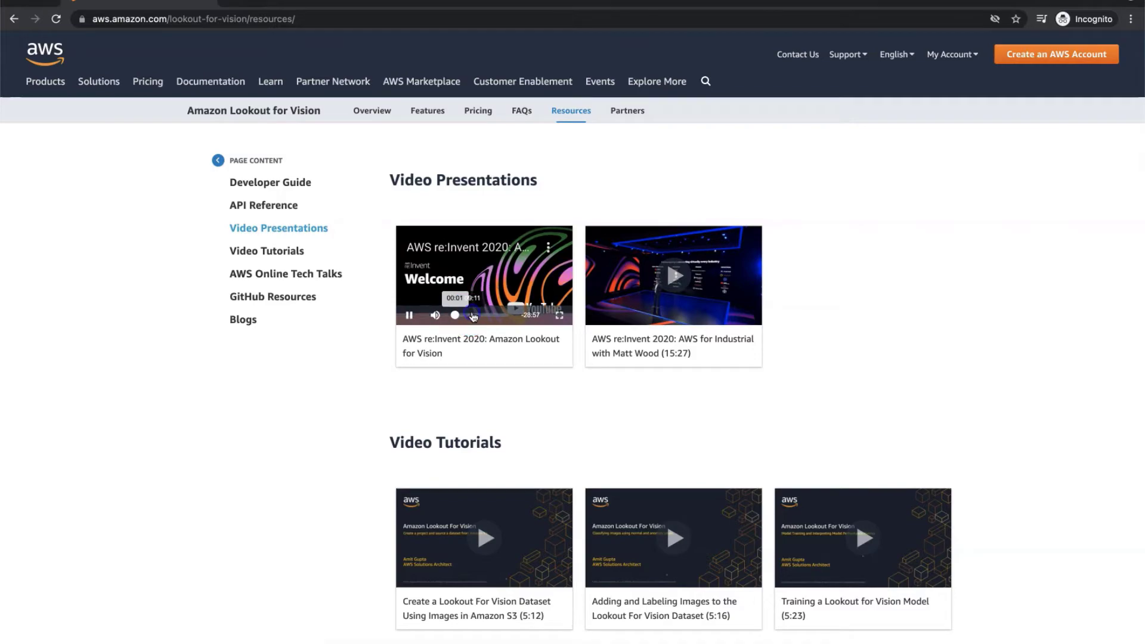
click(561, 315)
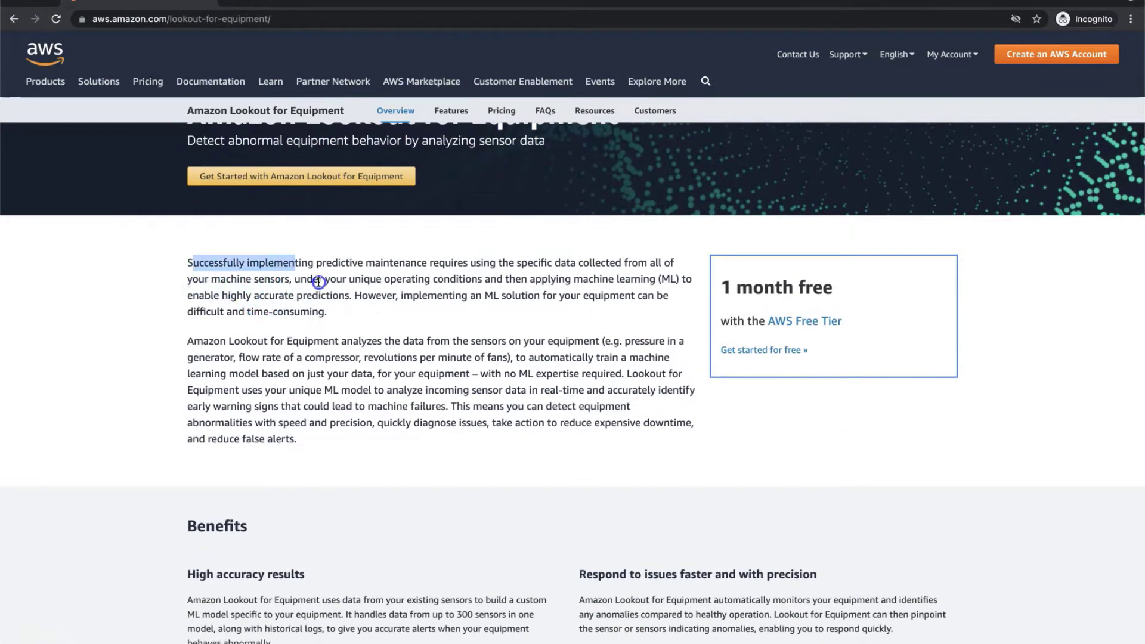
scroll(down, 3)
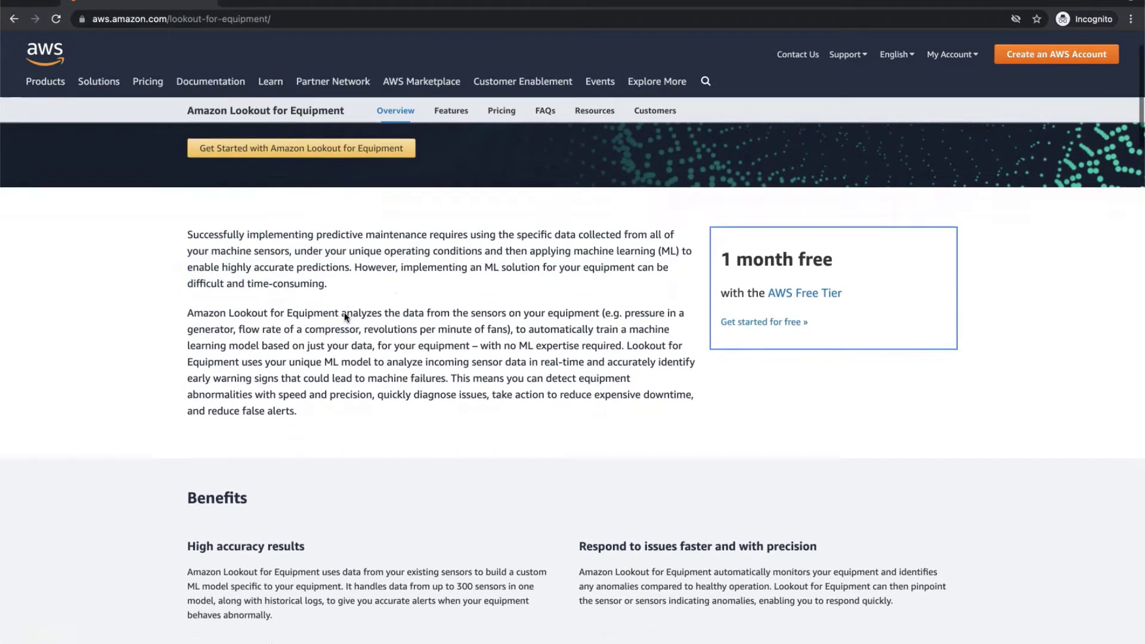
scroll(down, 3)
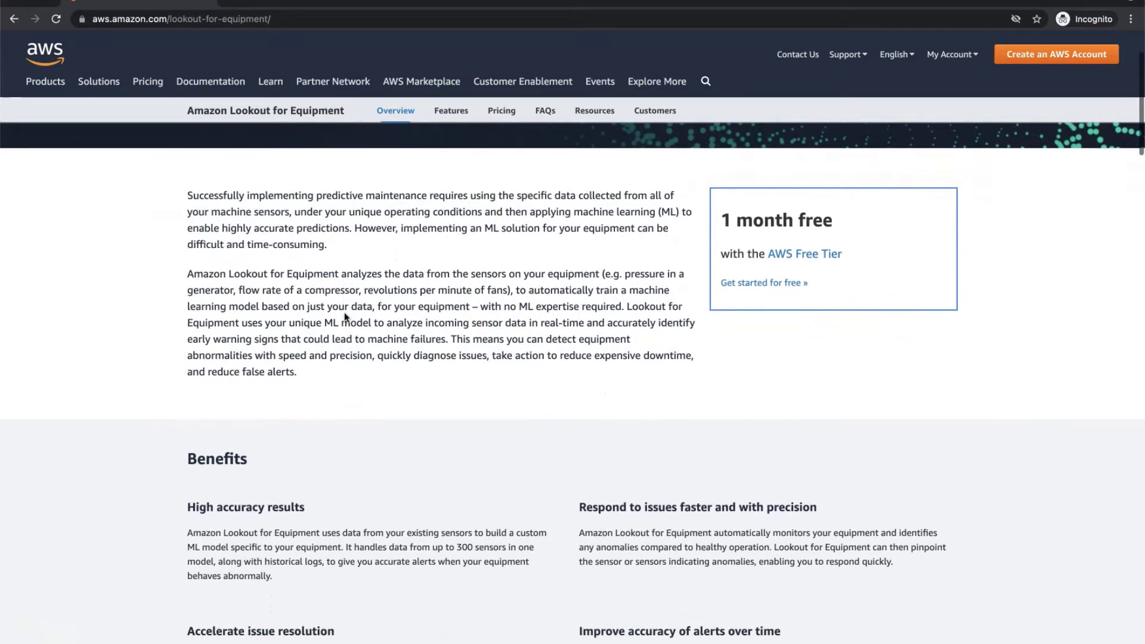
scroll(down, 3)
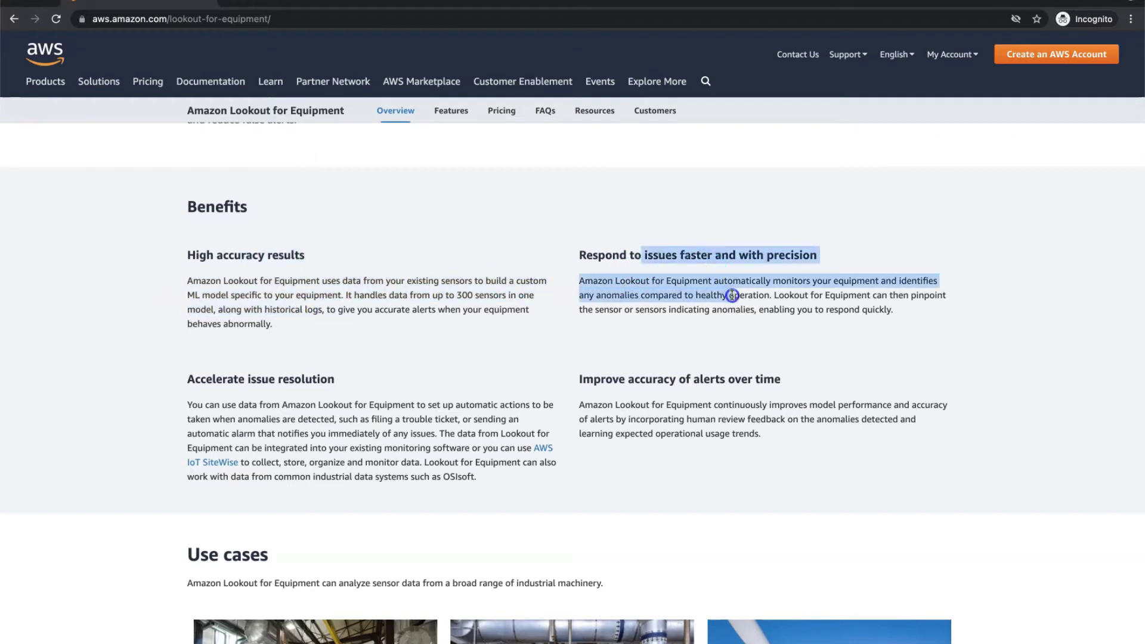
click(212, 383)
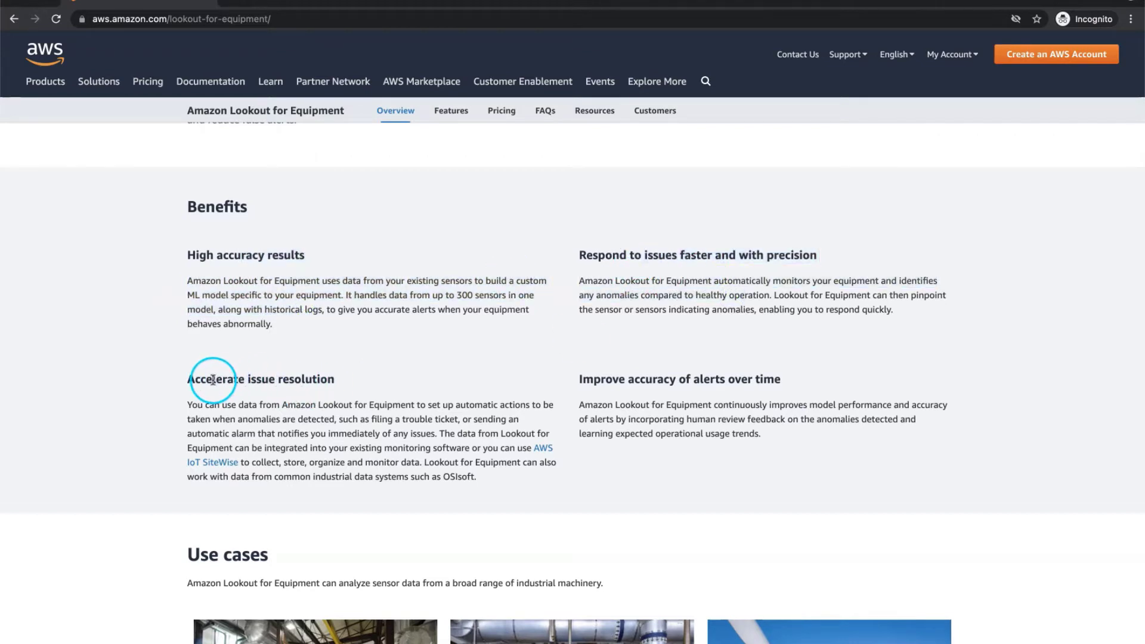
drag(212, 380, 700, 386)
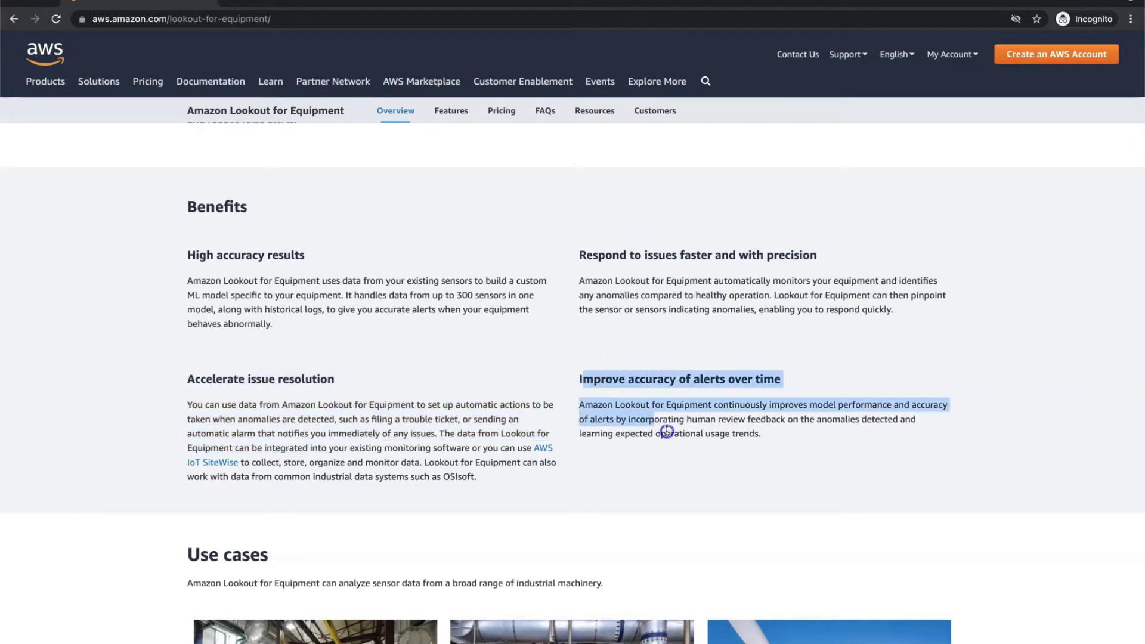
scroll(down, 3)
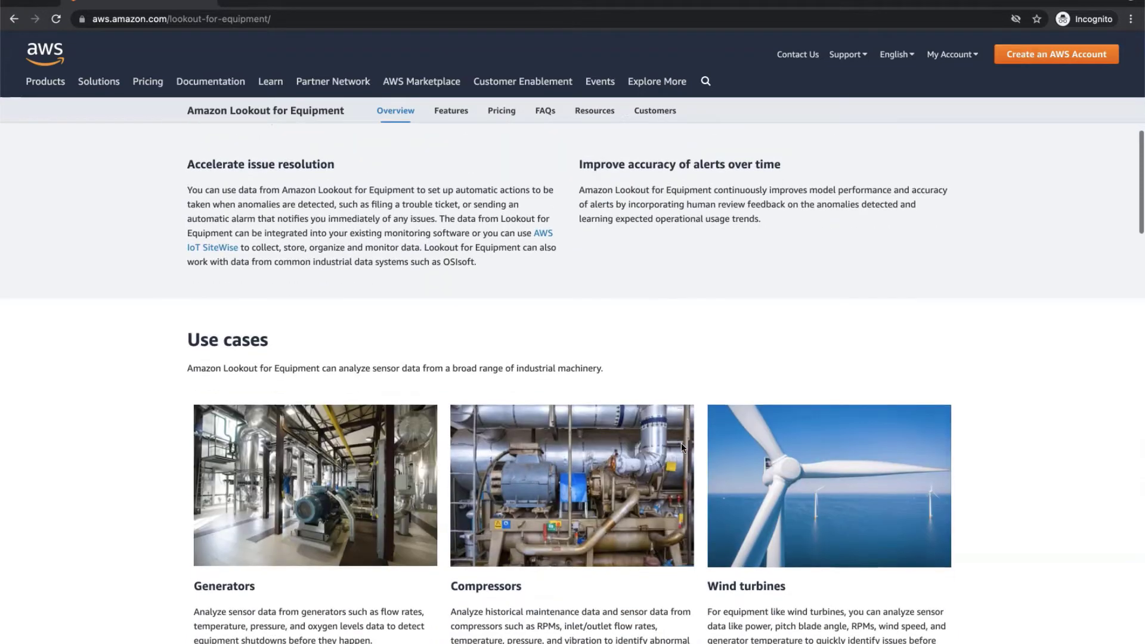
scroll(down, 3)
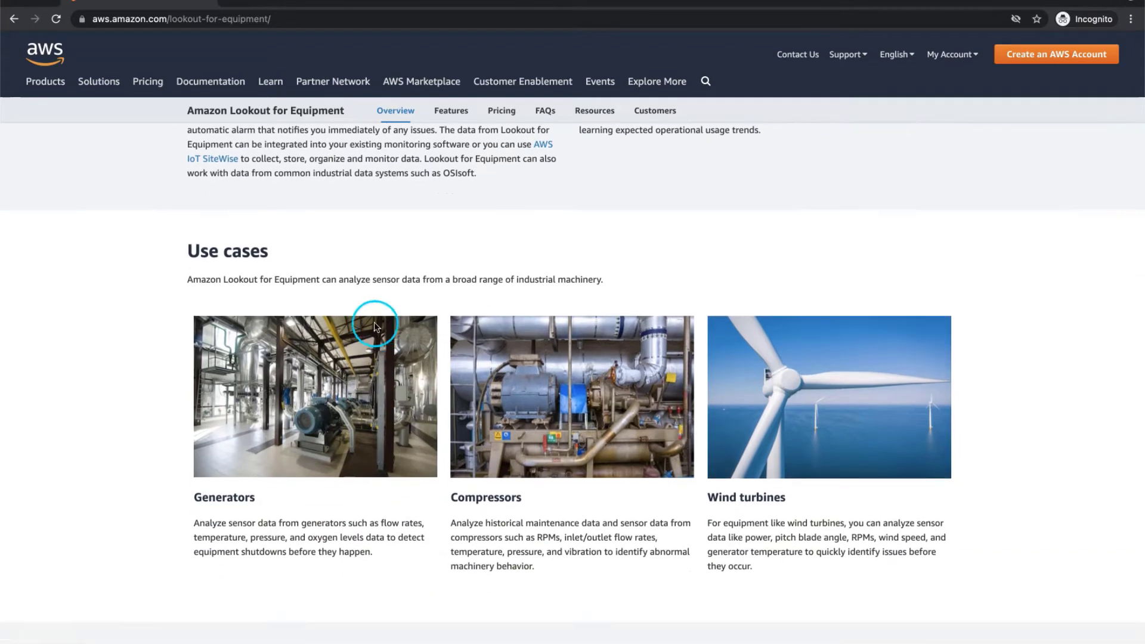
mouse_move(253, 464)
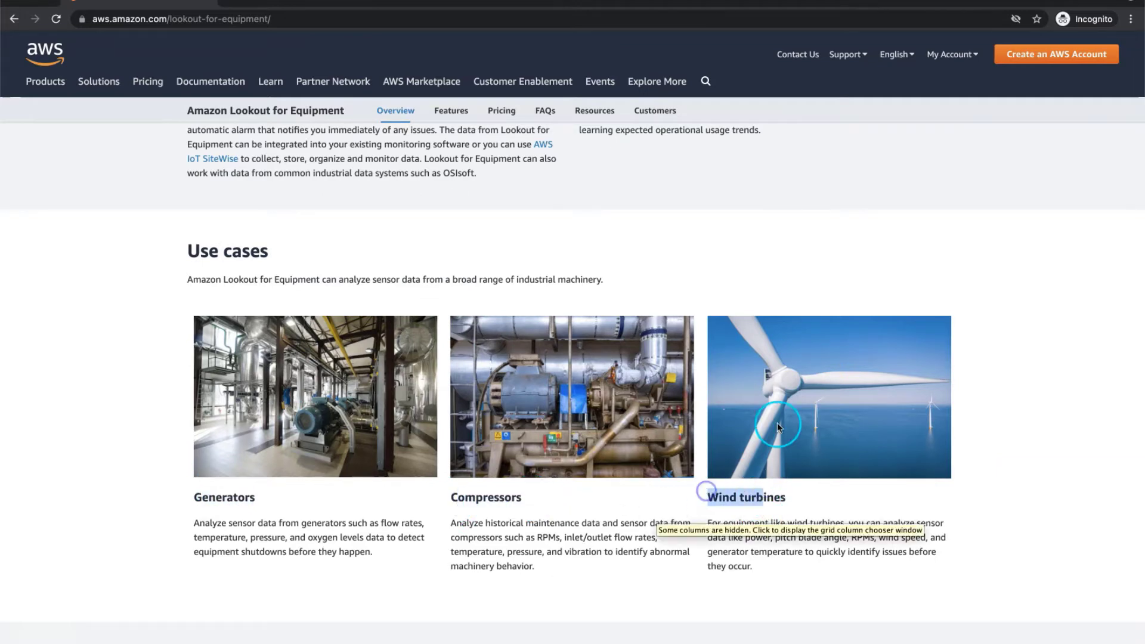
scroll(down, 3)
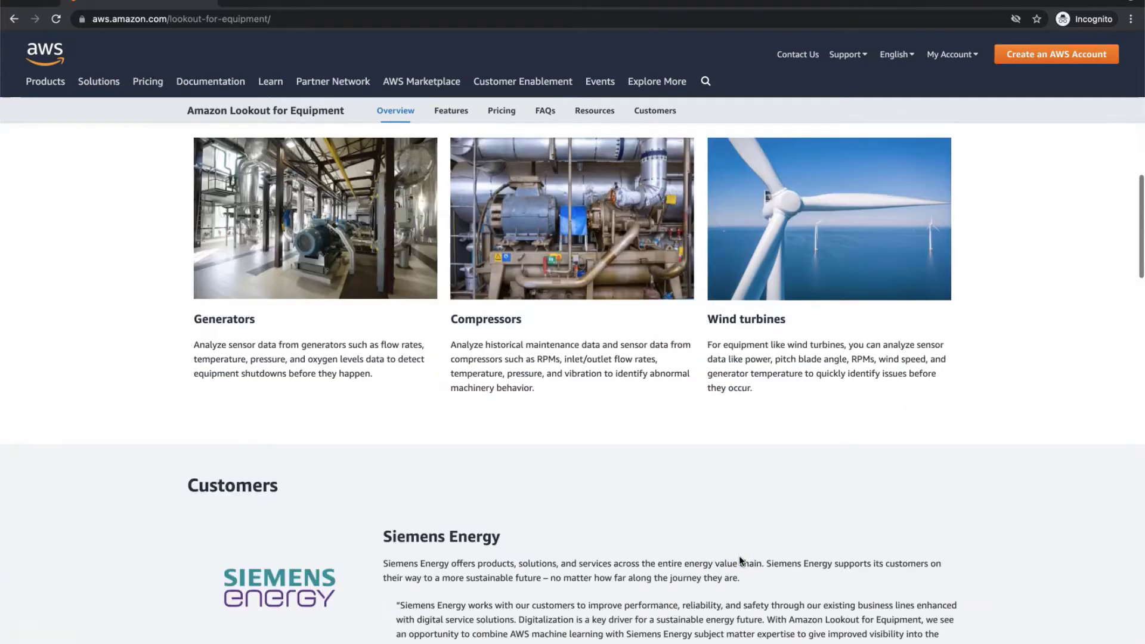
scroll(down, 3)
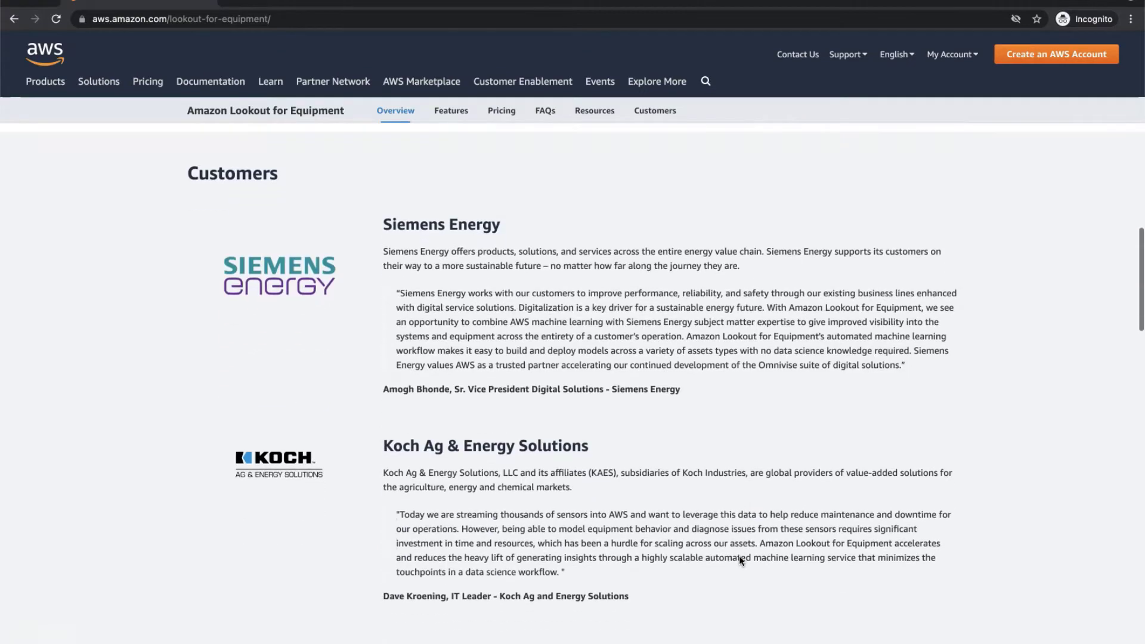
scroll(down, 3)
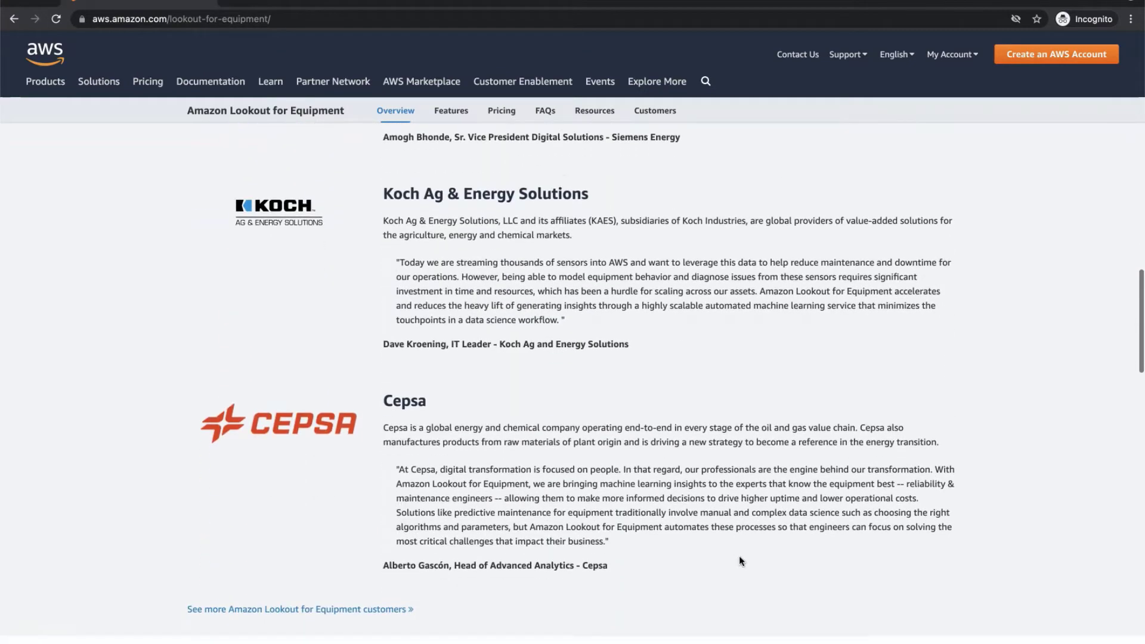
scroll(down, 3)
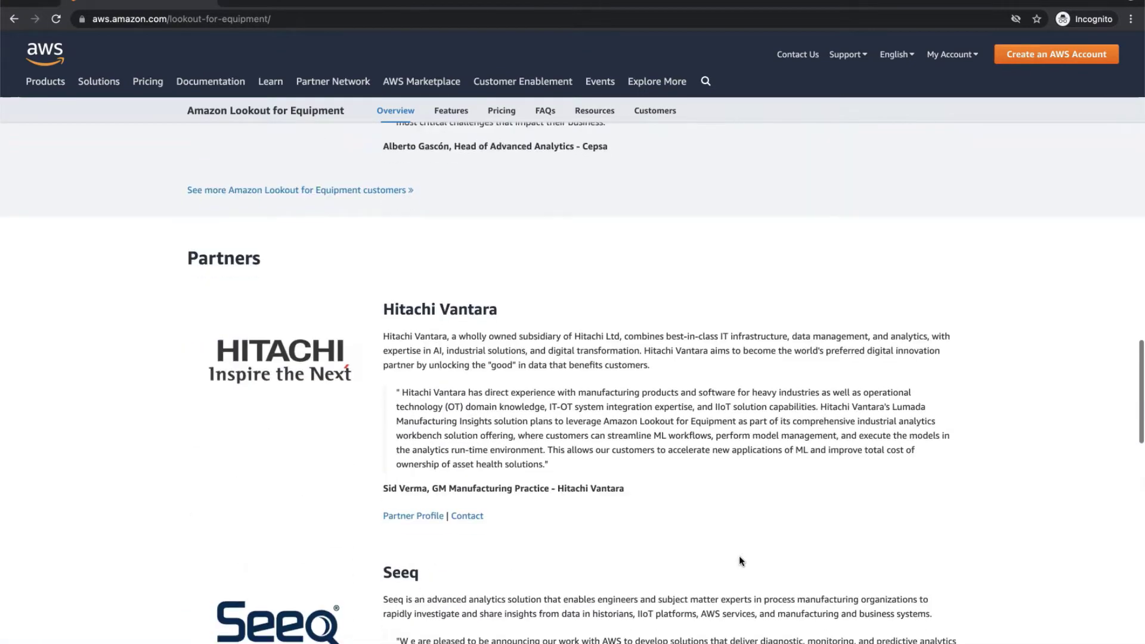
scroll(down, 3)
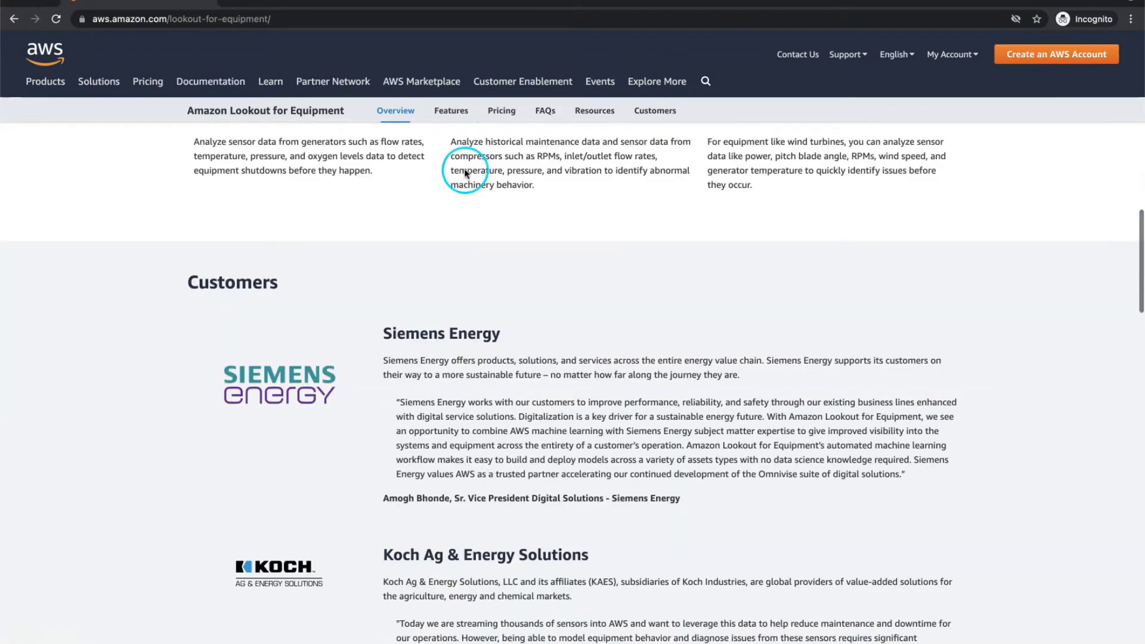
- Read through the Lookout for Equipment Features page sections, then move on to its Pricing page
click(452, 109)
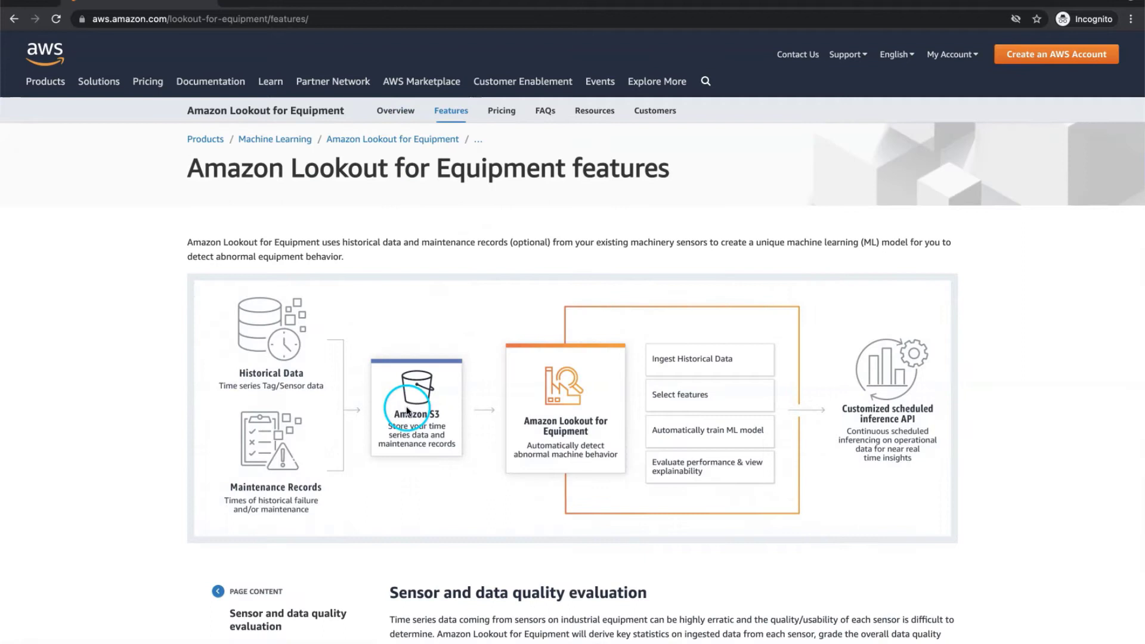
mouse_move(394, 439)
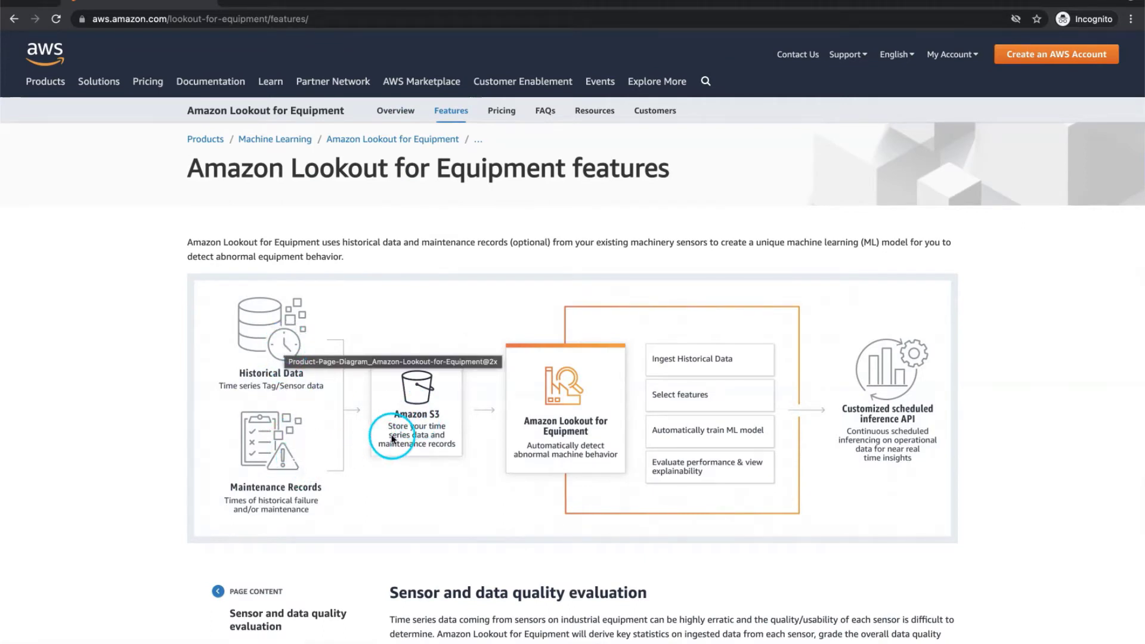
mouse_move(522, 432)
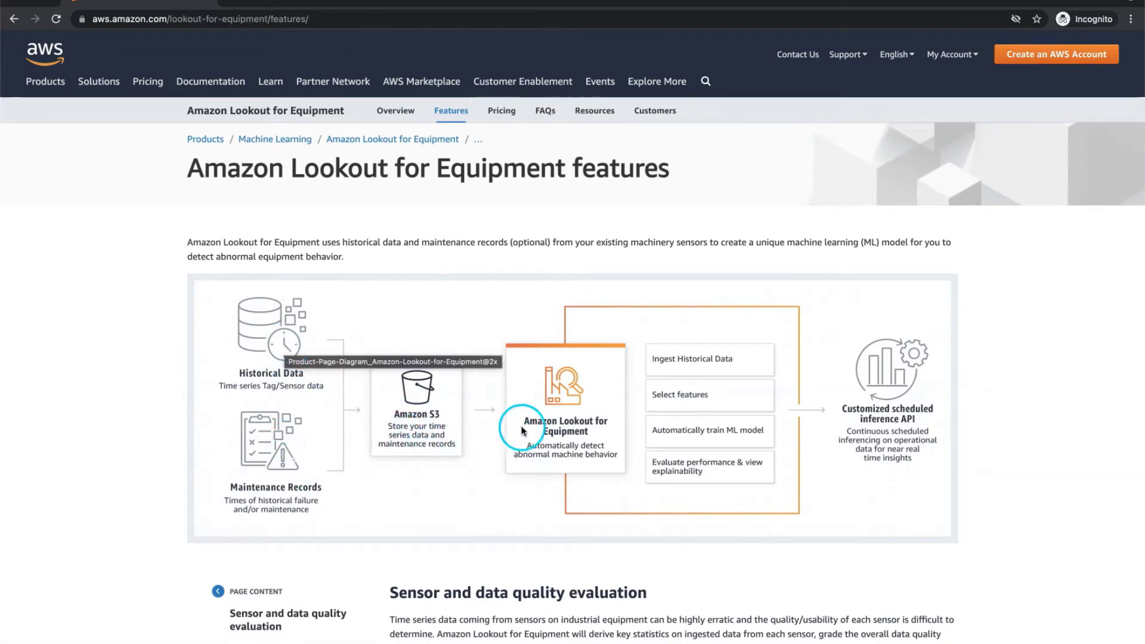
mouse_move(733, 409)
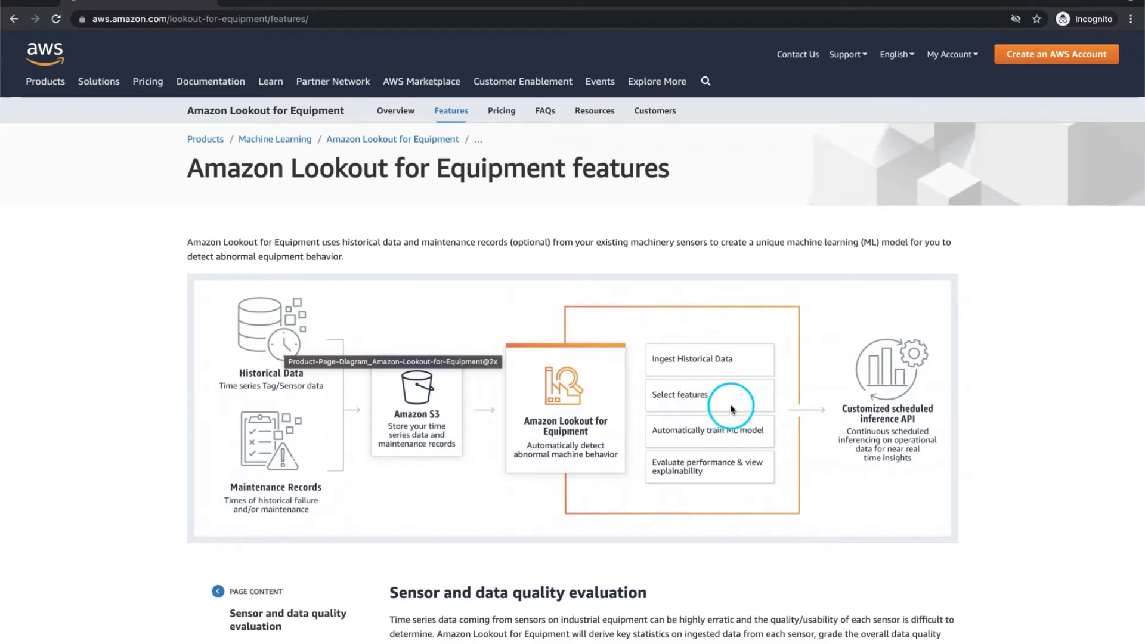
mouse_move(561, 455)
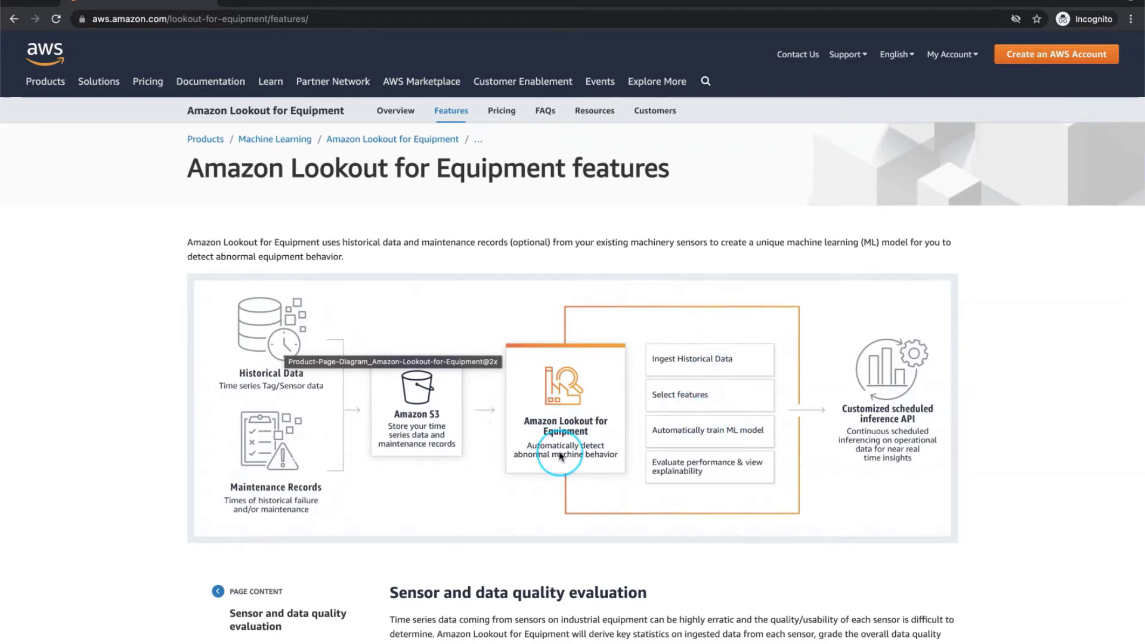
scroll(down, 3)
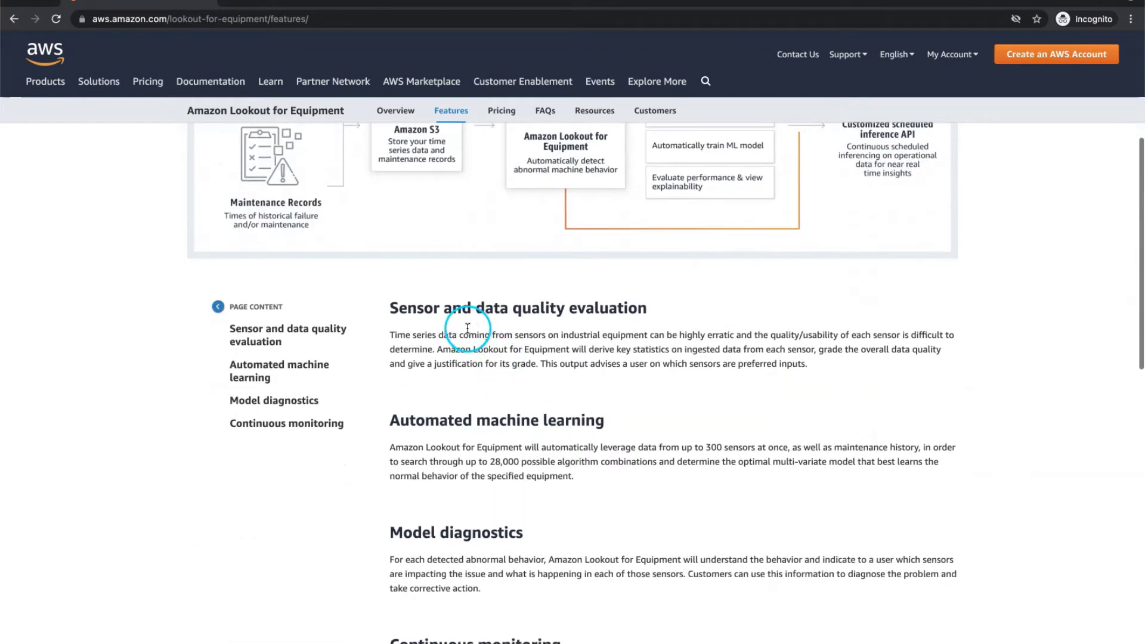
mouse_move(543, 358)
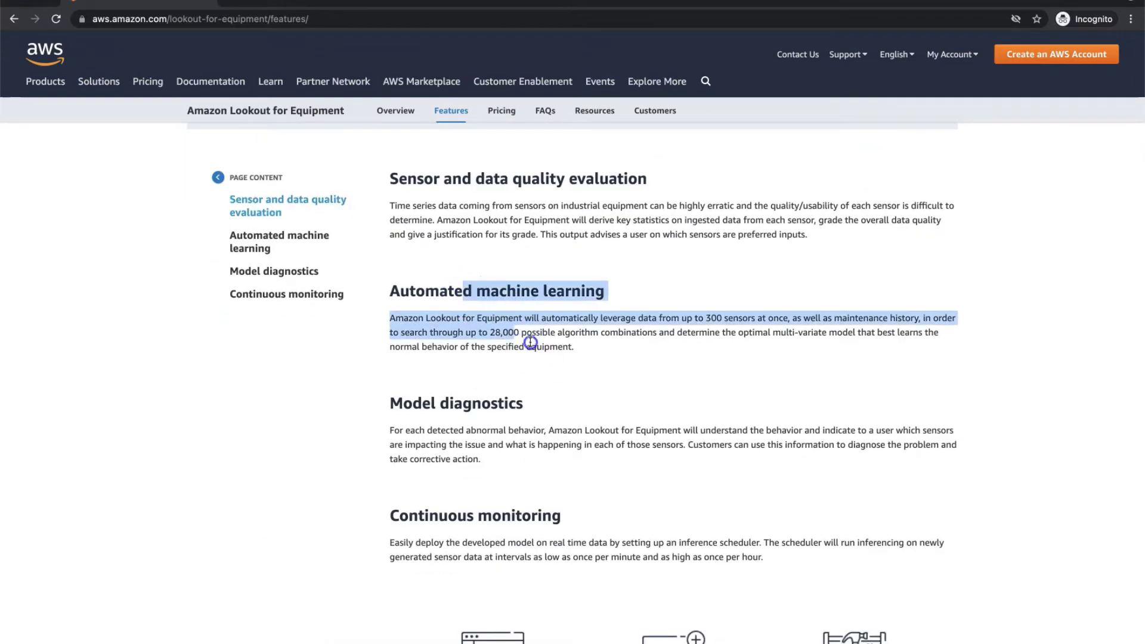
scroll(down, 3)
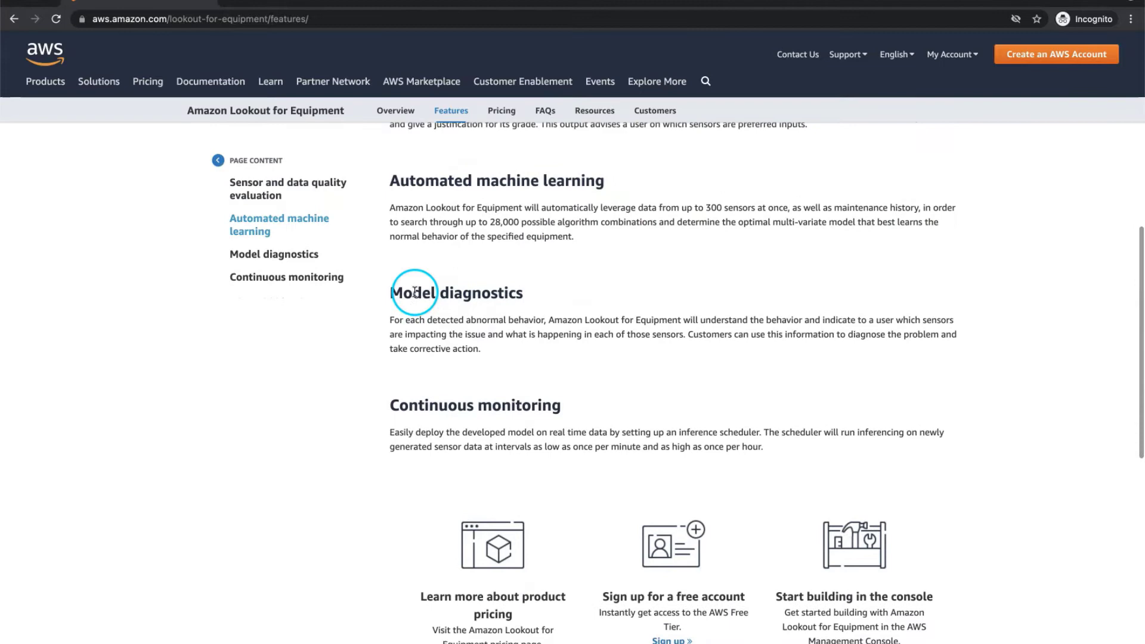
scroll(down, 3)
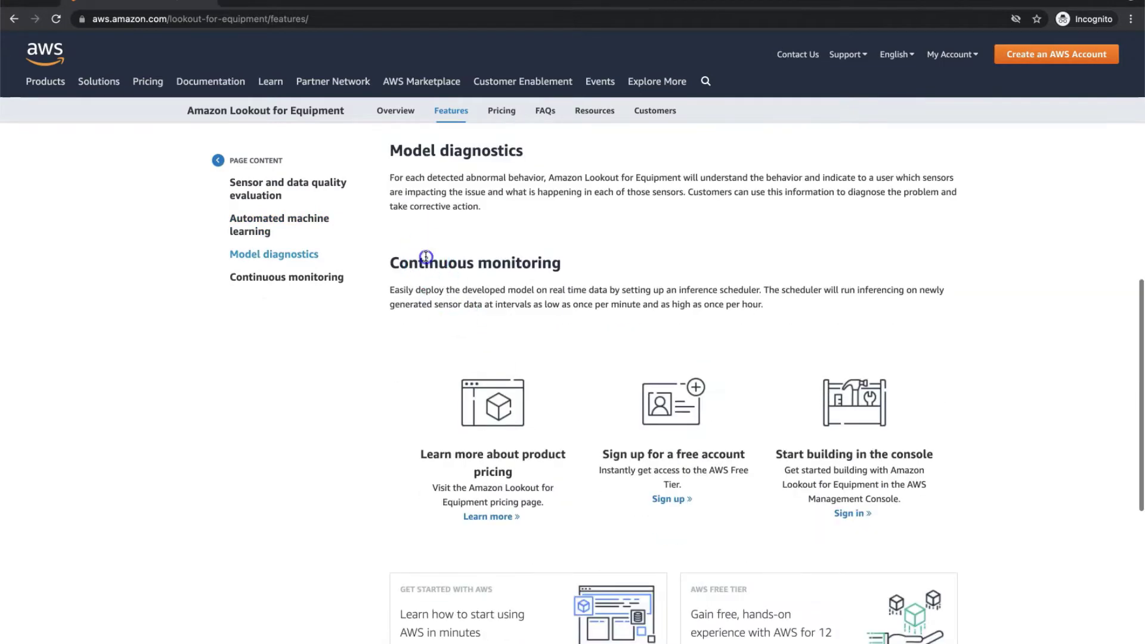
scroll(down, 3)
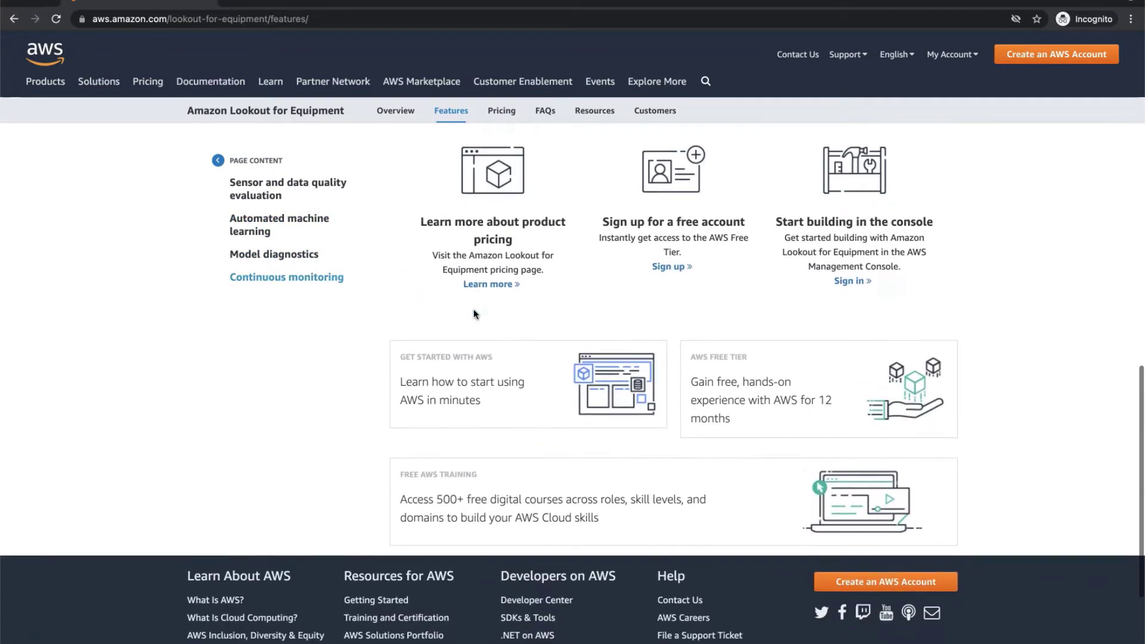
scroll(up, 3)
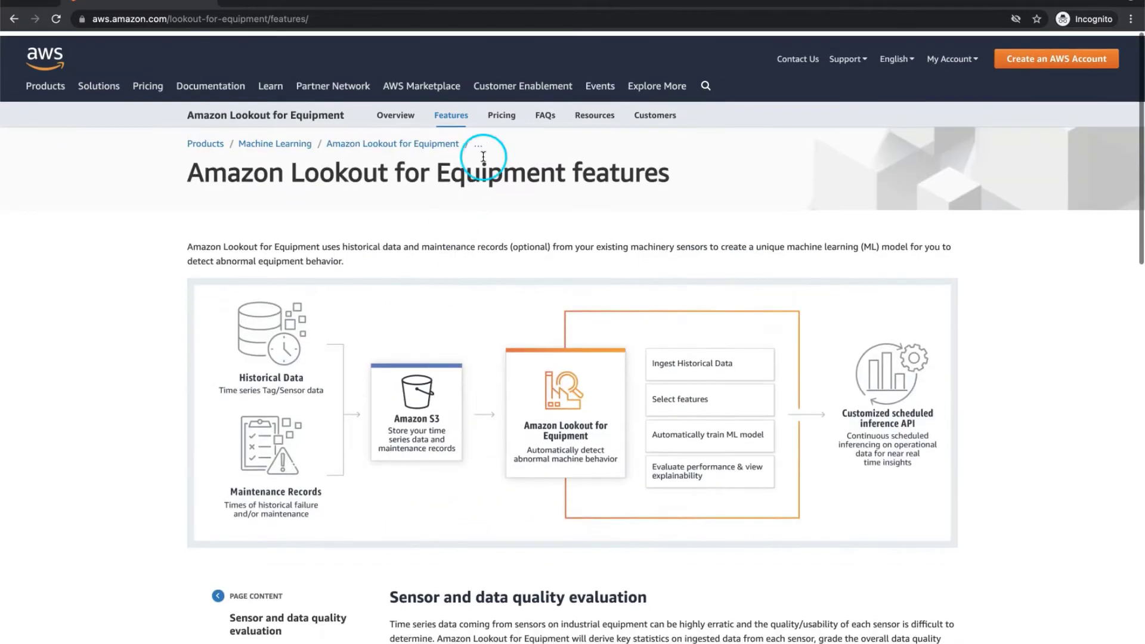
click(501, 116)
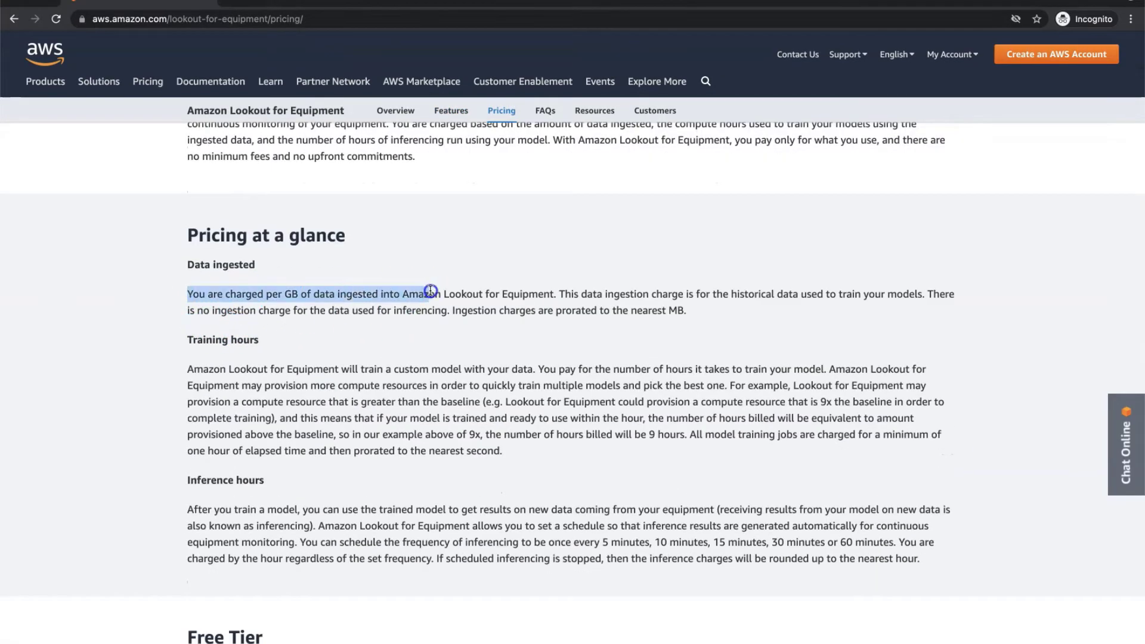
drag(431, 294, 561, 297)
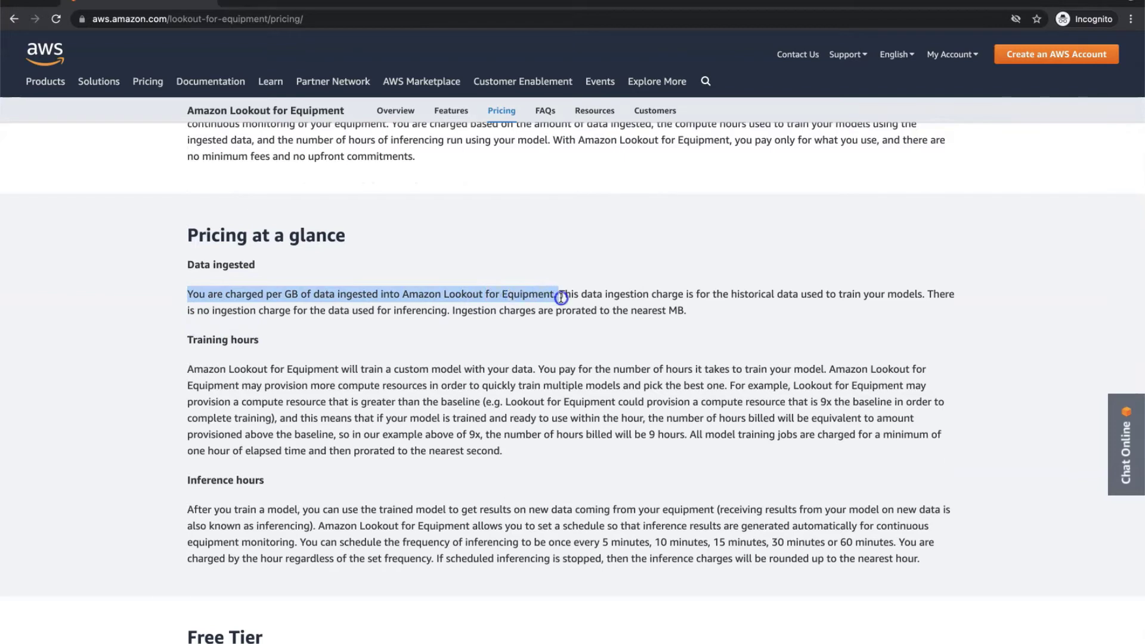
drag(563, 294, 695, 294)
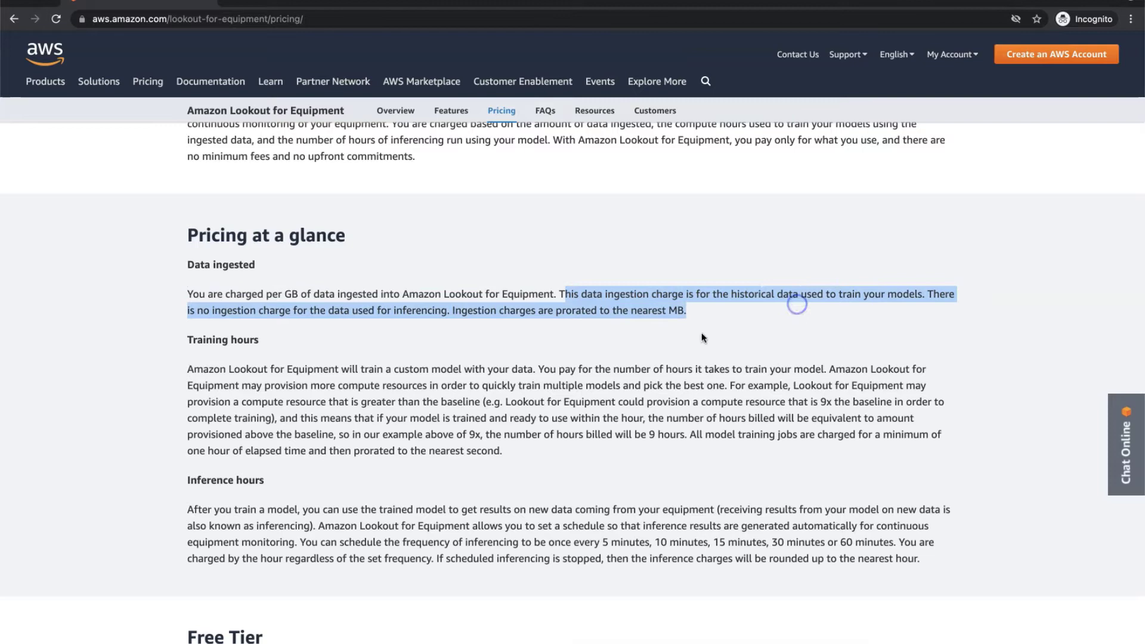
scroll(down, 3)
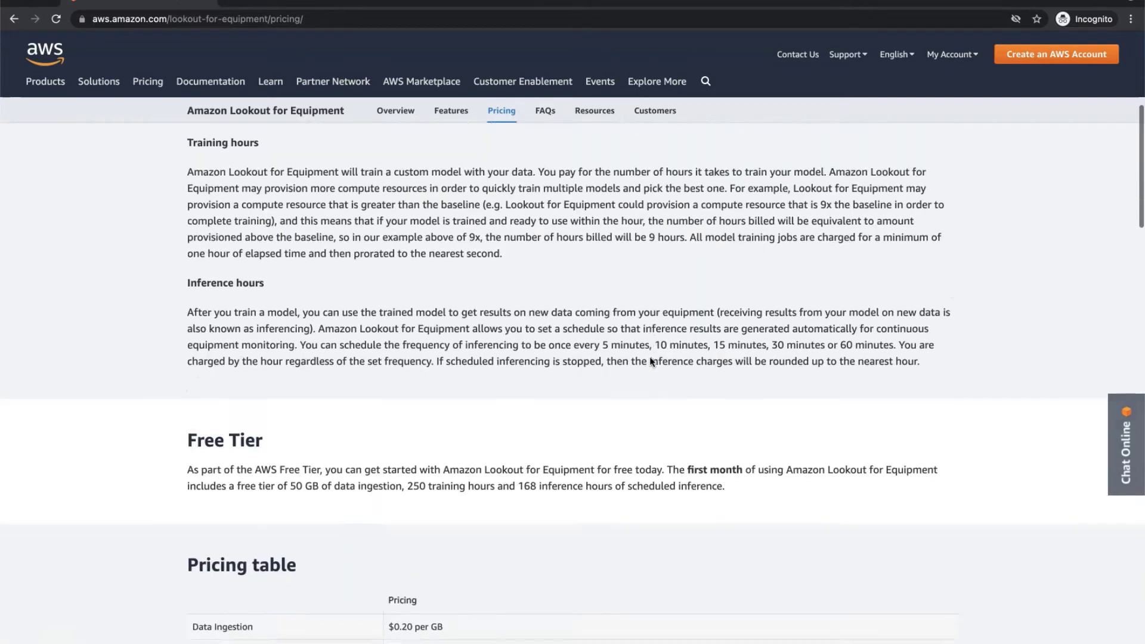
scroll(down, 3)
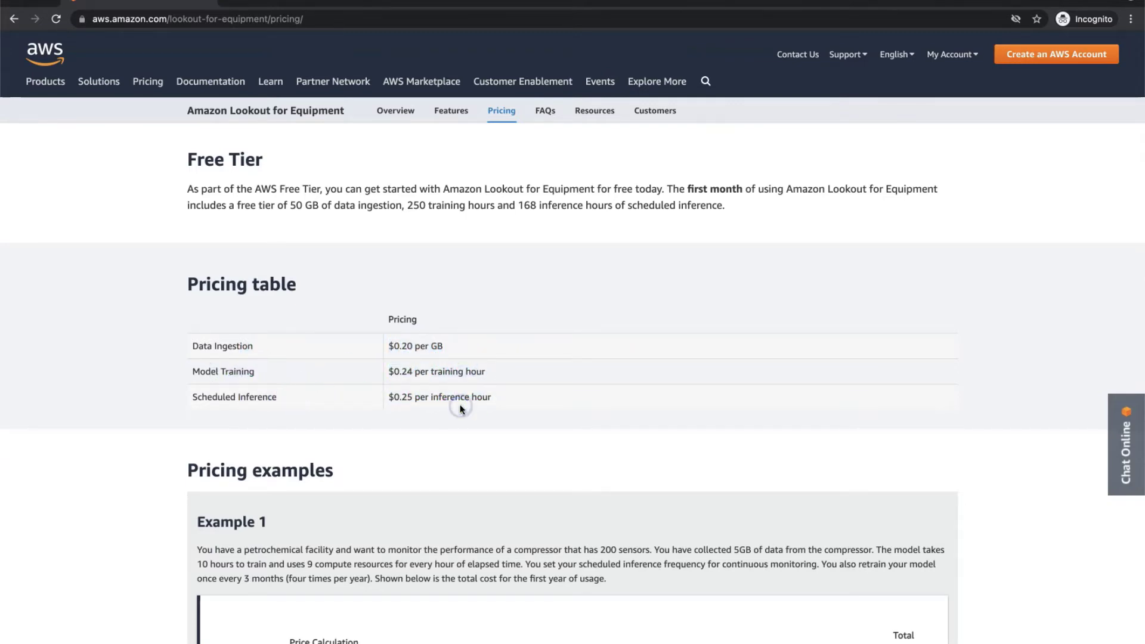
scroll(down, 3)
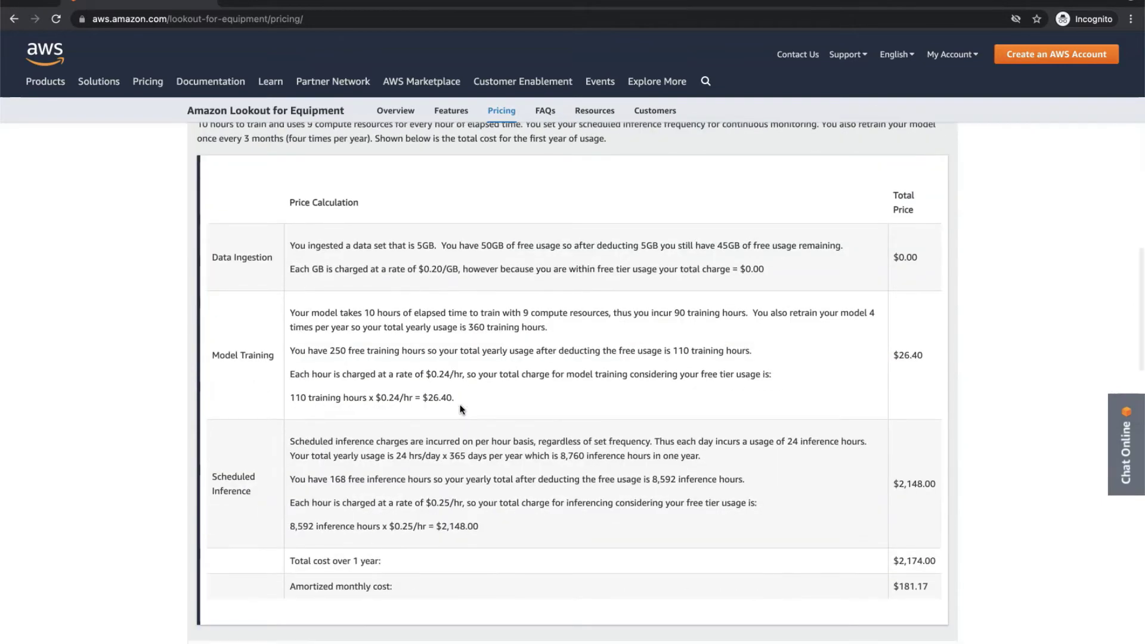
scroll(up, 3)
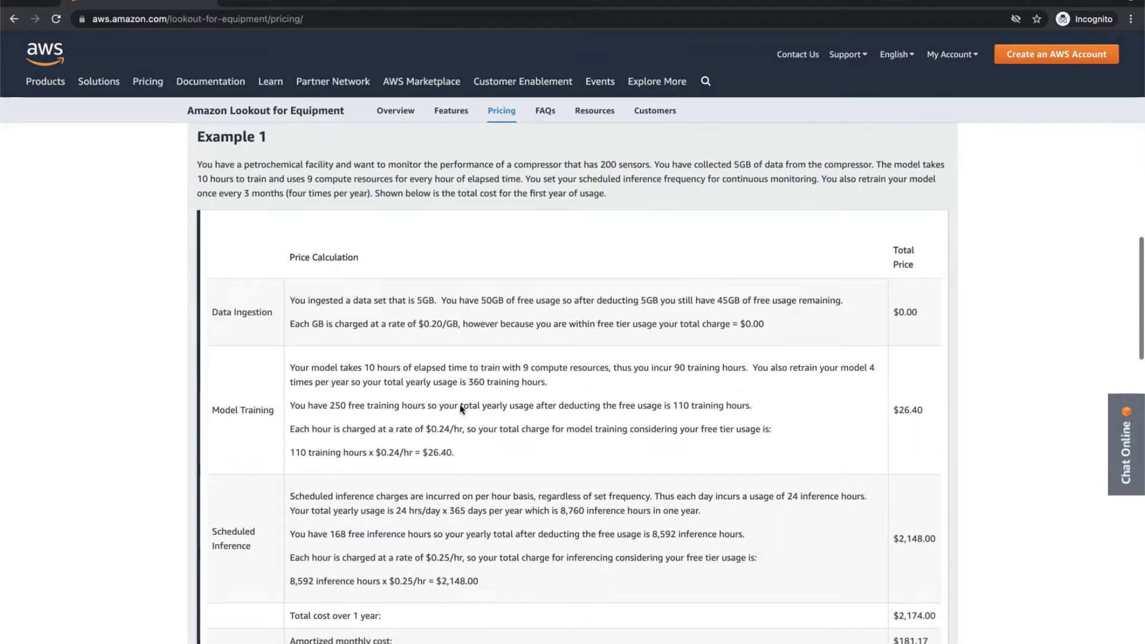
scroll(down, 3)
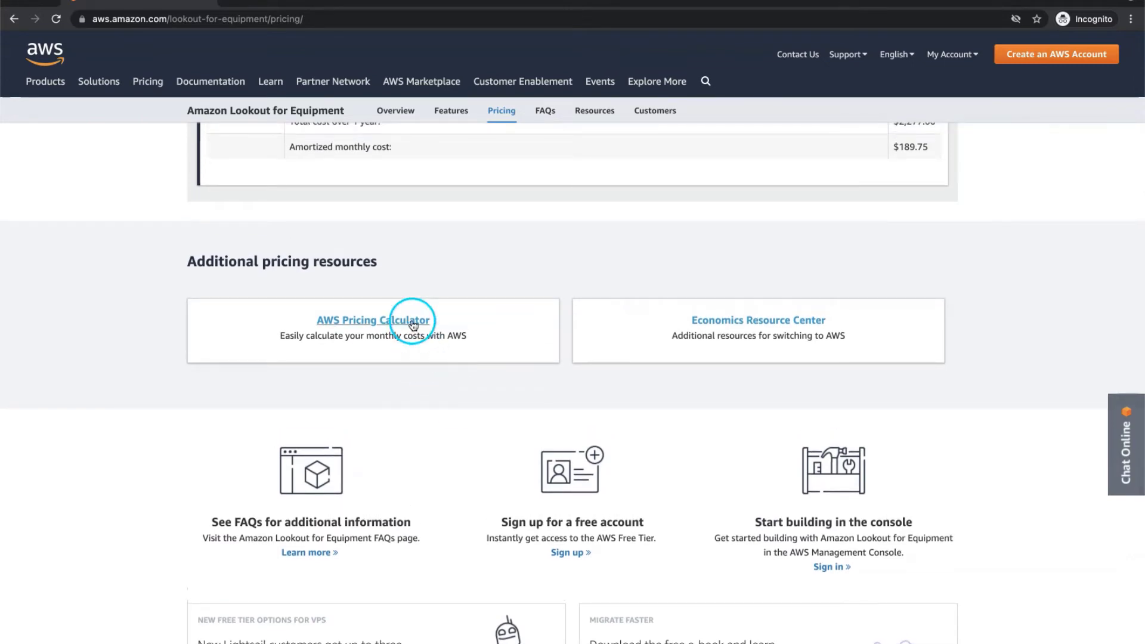
- View the Lookout for Equipment FAQs and Resources pages, then return to its Overview page
click(544, 111)
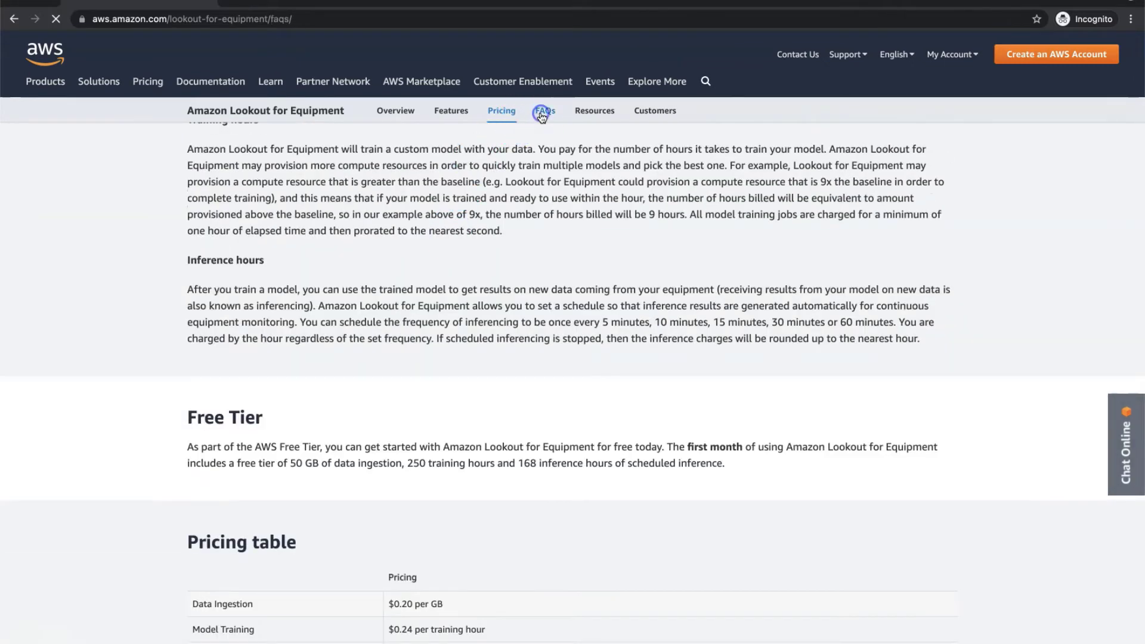
click(543, 113)
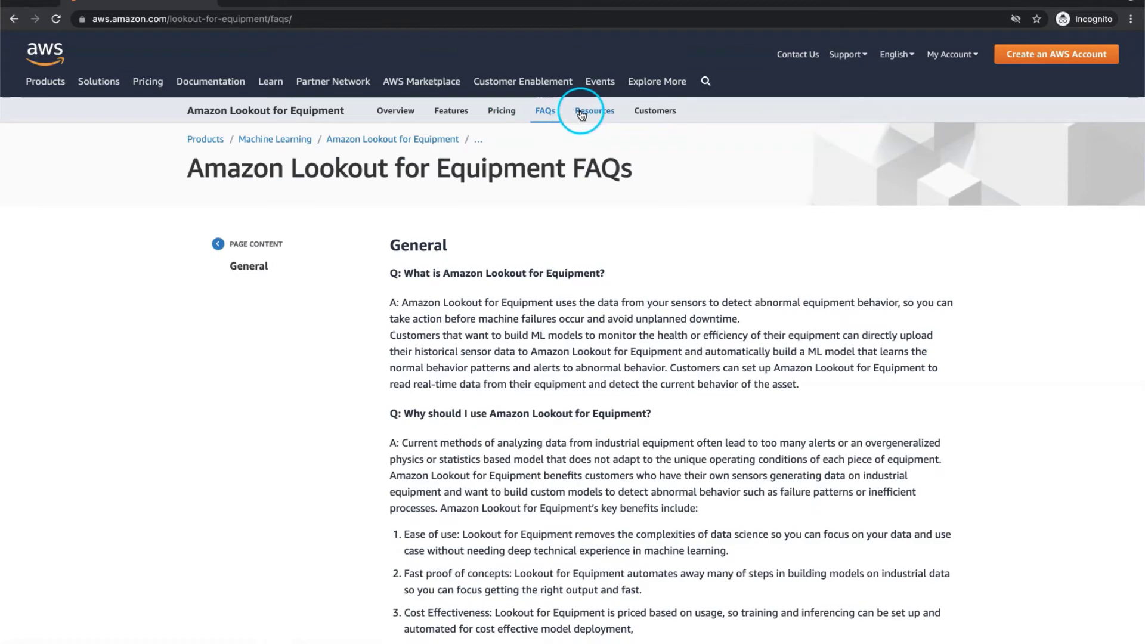
click(595, 110)
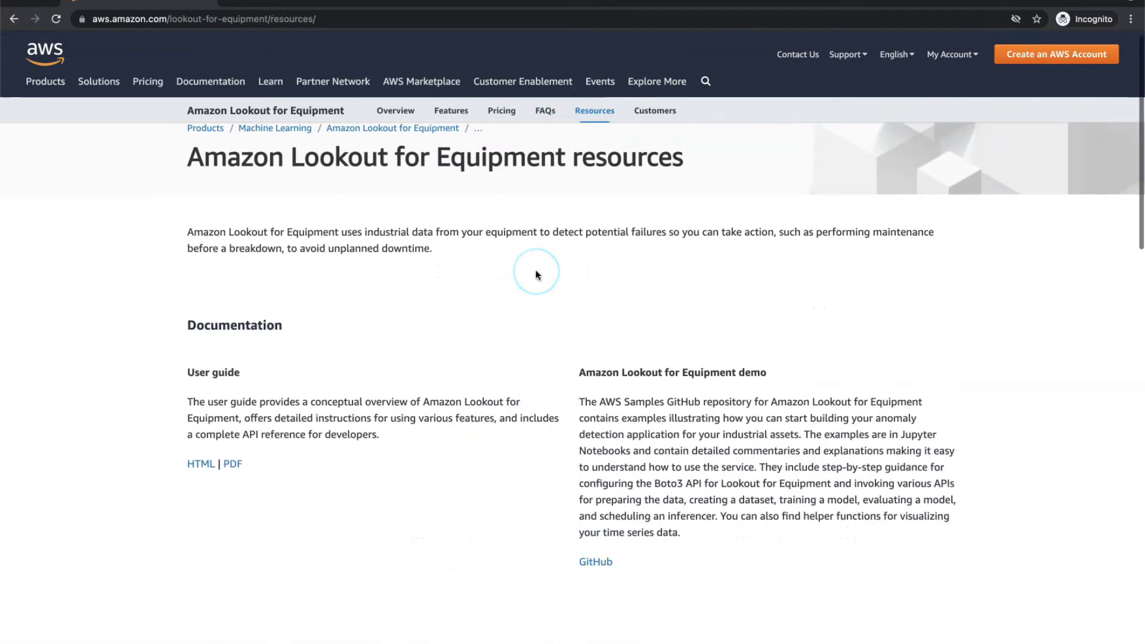
scroll(down, 3)
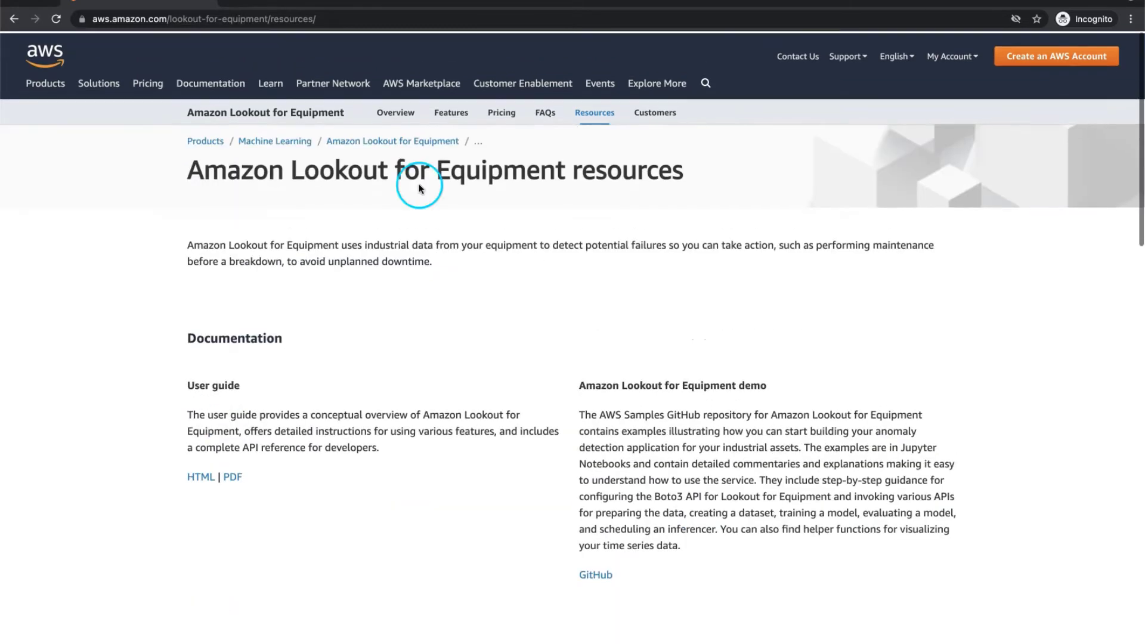
click(394, 112)
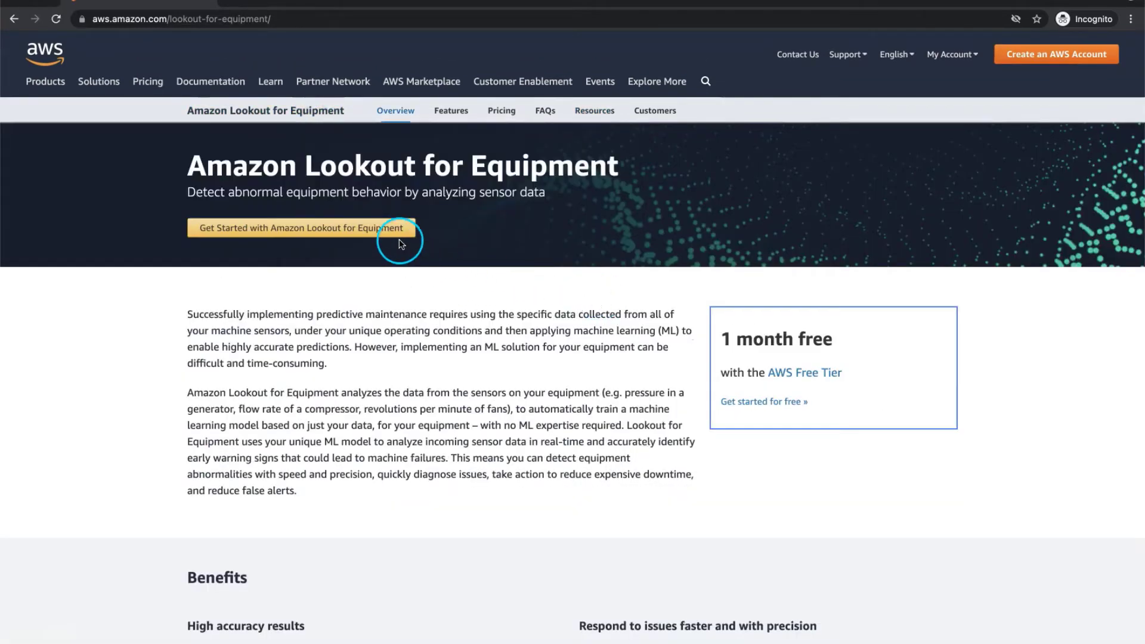
- Follow 'Get Started with Amazon Lookout for Equipment' to the console sign-in page
click(302, 228)
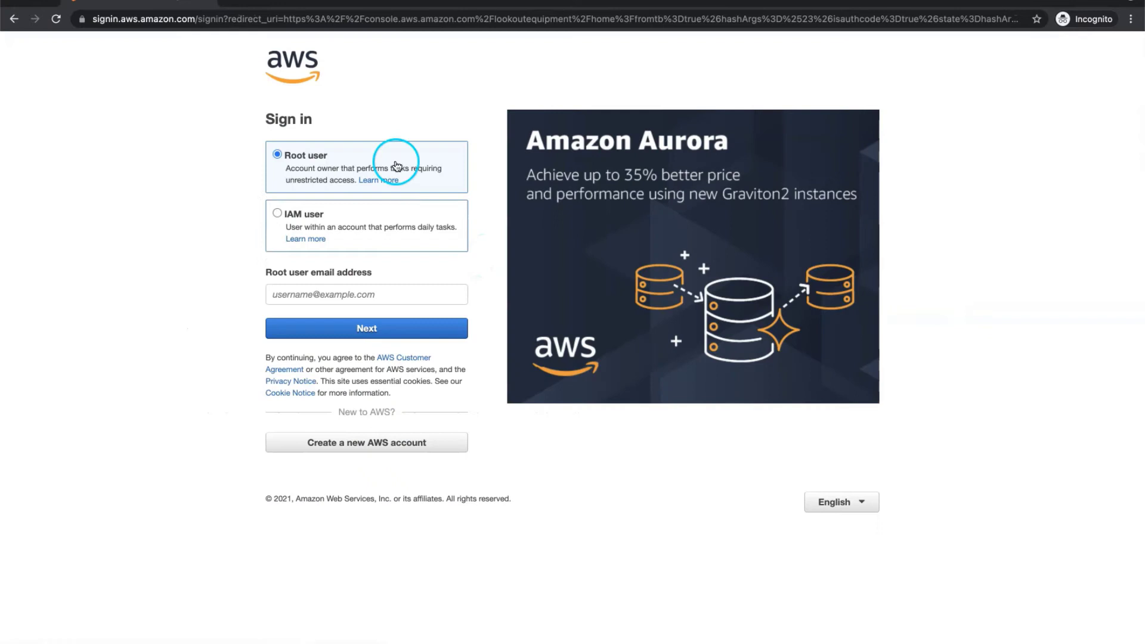
mouse_move(278, 193)
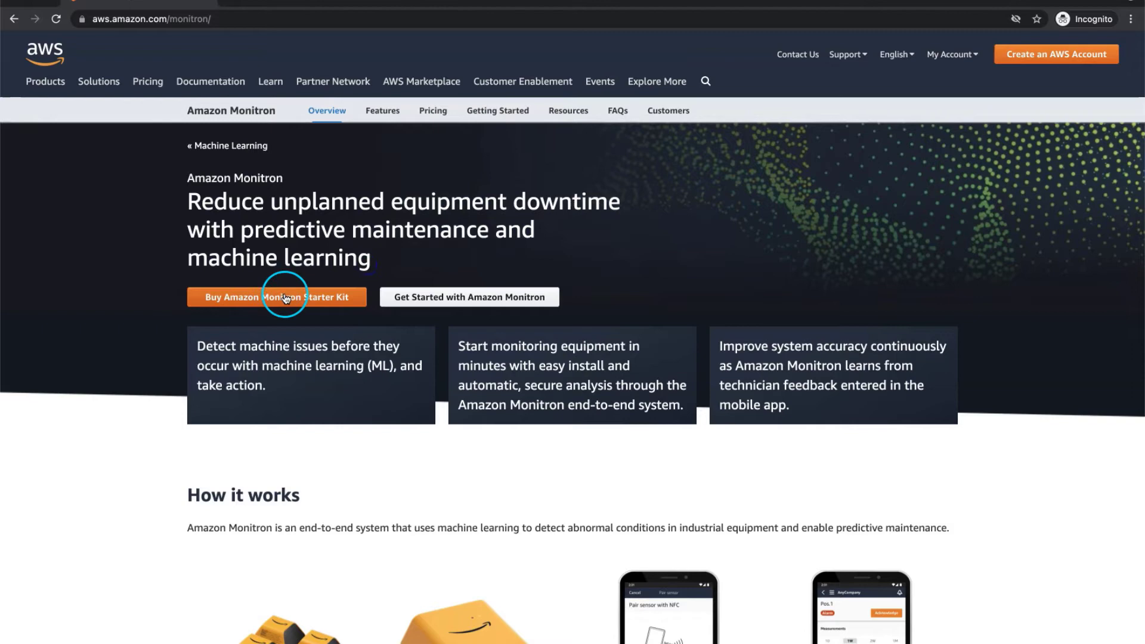
scroll(down, 3)
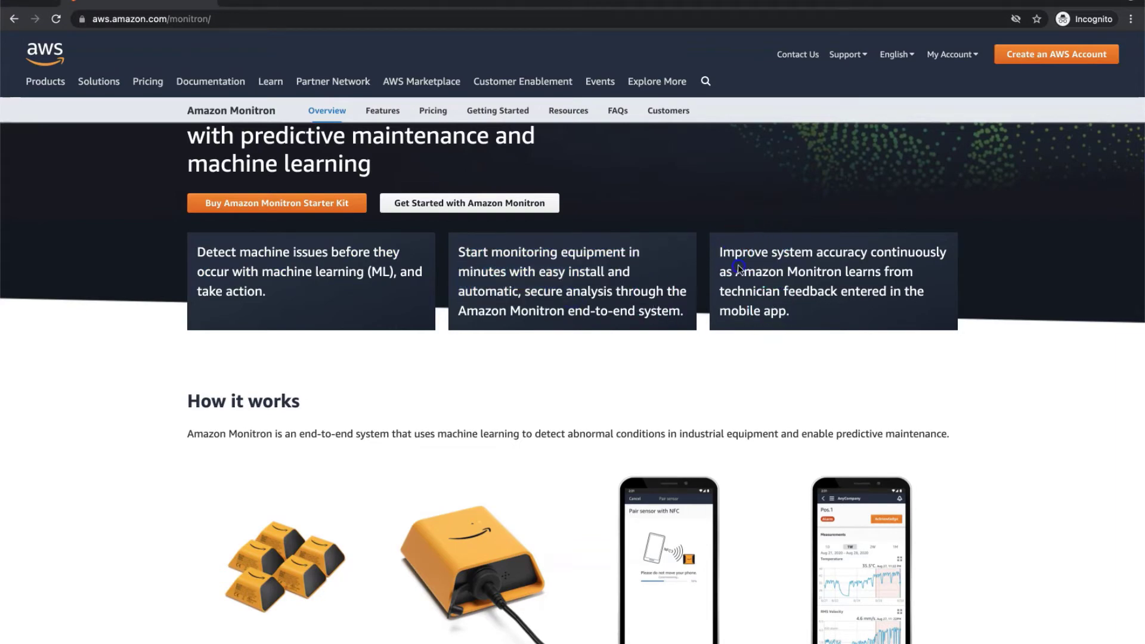
click(528, 334)
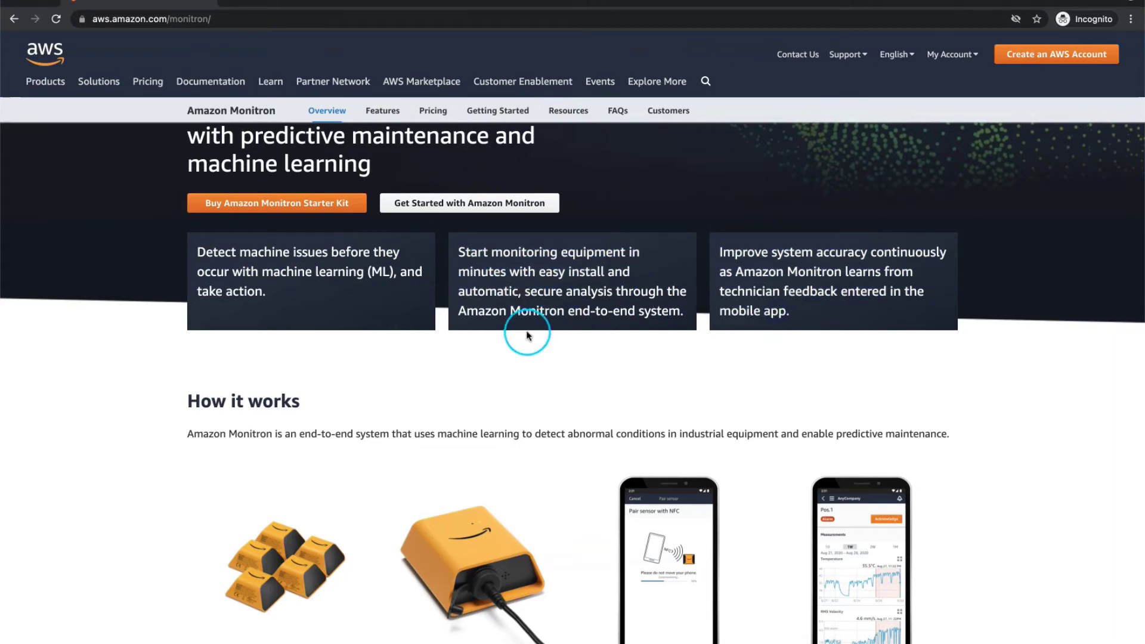
scroll(down, 3)
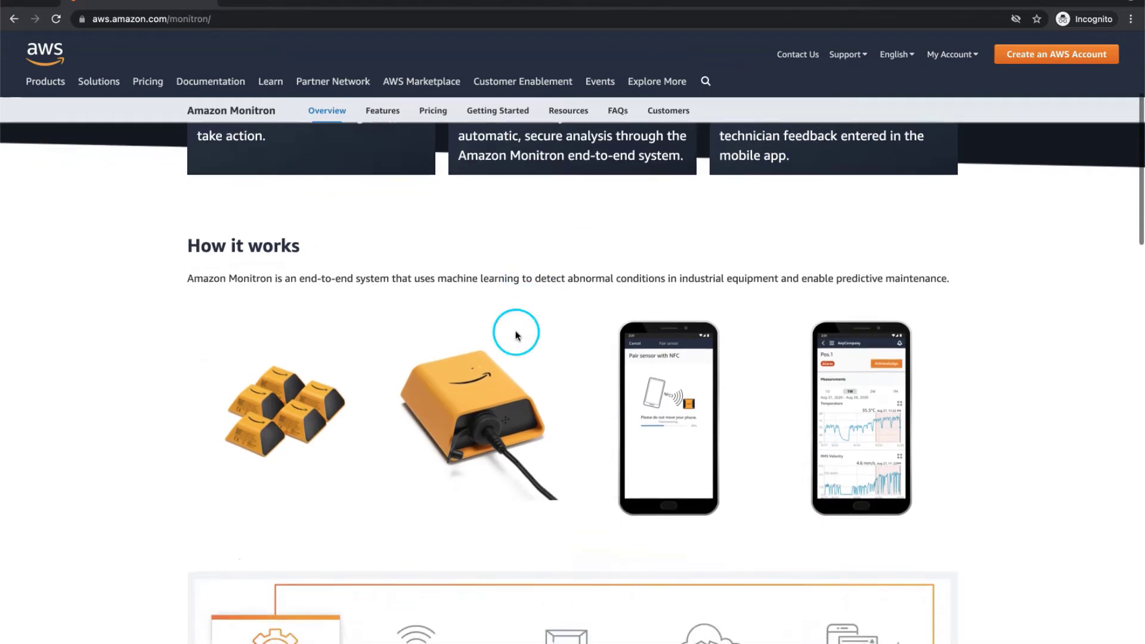
drag(334, 278, 575, 278)
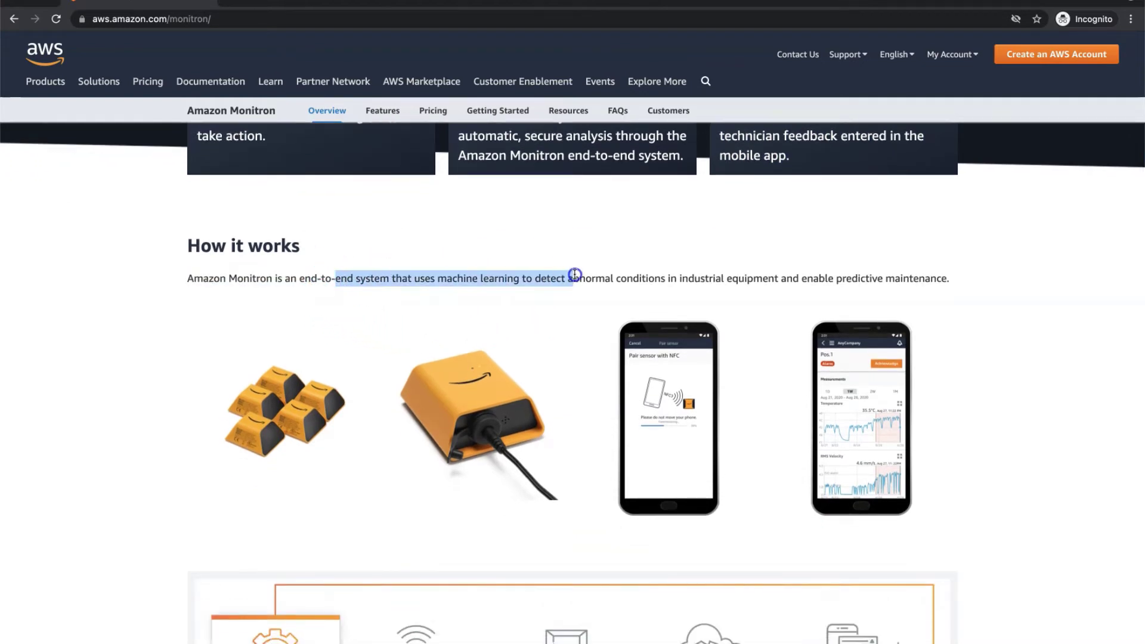
drag(577, 278, 757, 306)
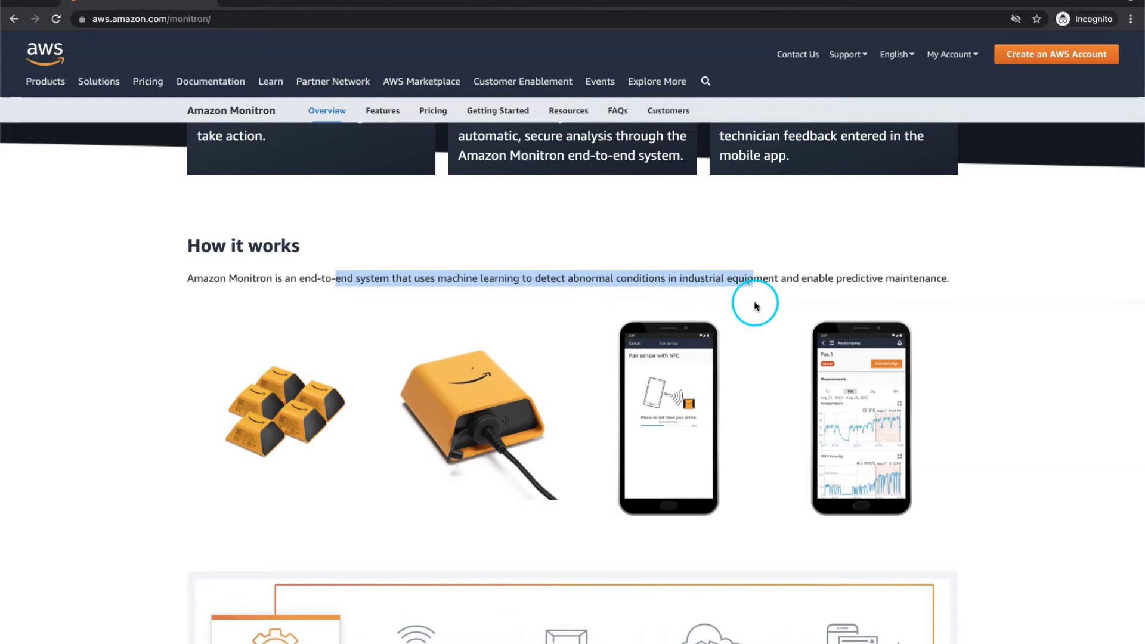
scroll(down, 3)
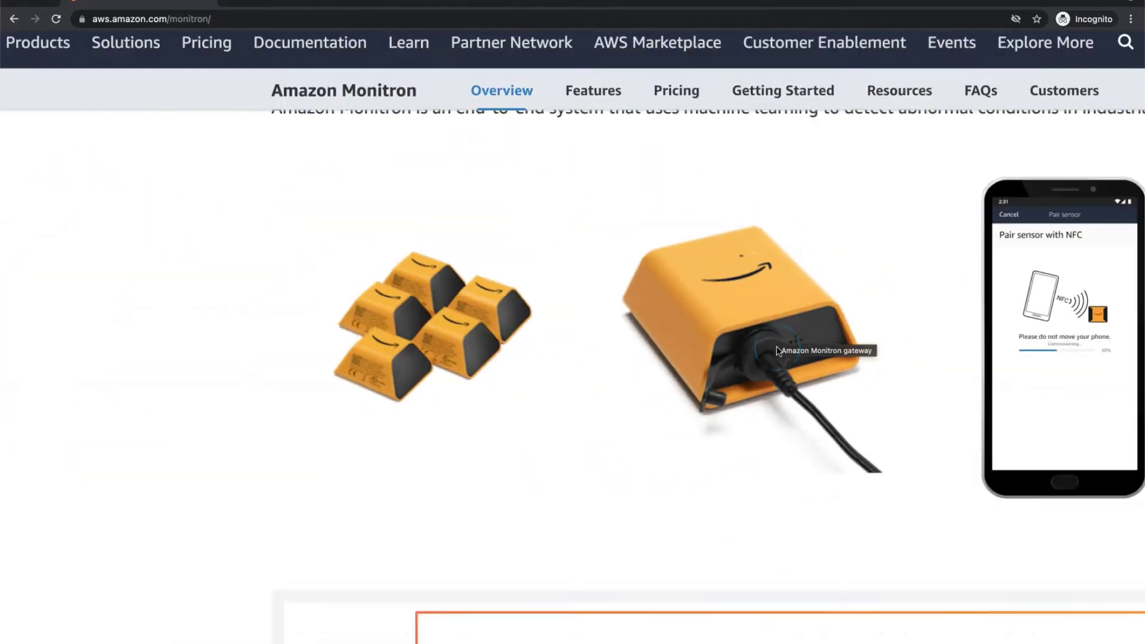
scroll(down, 3)
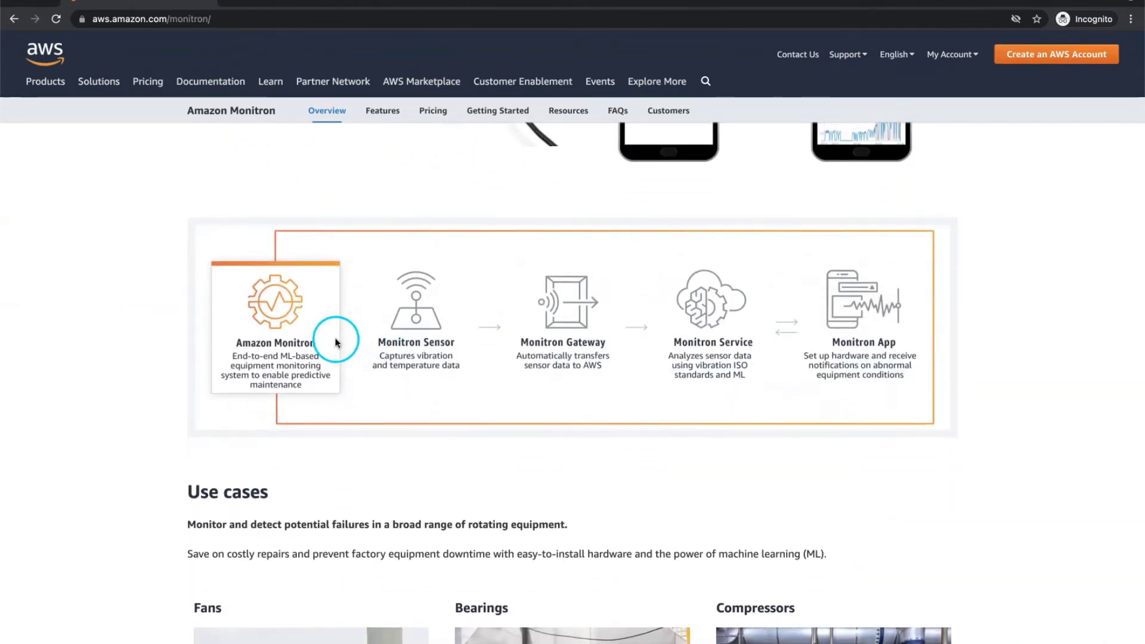
mouse_move(683, 370)
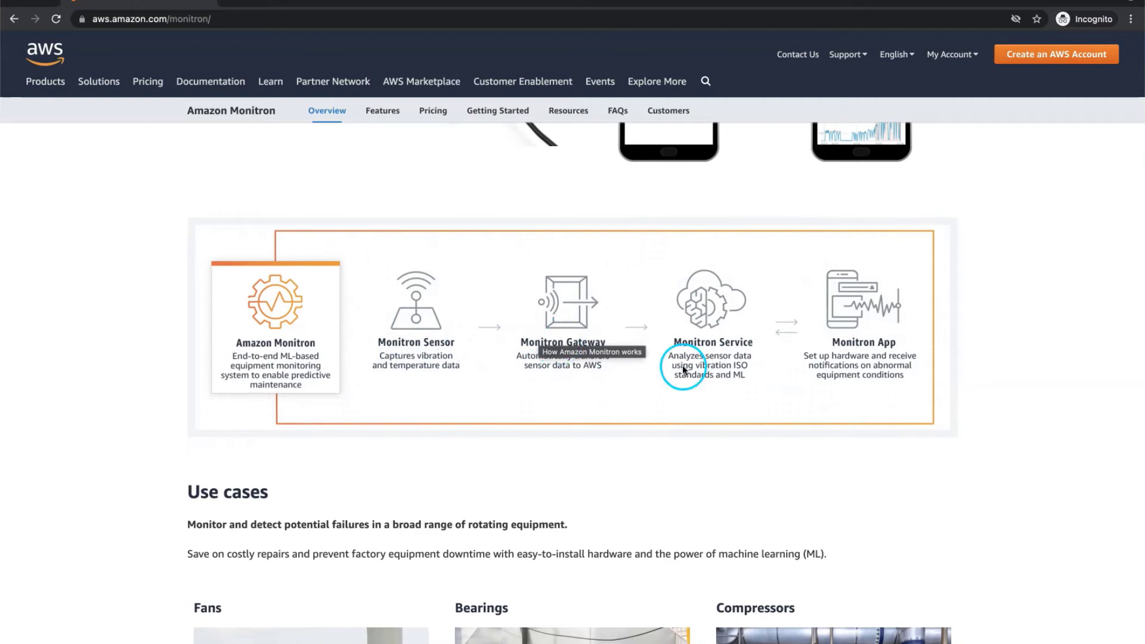
scroll(down, 3)
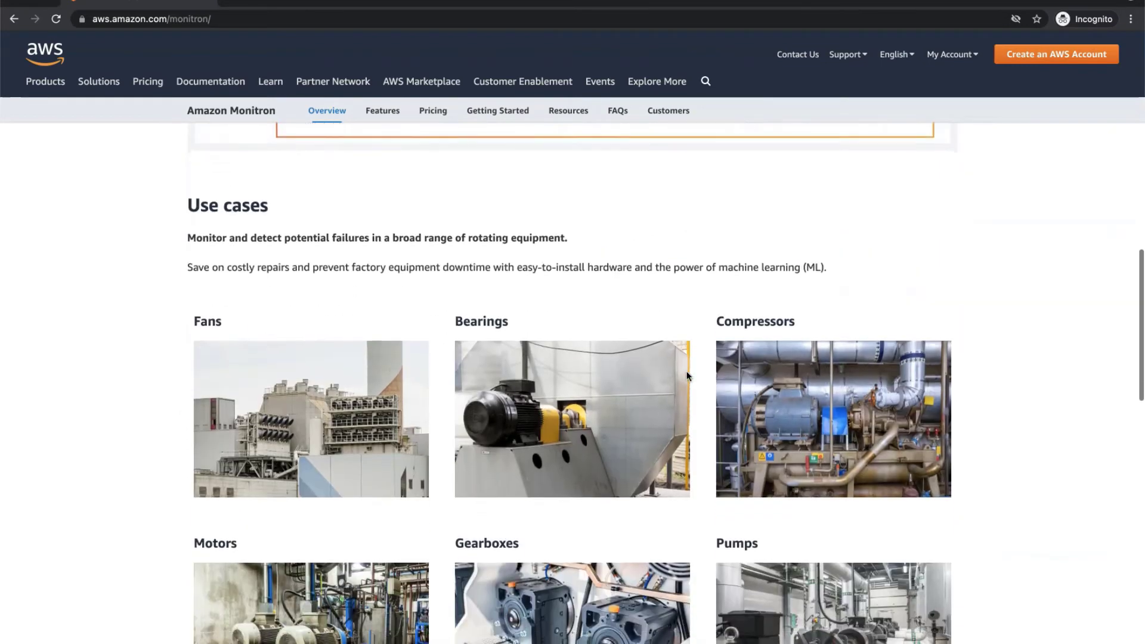
scroll(down, 3)
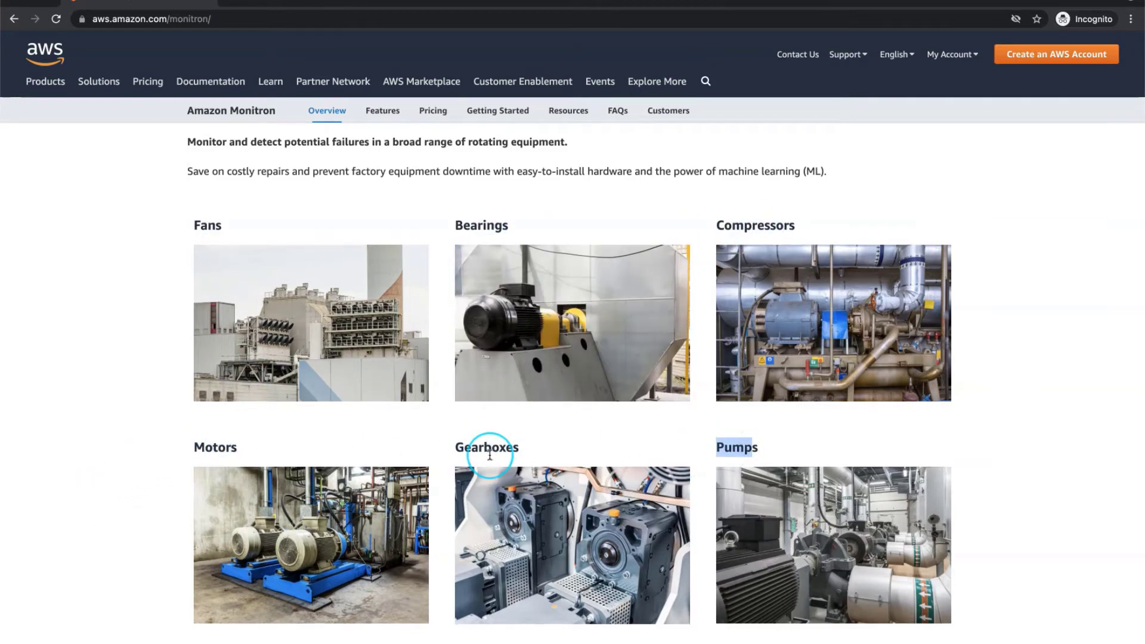
scroll(down, 3)
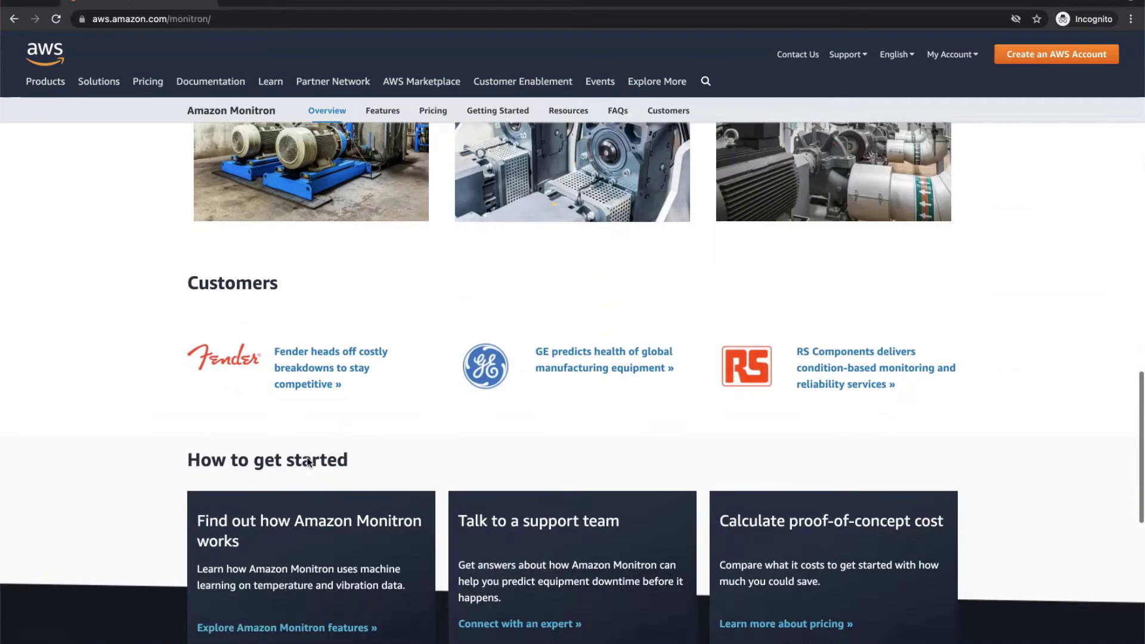
scroll(down, 3)
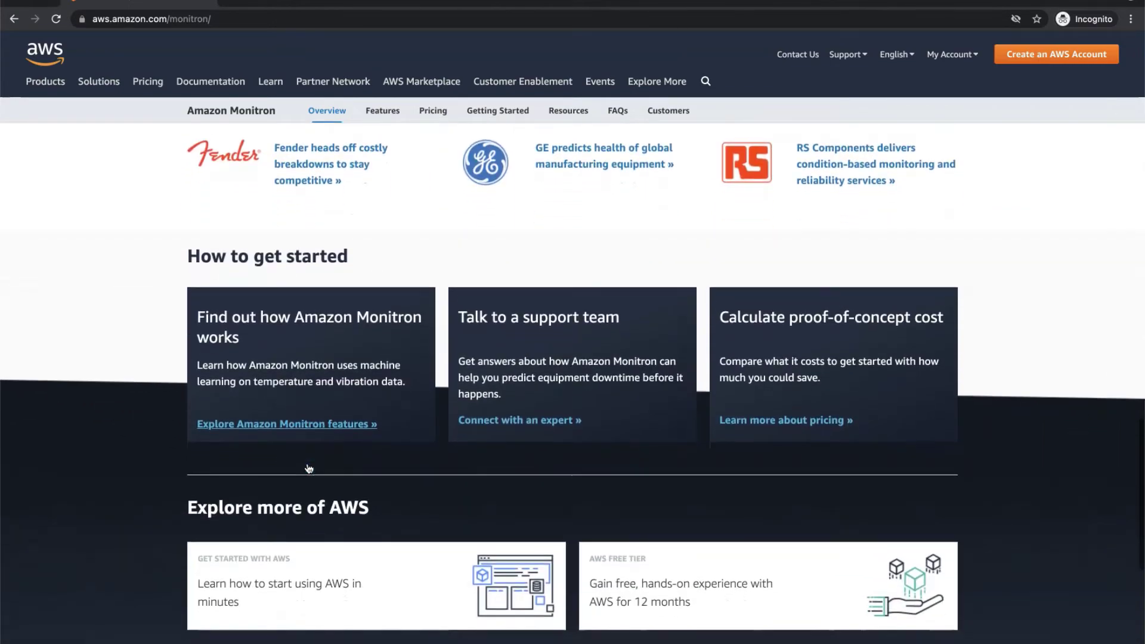
- Bring up the Amazon Monitron Features page and read from the technical specs downward
click(287, 425)
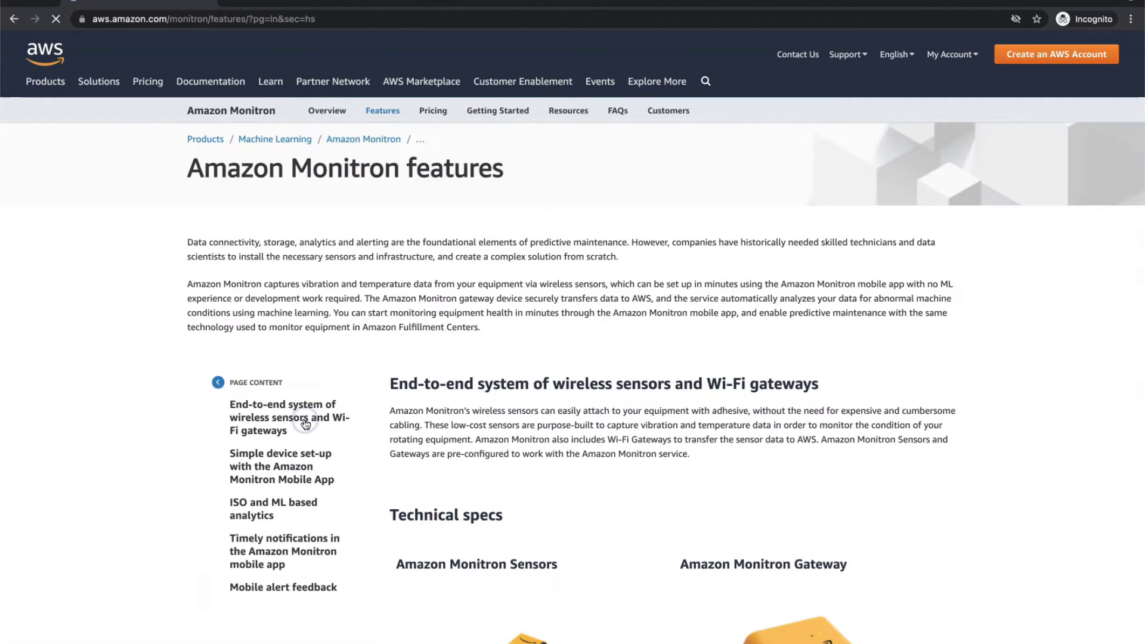
scroll(down, 3)
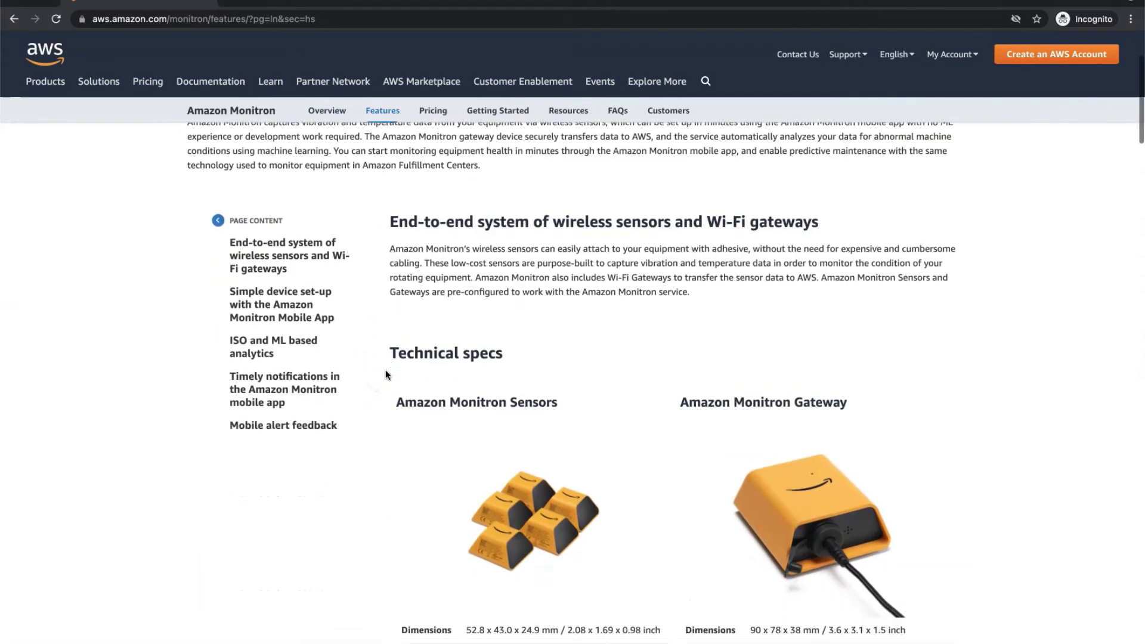
scroll(down, 3)
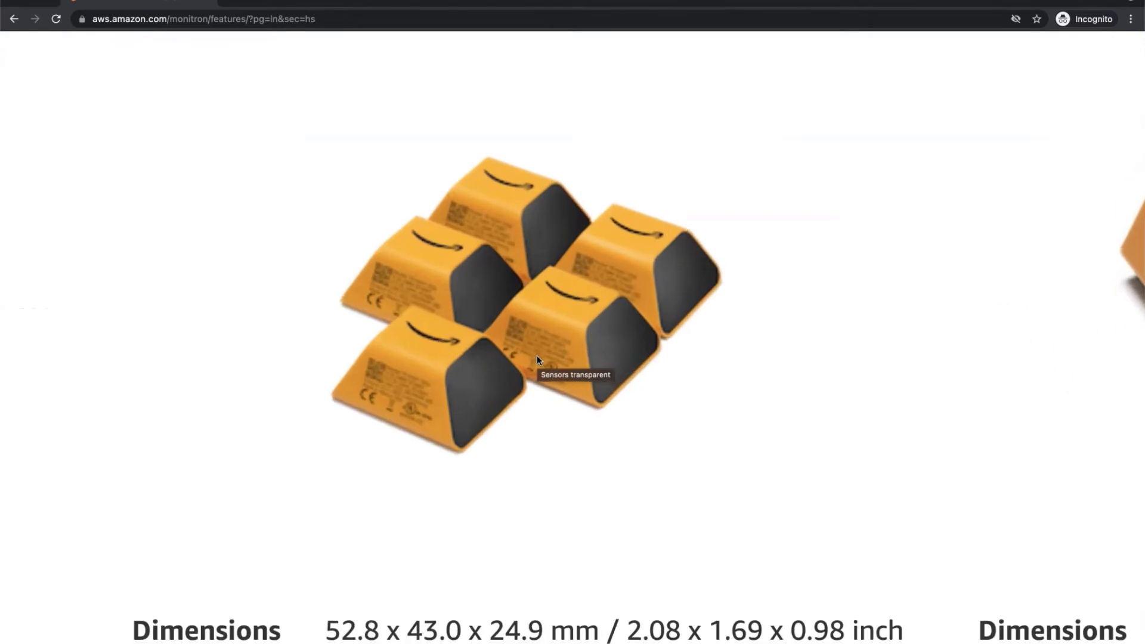
scroll(down, 3)
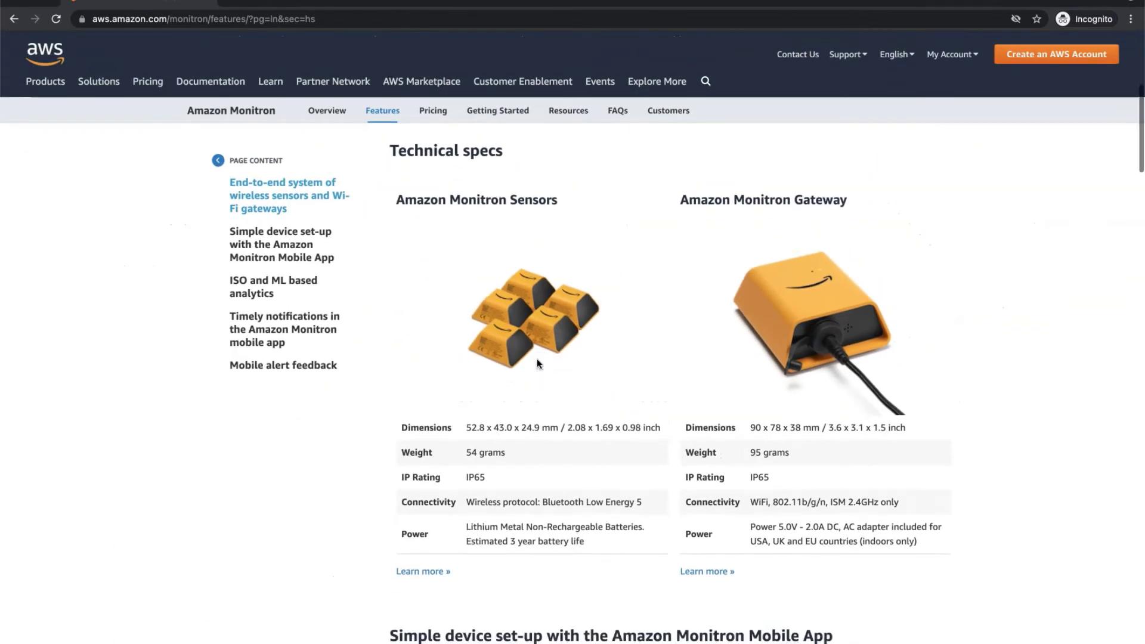
scroll(down, 3)
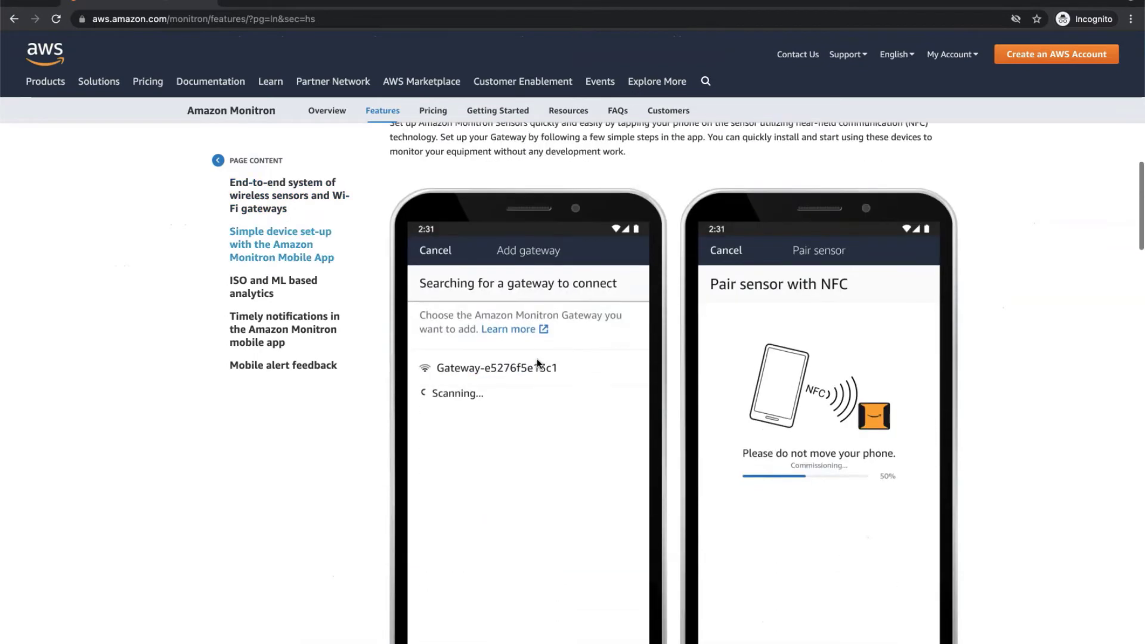
scroll(down, 3)
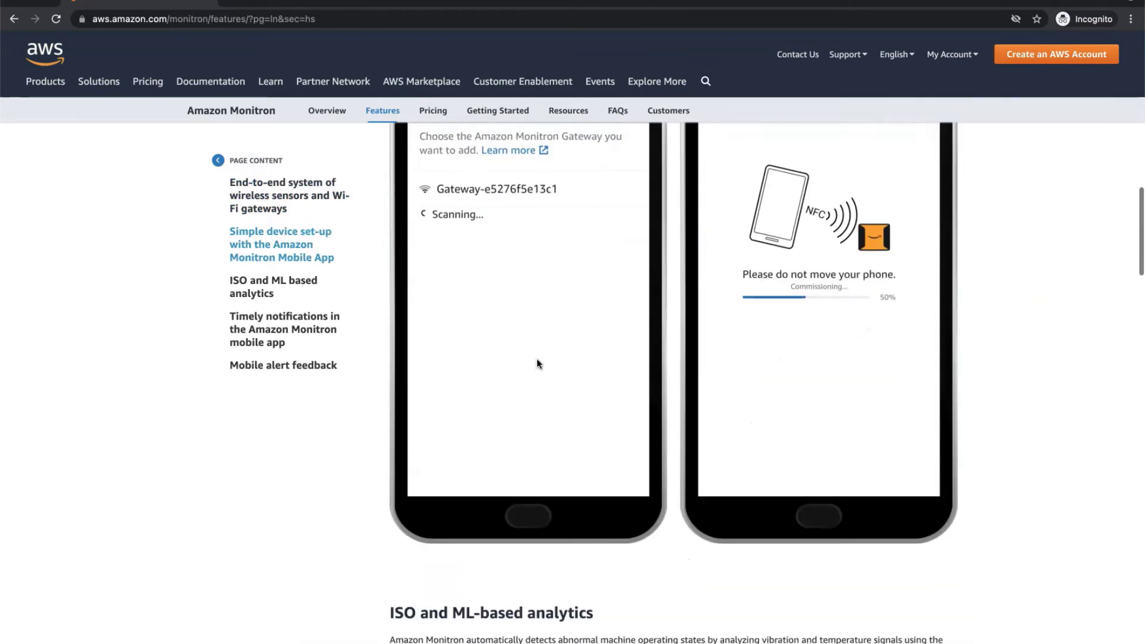
- Continue through notifications and mobile alert feedback, then go to Monitron Pricing
scroll(down, 3)
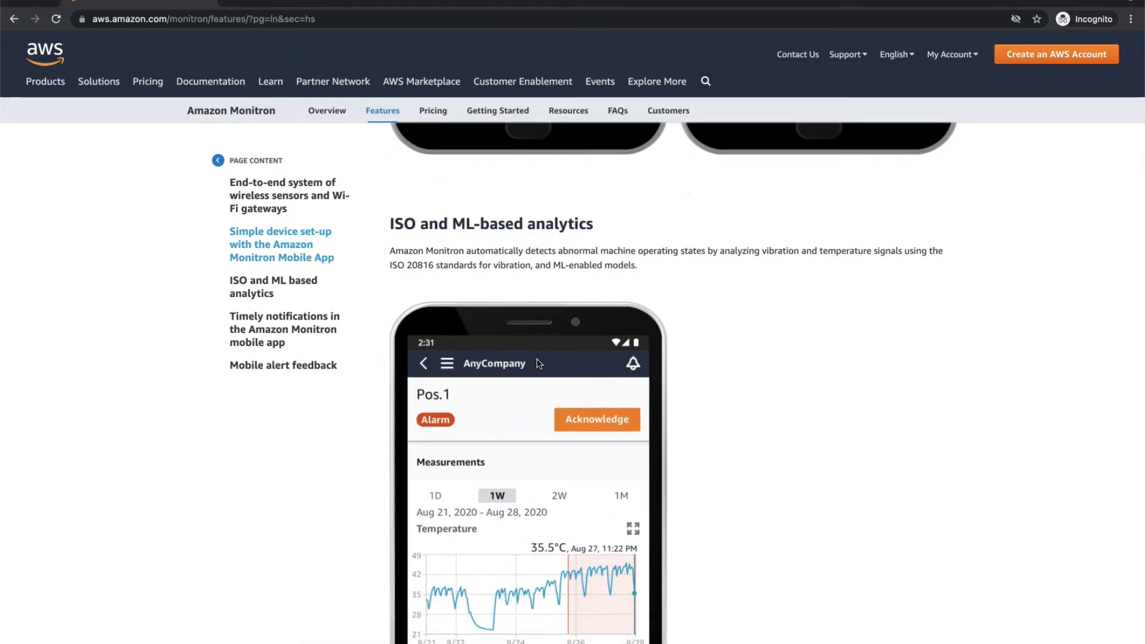
scroll(down, 3)
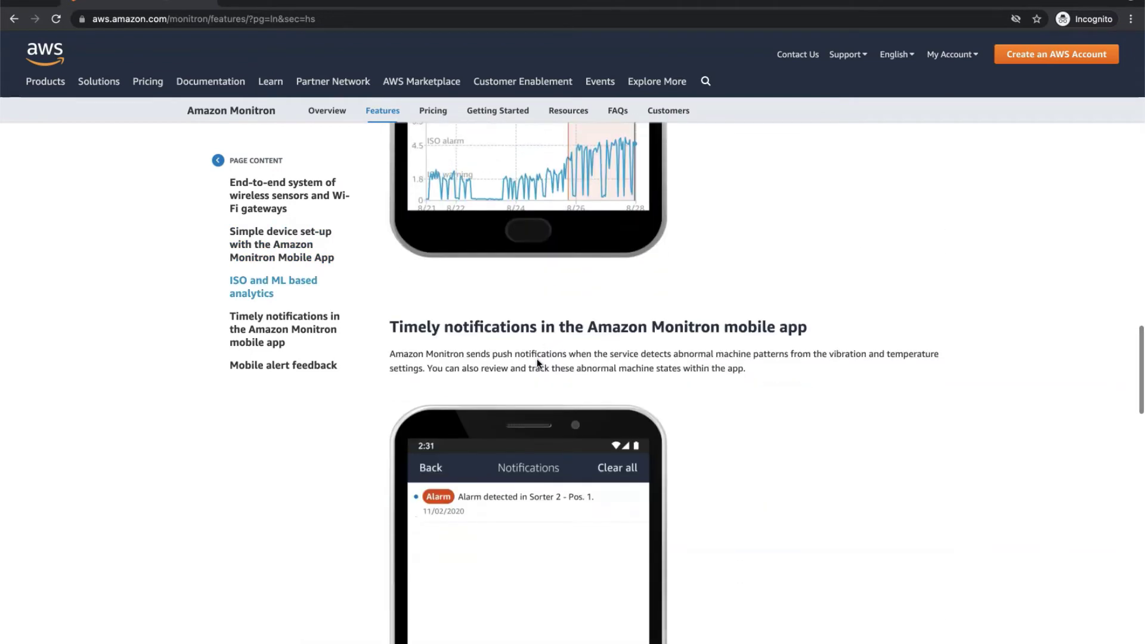
scroll(down, 3)
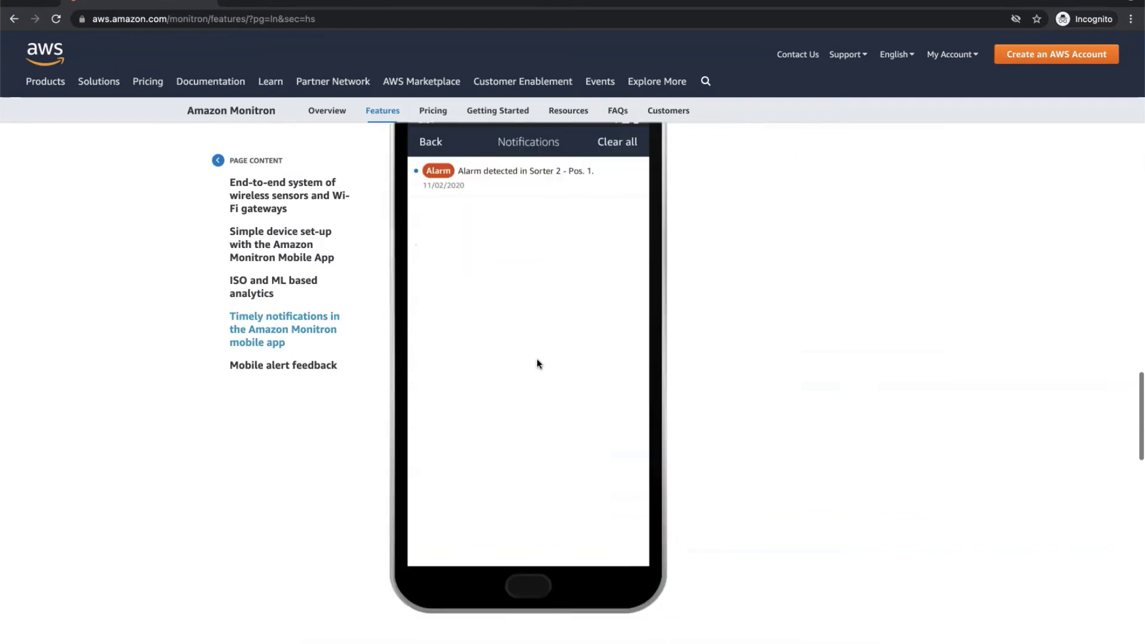
scroll(down, 3)
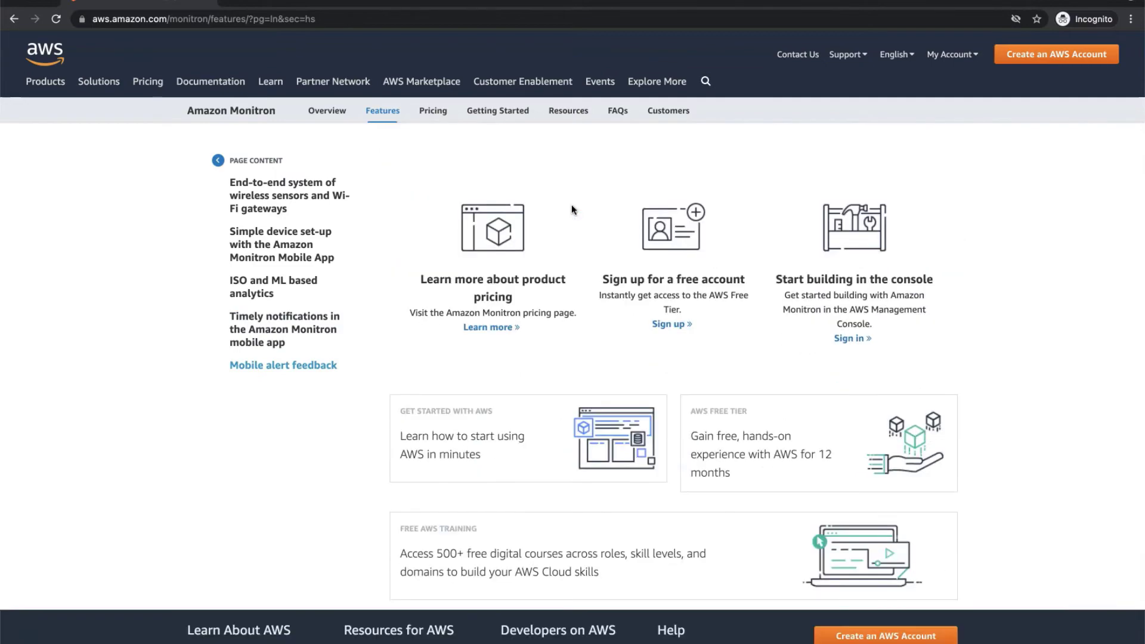
scroll(down, 3)
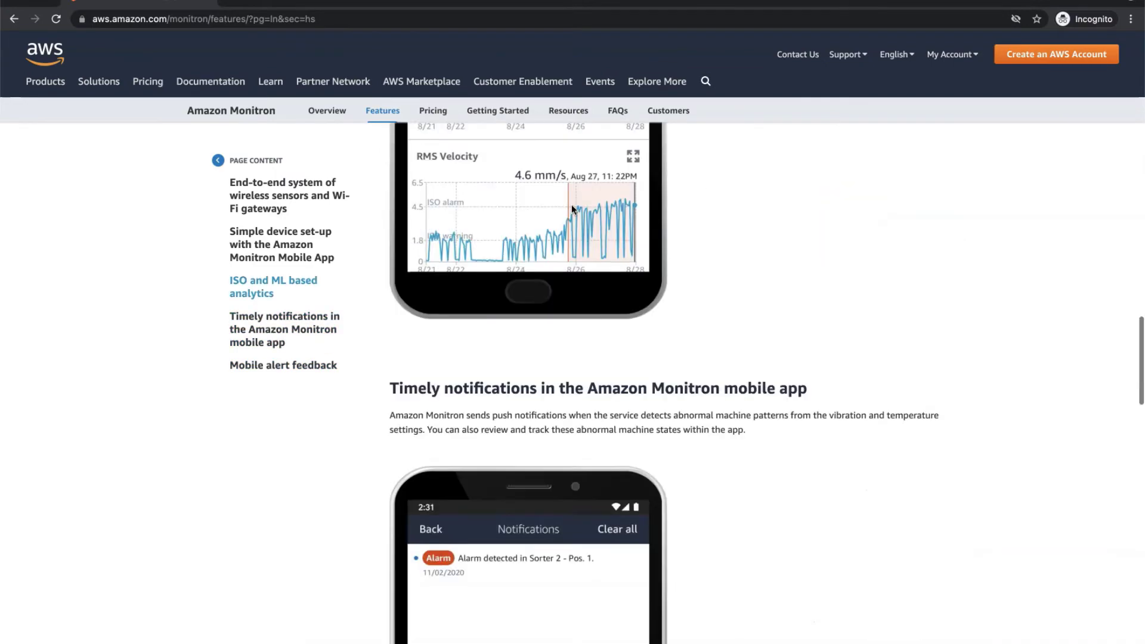
click(433, 109)
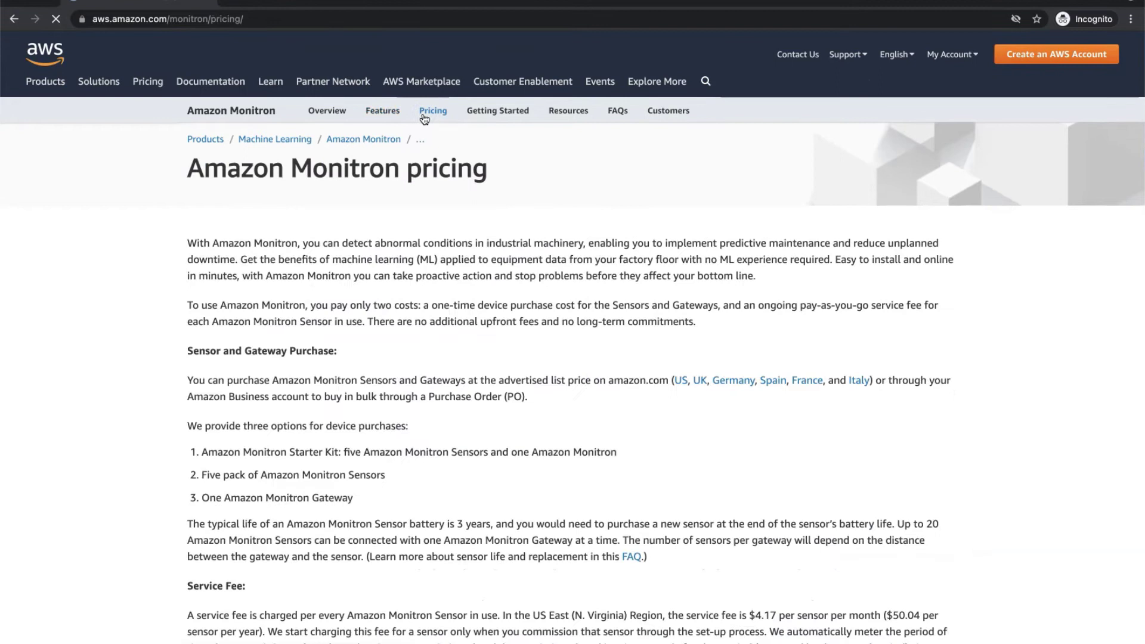
- Highlight the one-time device purchase cost and the pay-as-you-go service fee sentences
scroll(down, 3)
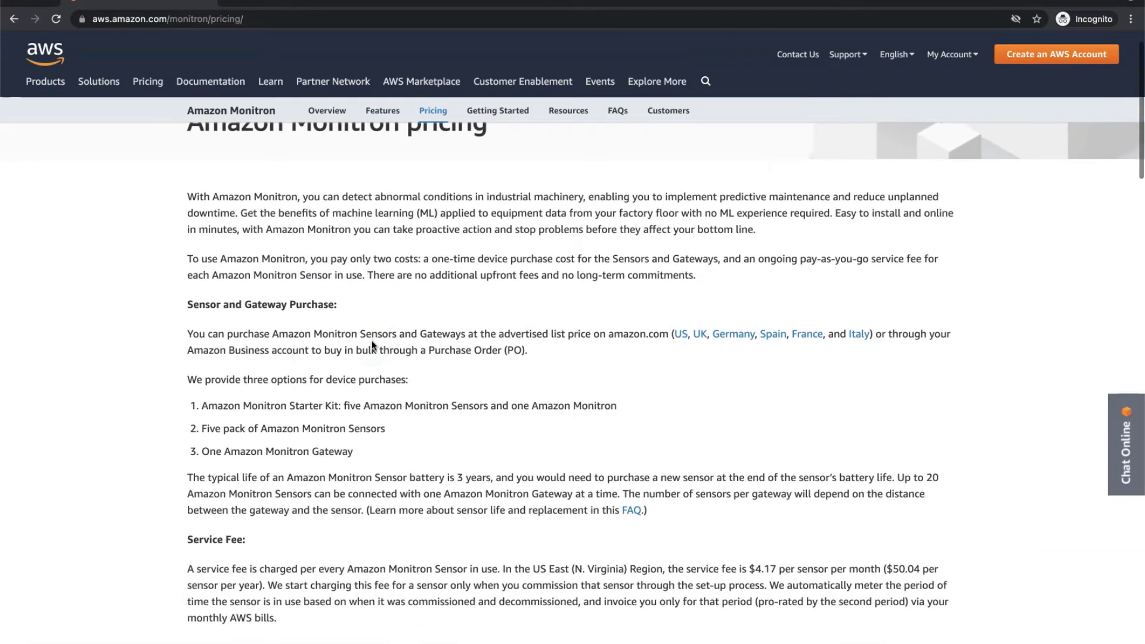
click(219, 270)
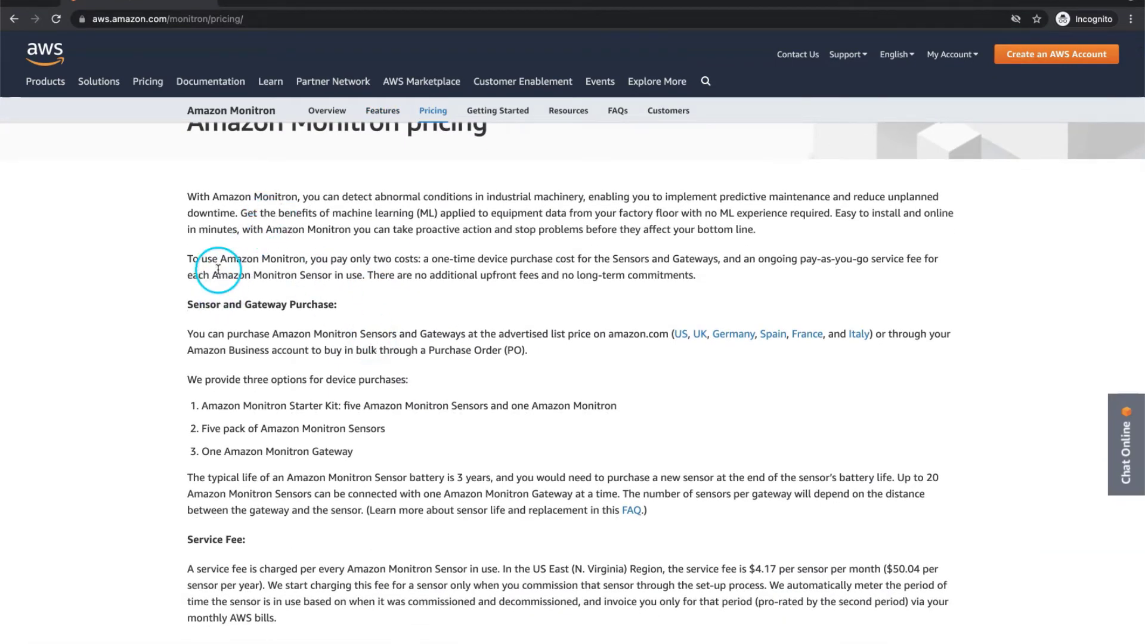
drag(198, 259, 513, 263)
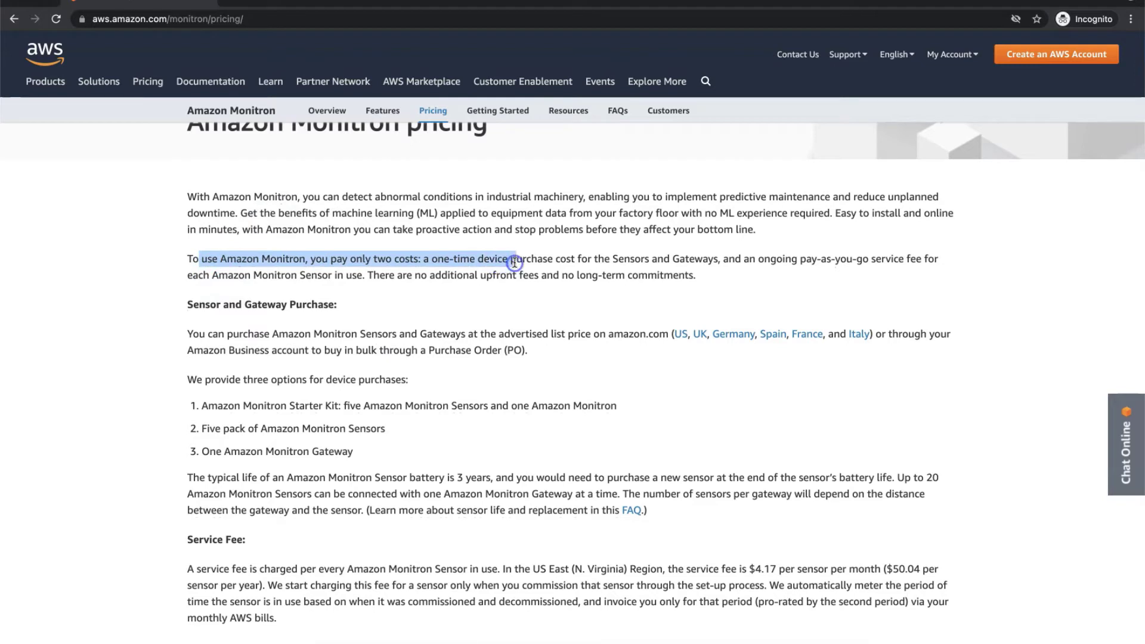
drag(533, 259, 727, 259)
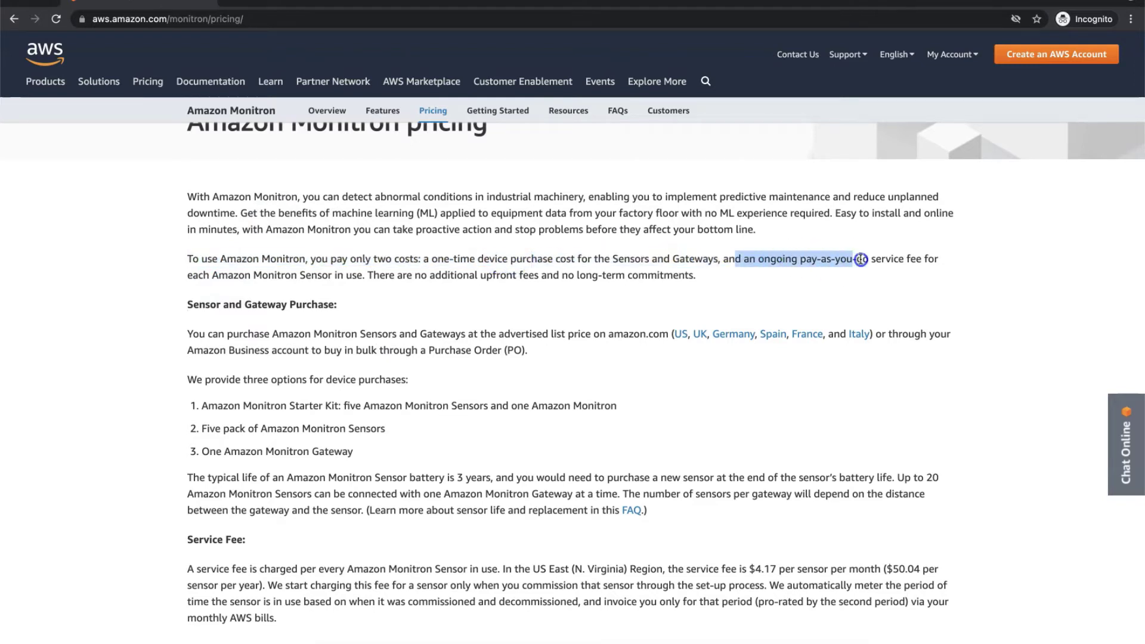
drag(862, 259, 534, 285)
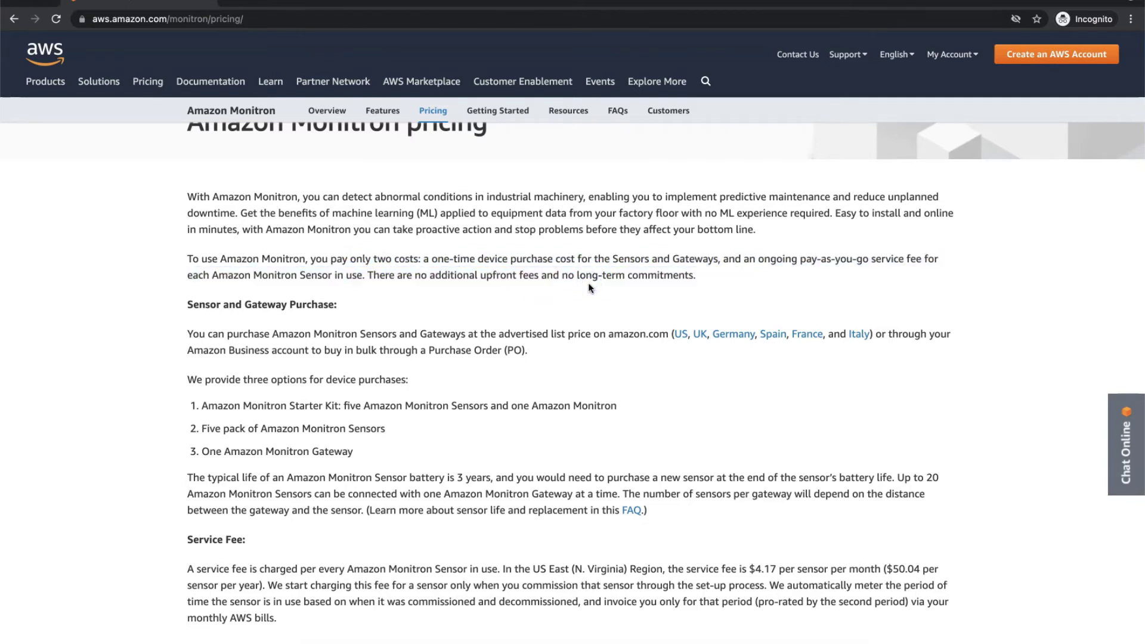
- Reach the Pricing details table and follow the Germany purchase link for the Starter Kit
scroll(down, 3)
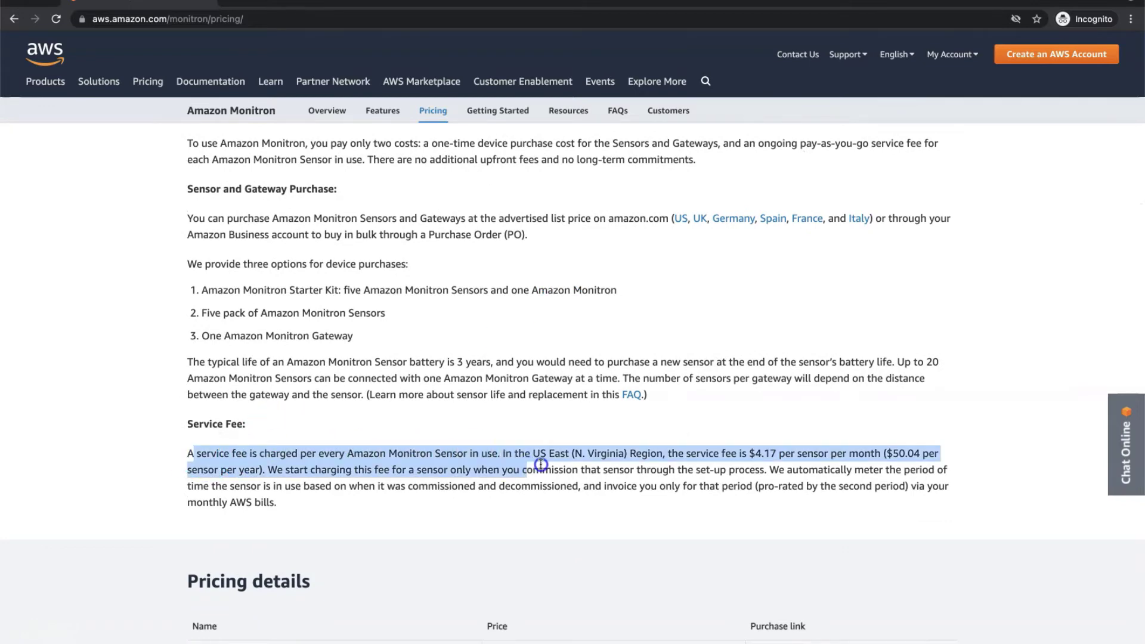
scroll(down, 3)
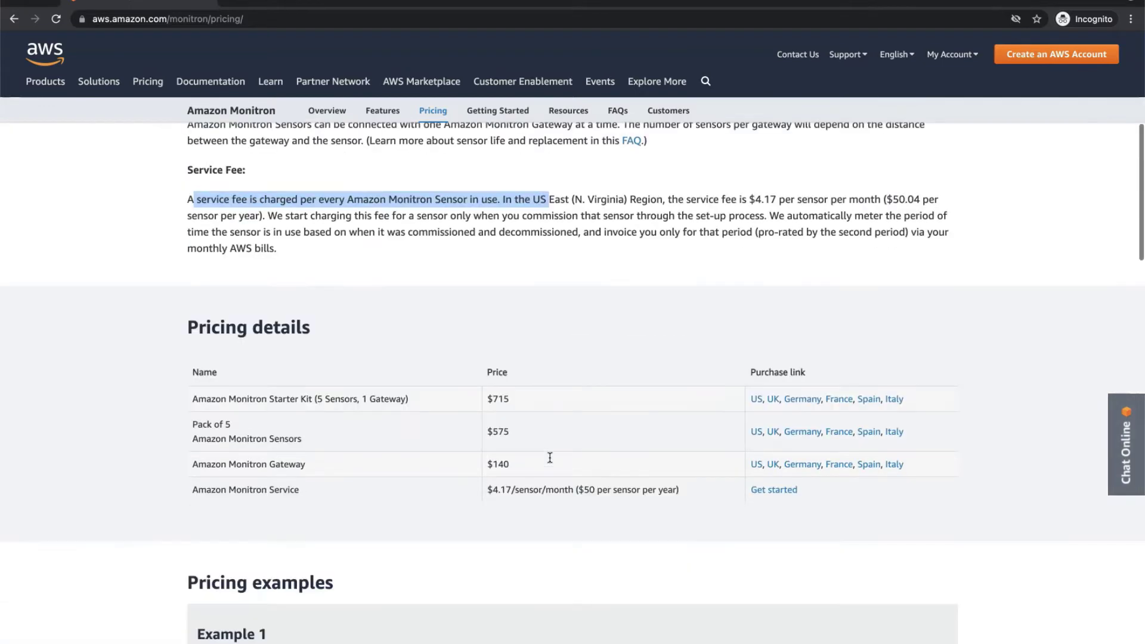
scroll(down, 3)
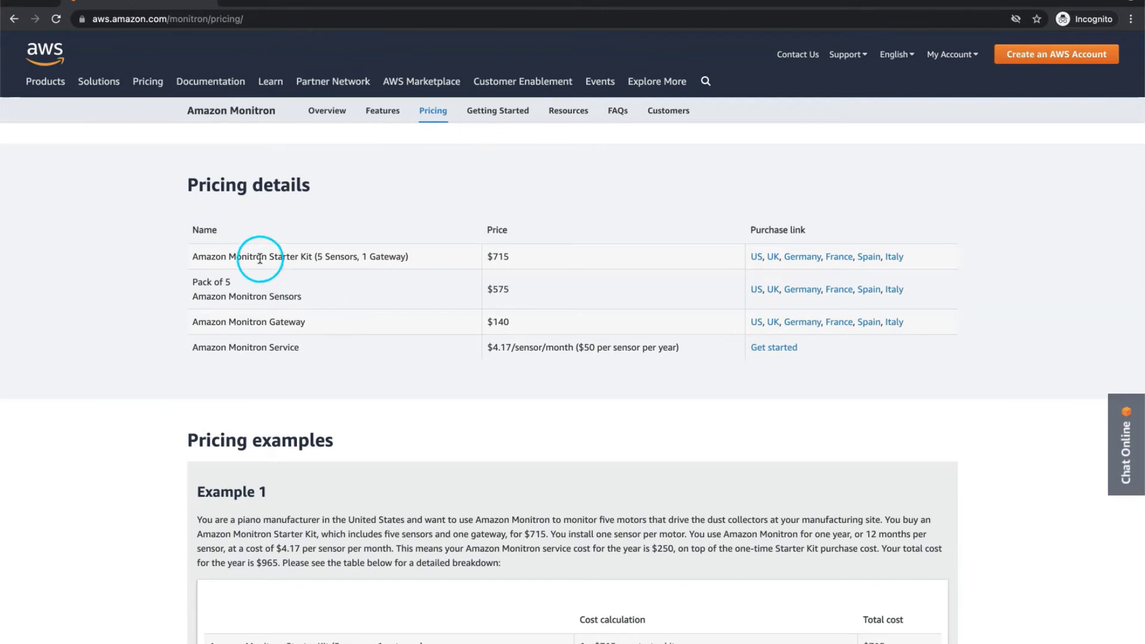
drag(262, 257, 498, 257)
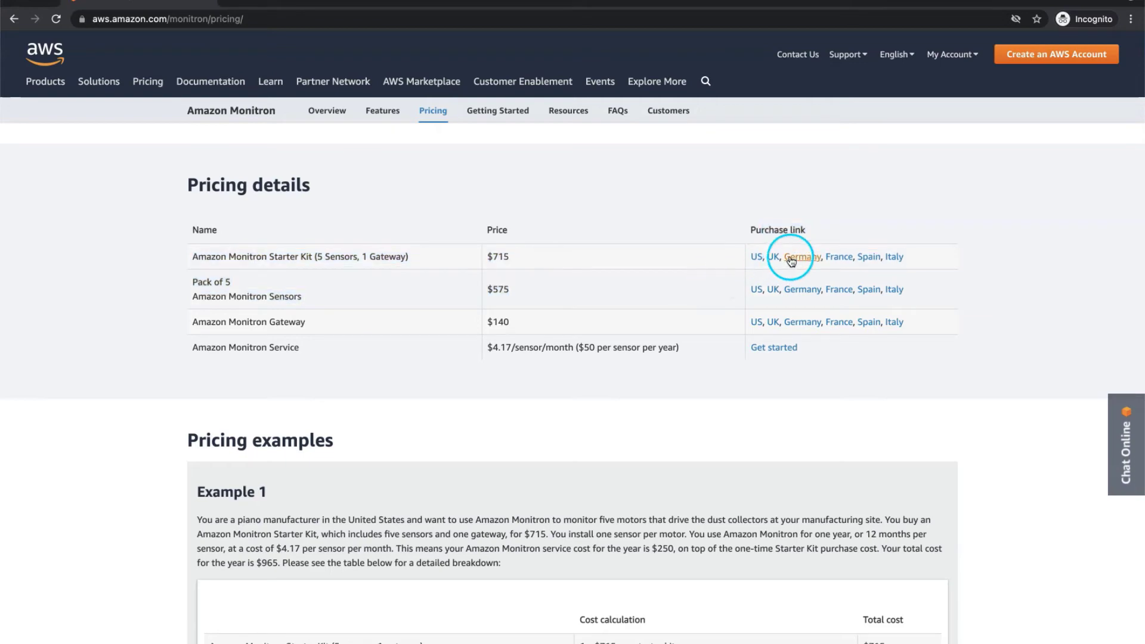
click(802, 257)
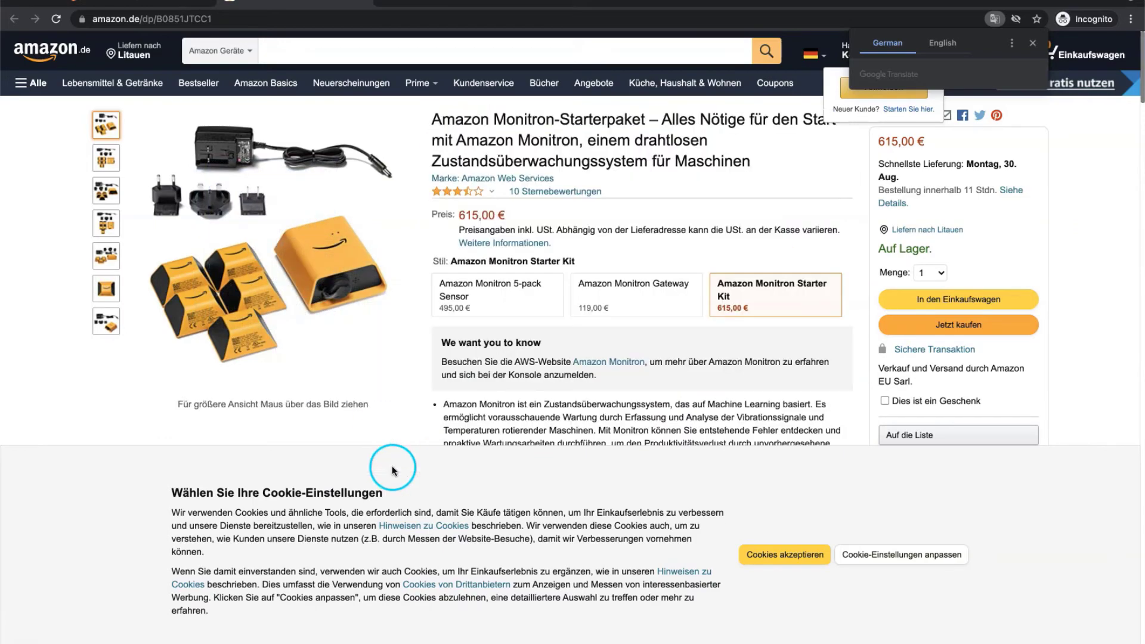
- Browse the Amazon.de Monitron Starter Kit listing past its description and pause the product video
scroll(down, 3)
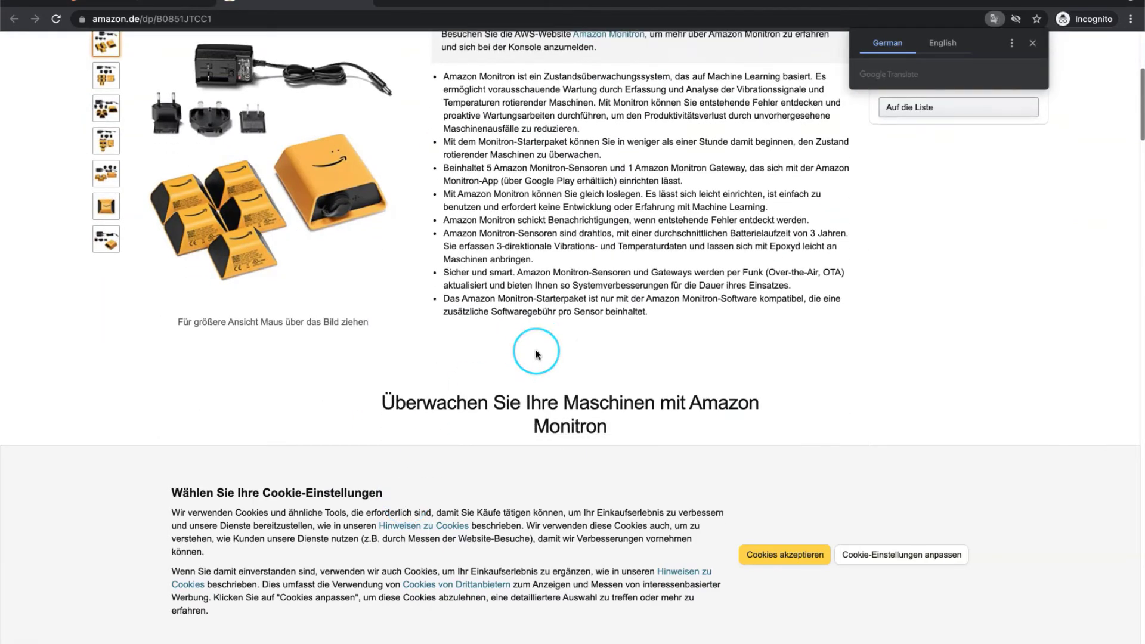
scroll(down, 3)
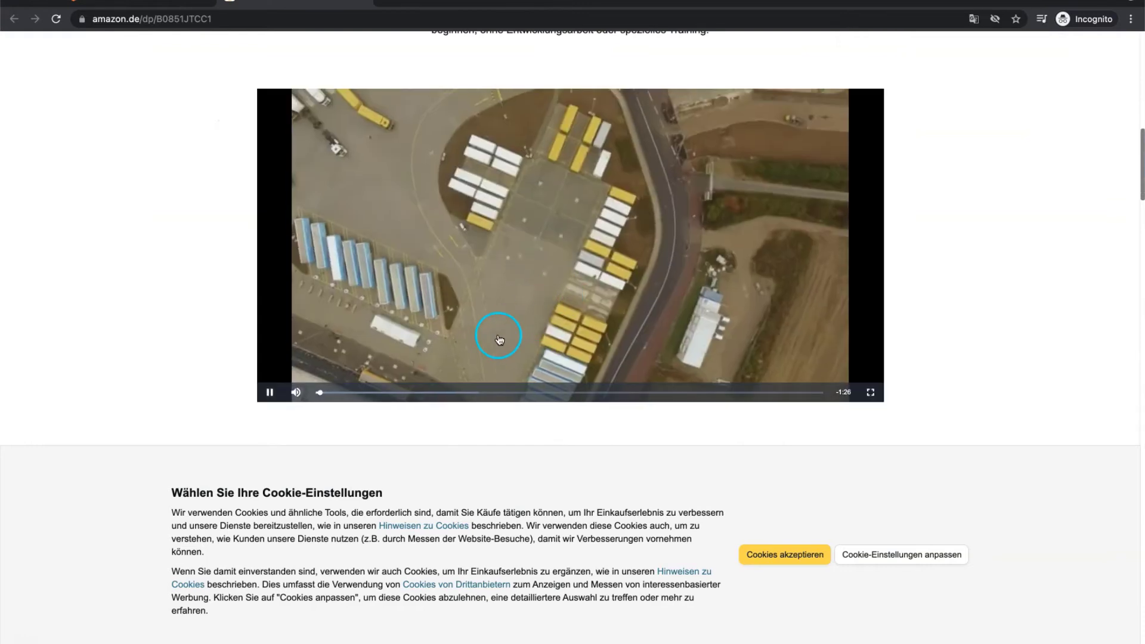
click(453, 393)
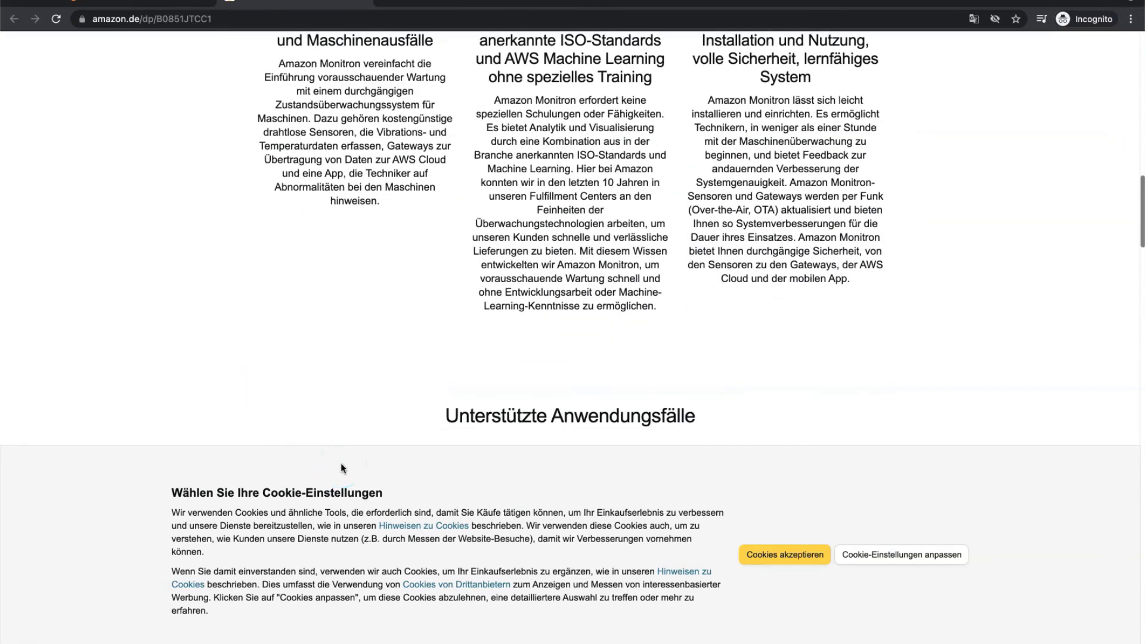
scroll(down, 3)
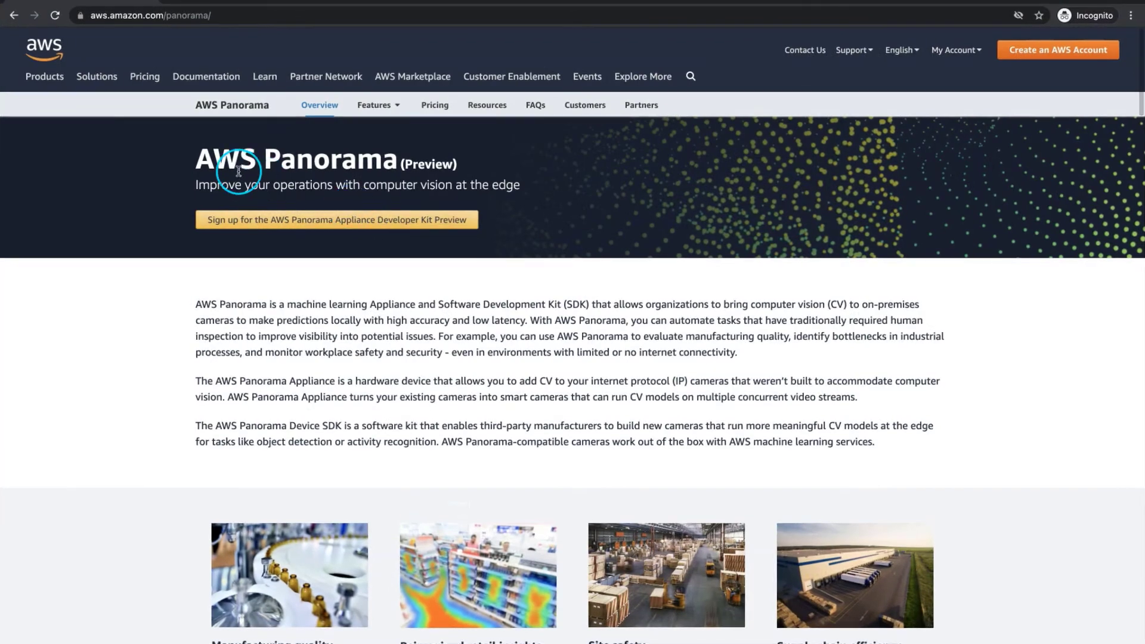
- Highlight the AWS Panorama description and move down to its four computer-vision use-case cards
drag(208, 158, 457, 168)
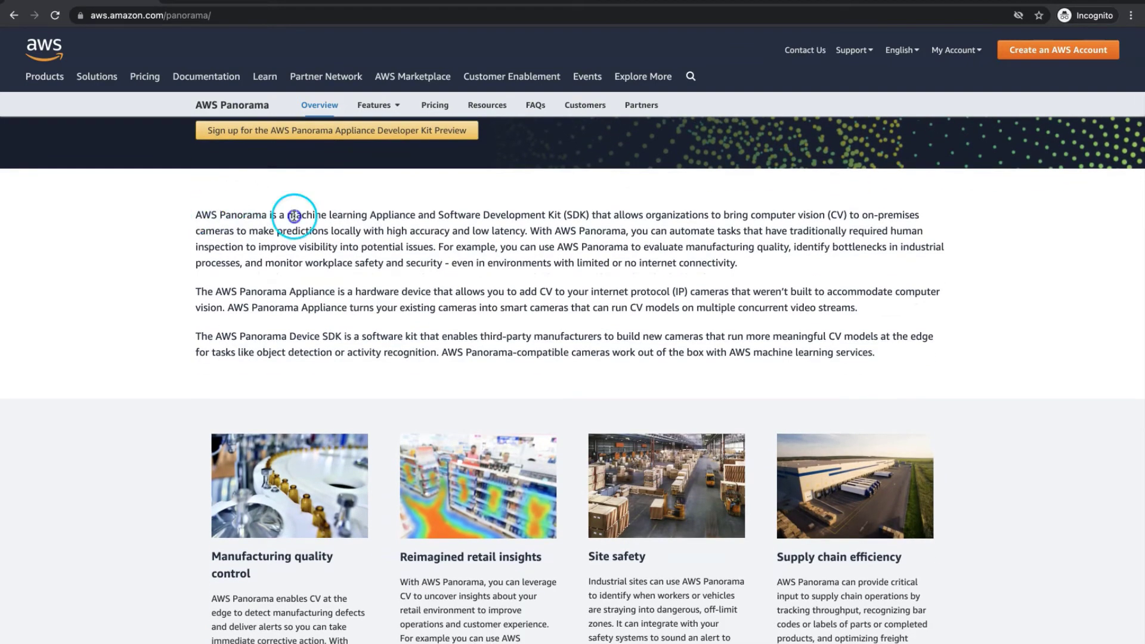
drag(292, 216, 649, 263)
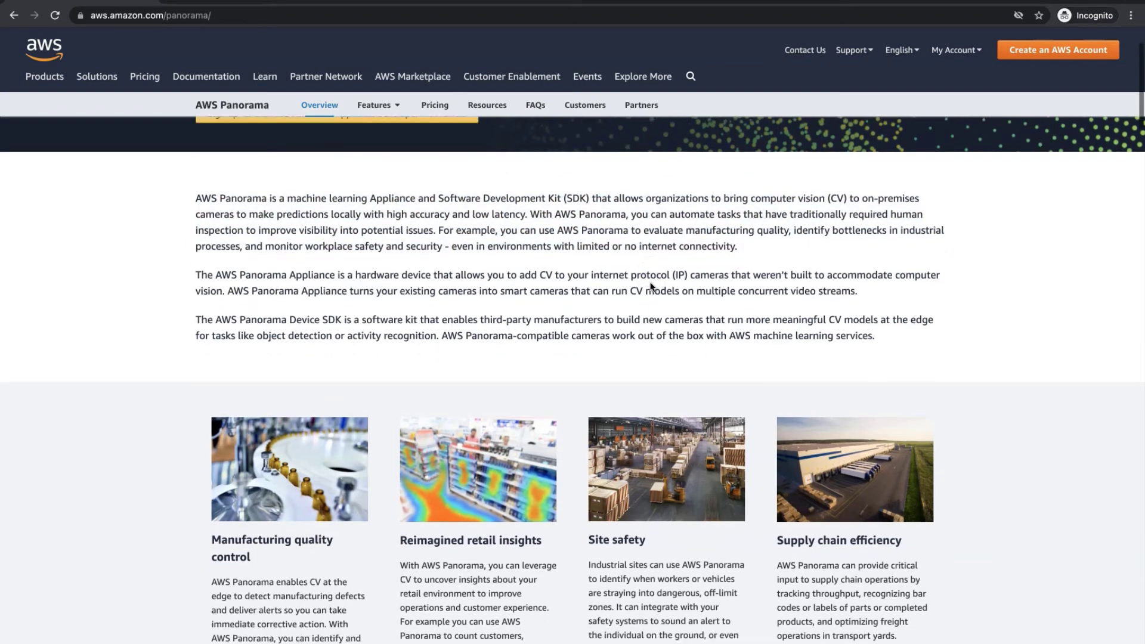
scroll(down, 3)
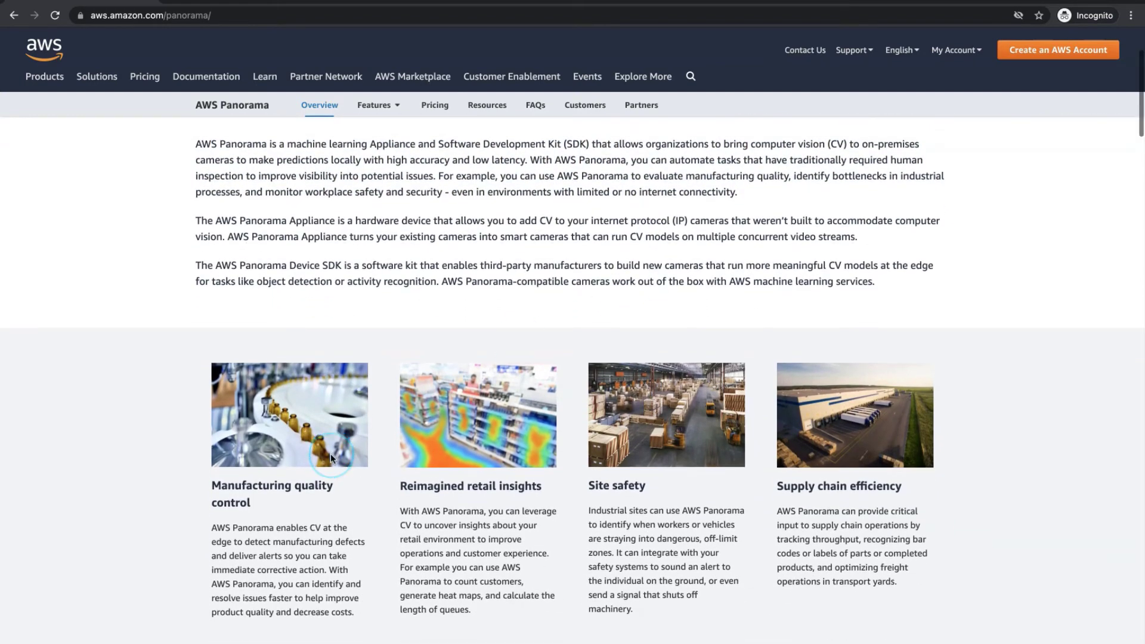
scroll(down, 3)
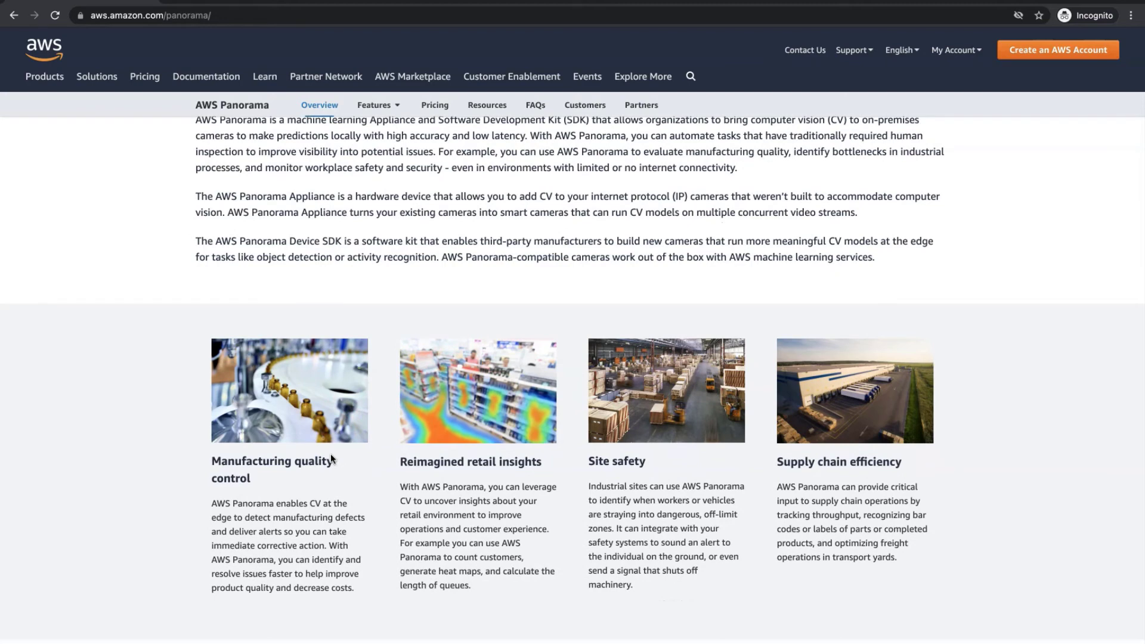
mouse_move(339, 470)
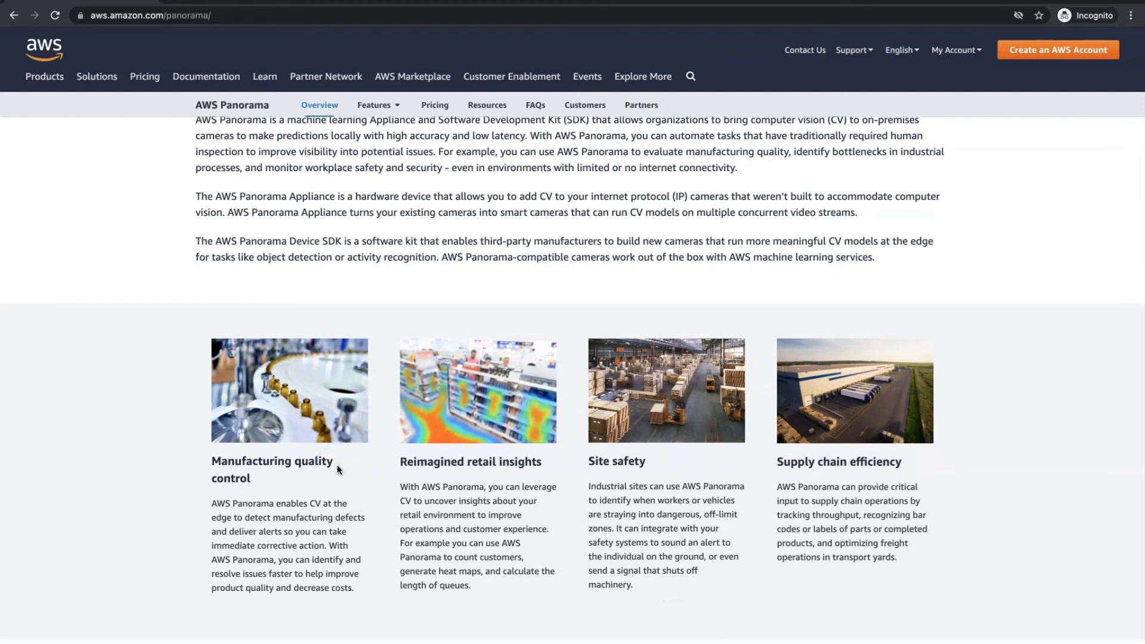
scroll(down, 3)
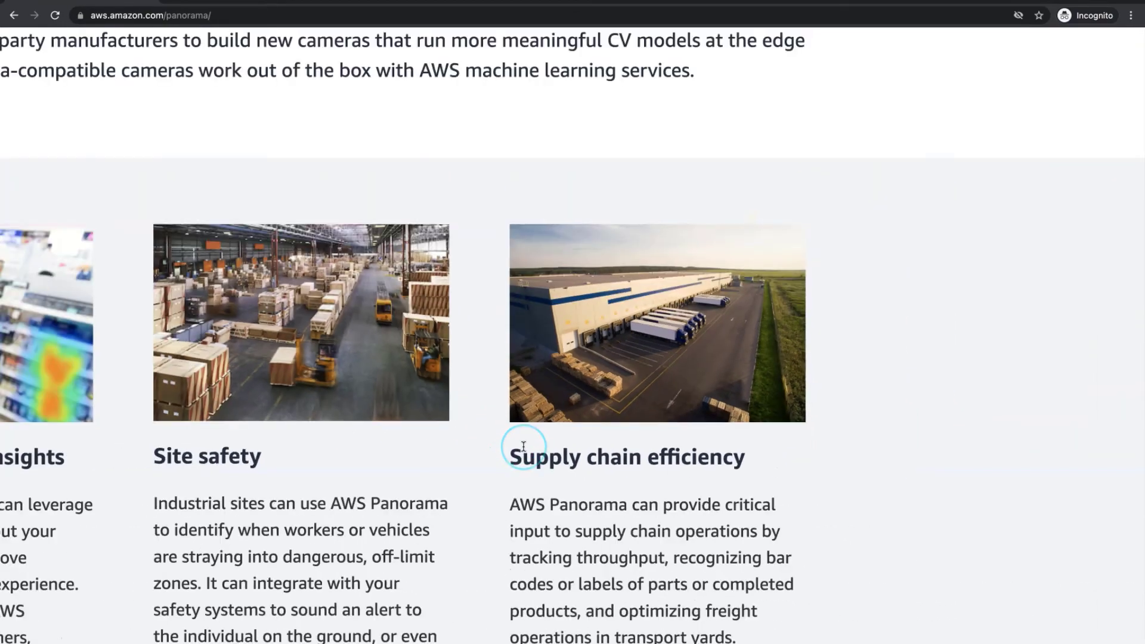
scroll(up, 3)
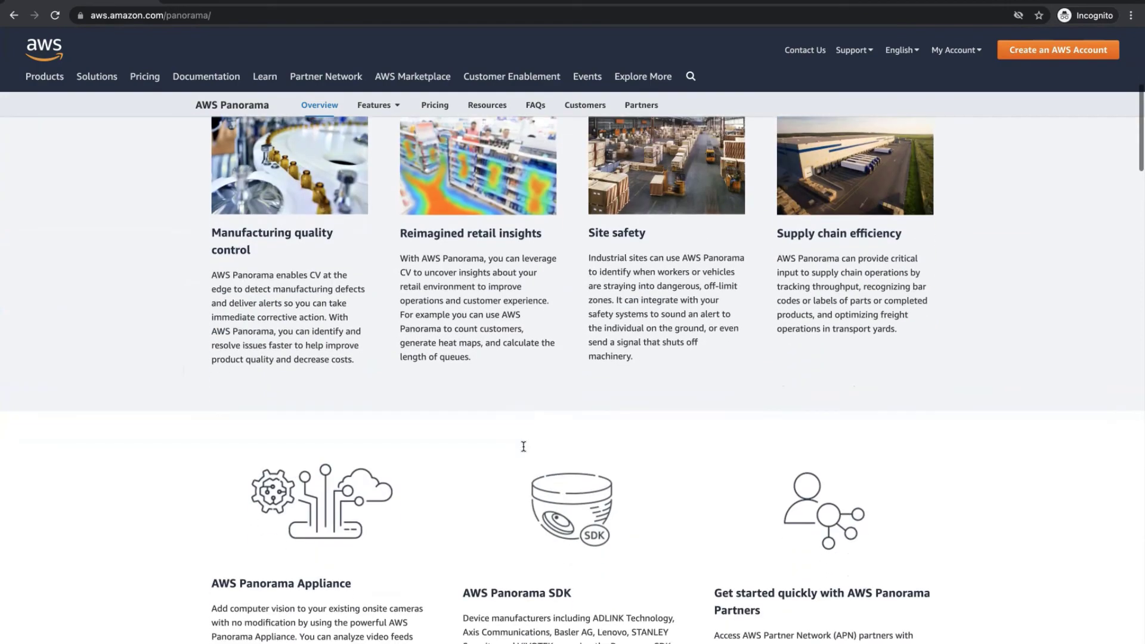
scroll(down, 3)
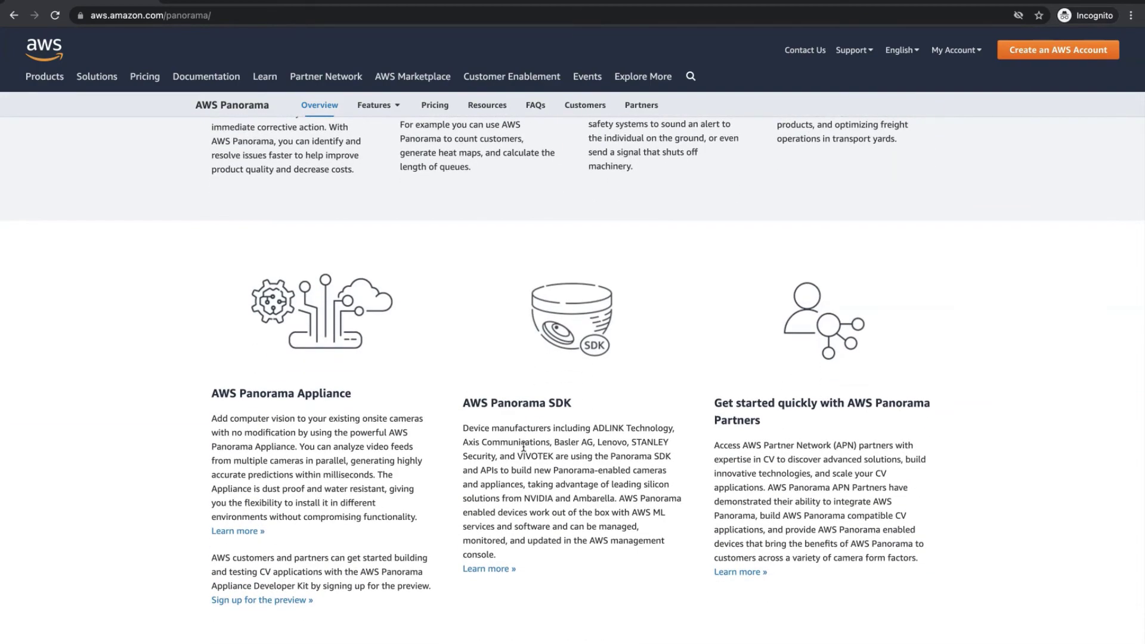
scroll(down, 3)
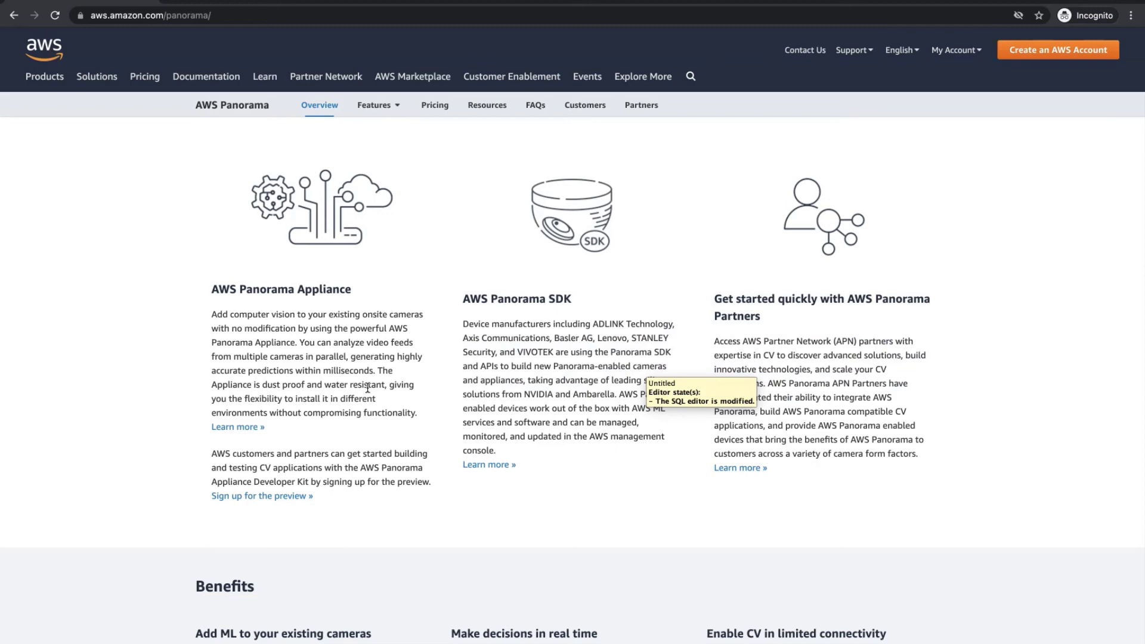
scroll(down, 3)
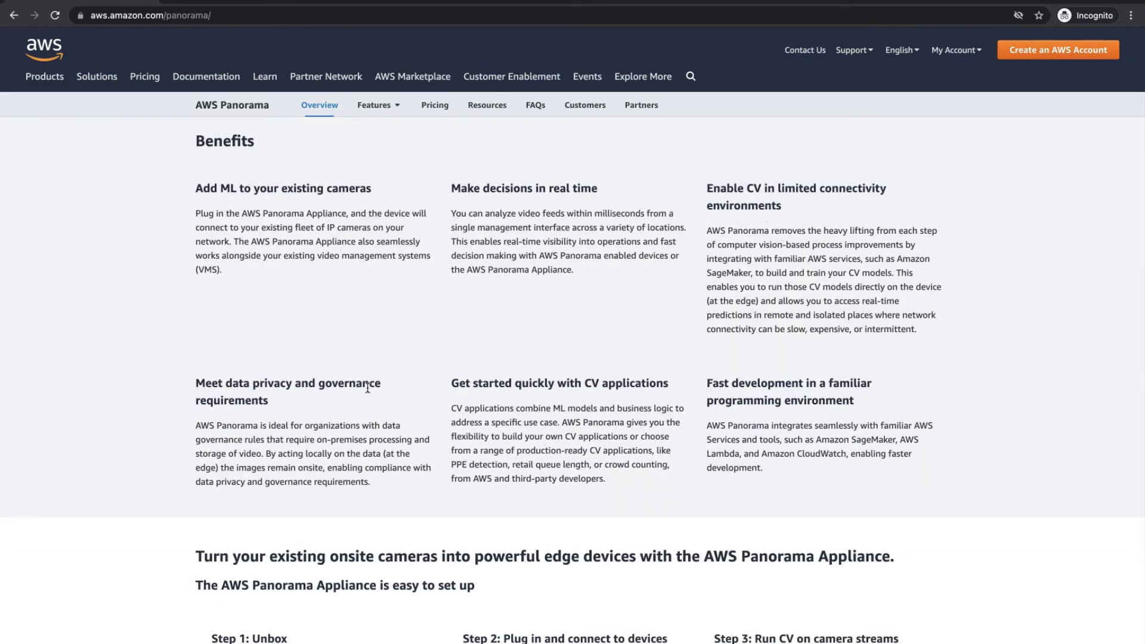
drag(196, 187, 369, 213)
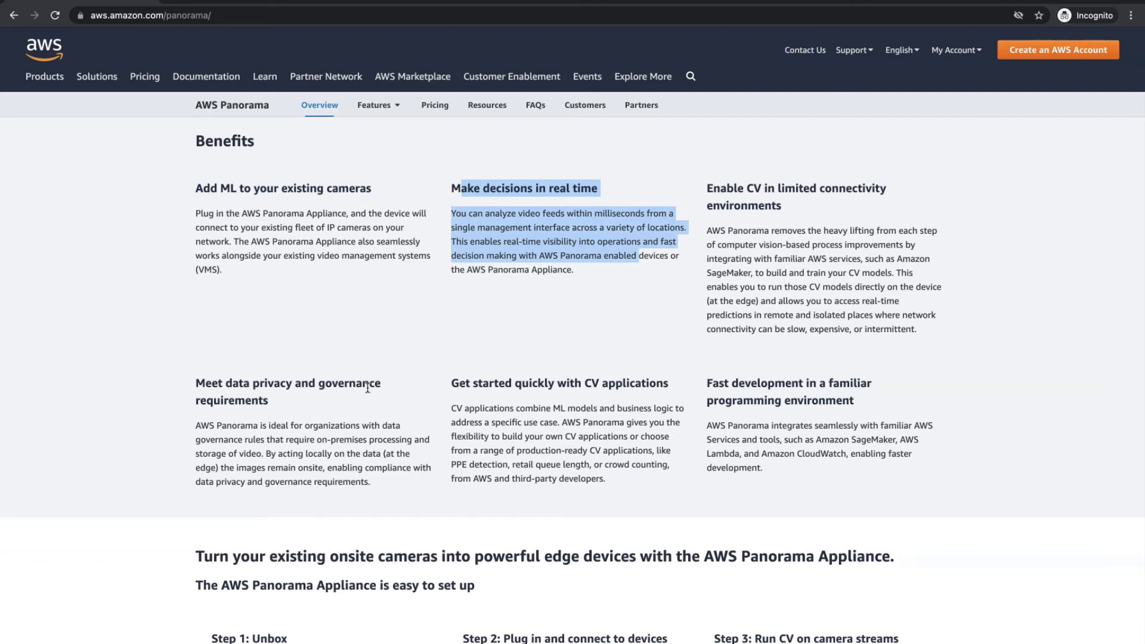
click(367, 389)
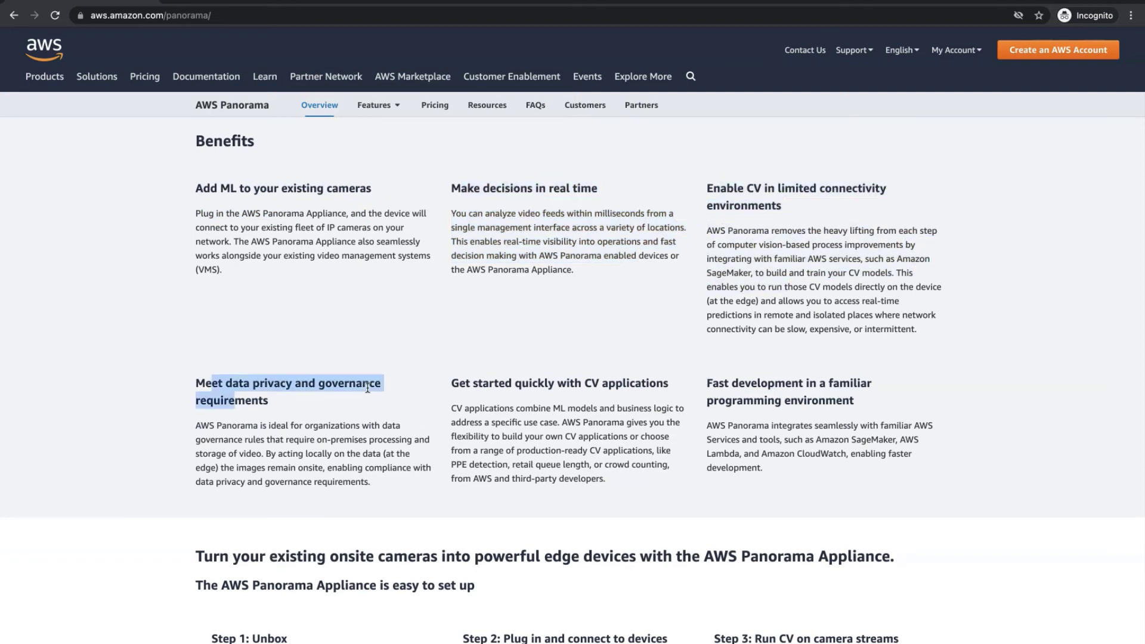
drag(460, 383, 513, 450)
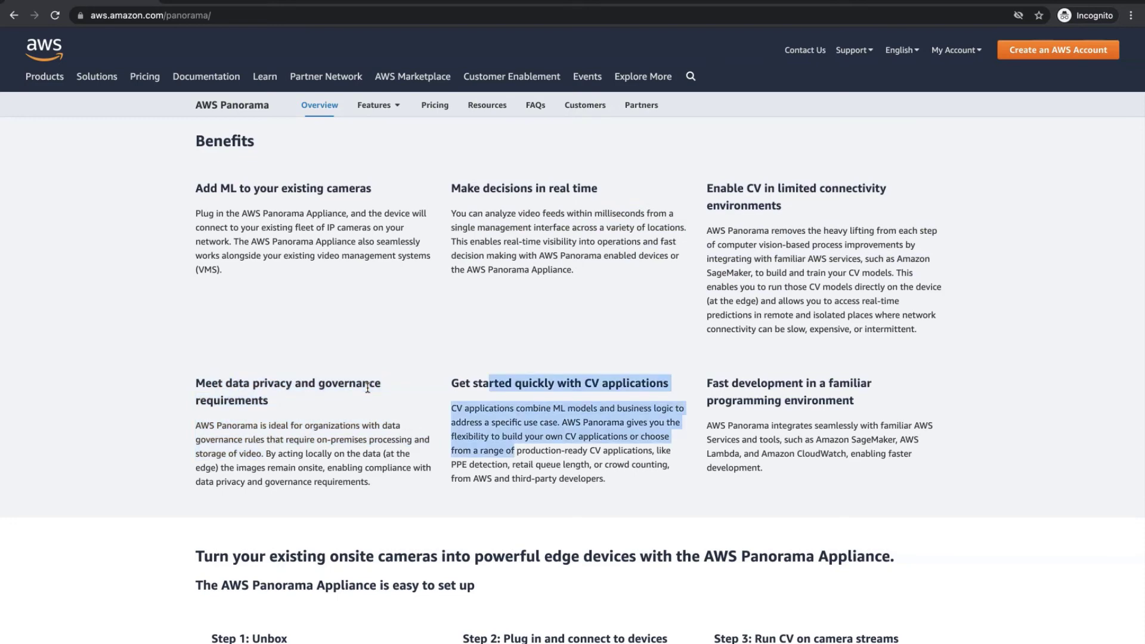
click(367, 388)
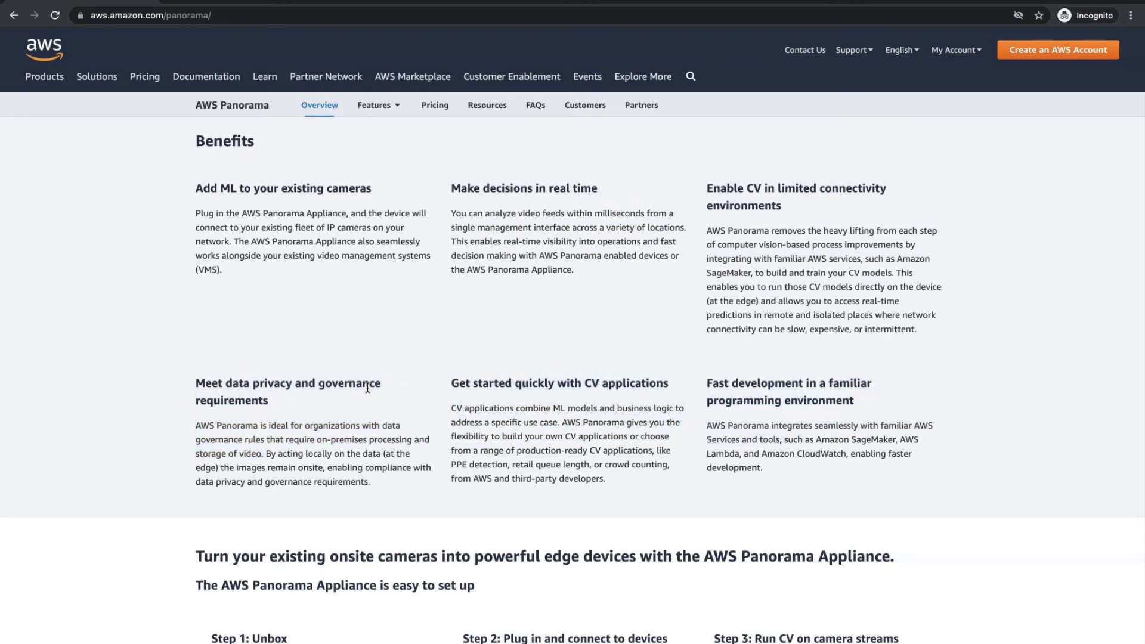
scroll(down, 3)
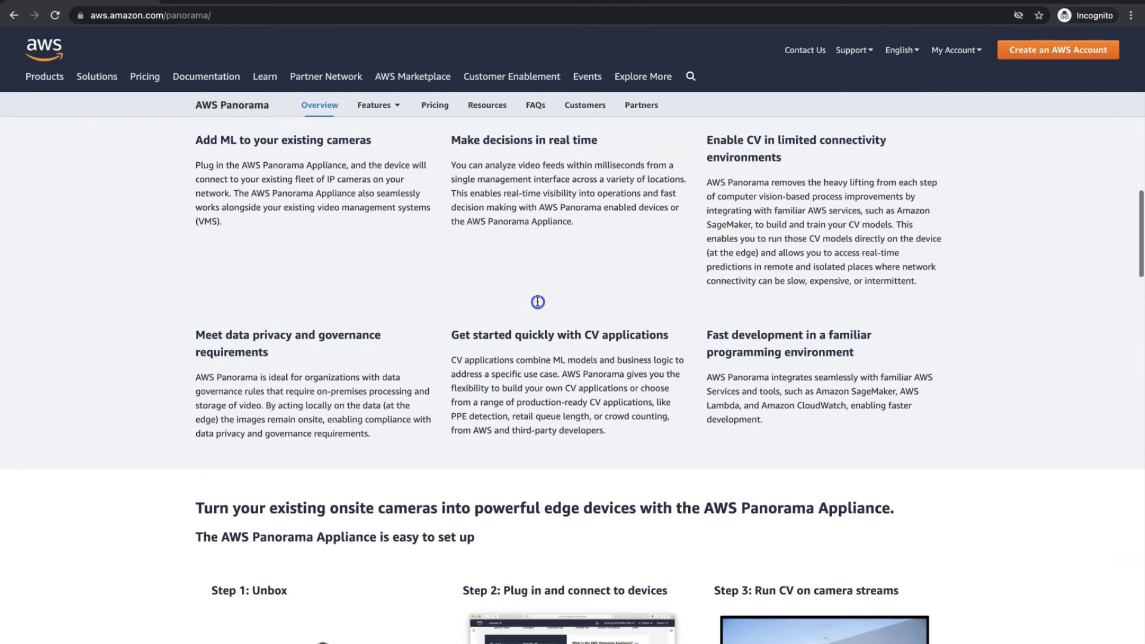
scroll(down, 3)
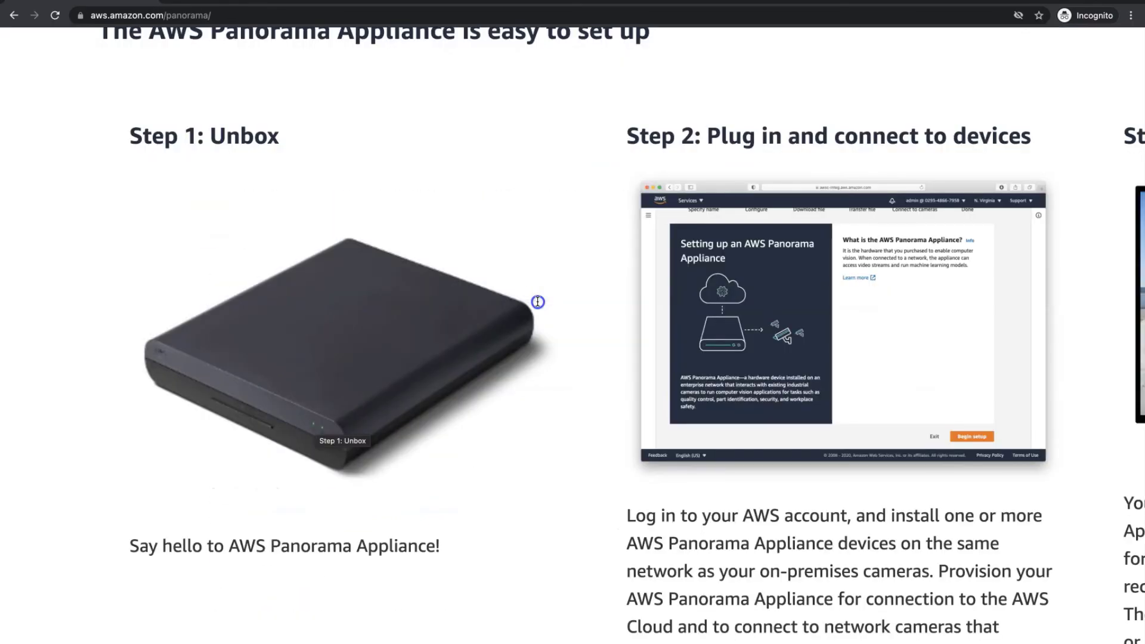
- Read past Panorama's setup steps, hardware views and partners, then go to Panorama Pricing
scroll(right, 3)
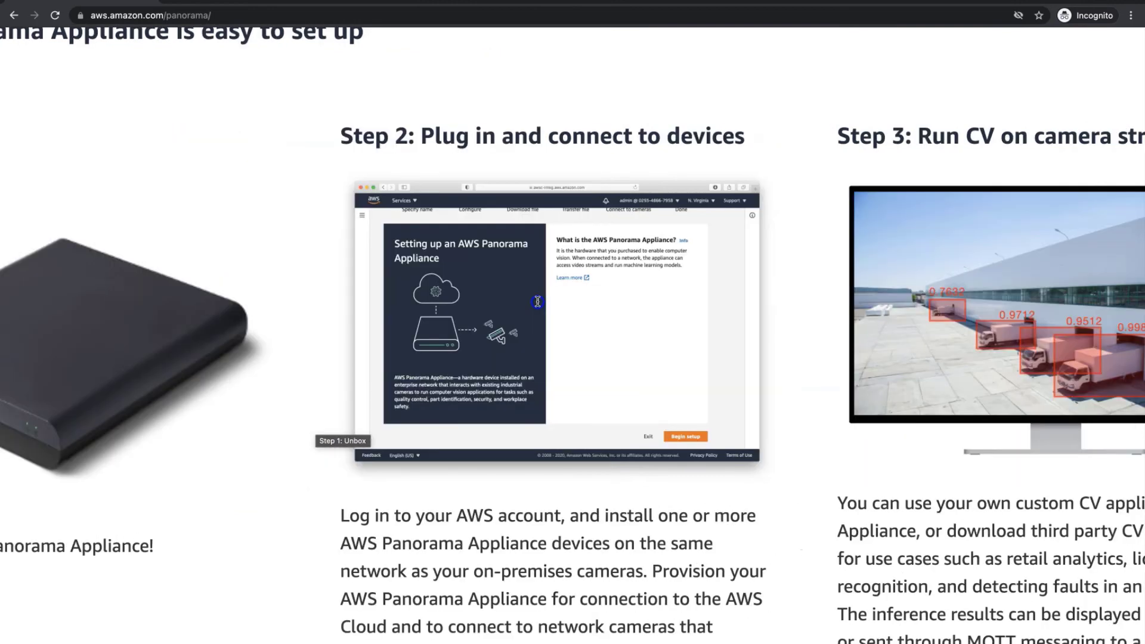
scroll(right, 3)
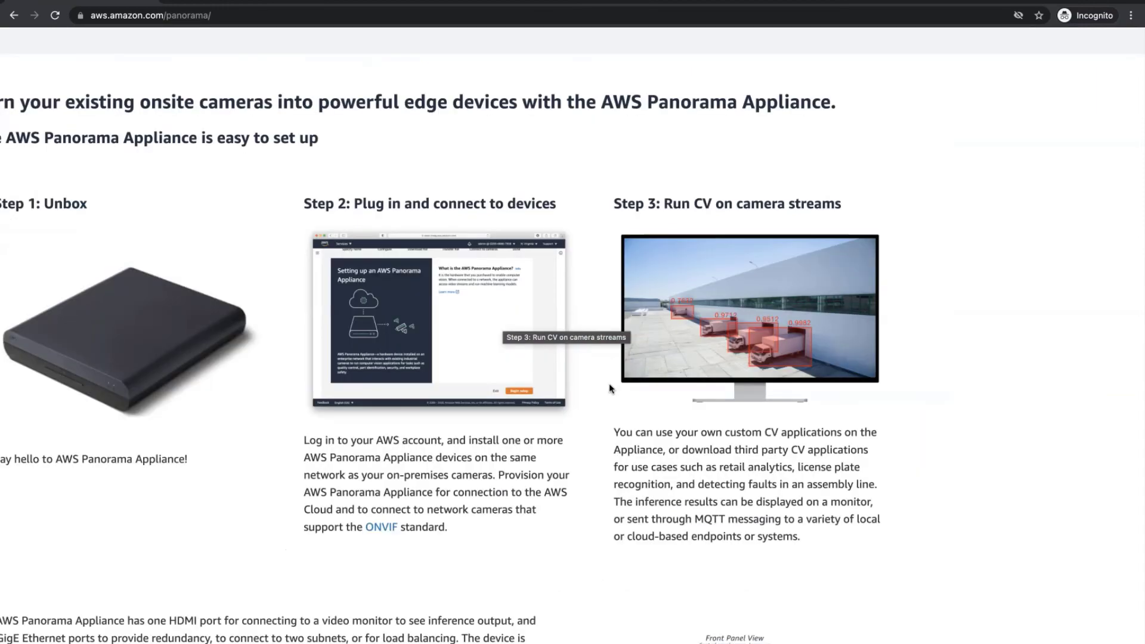
scroll(down, 3)
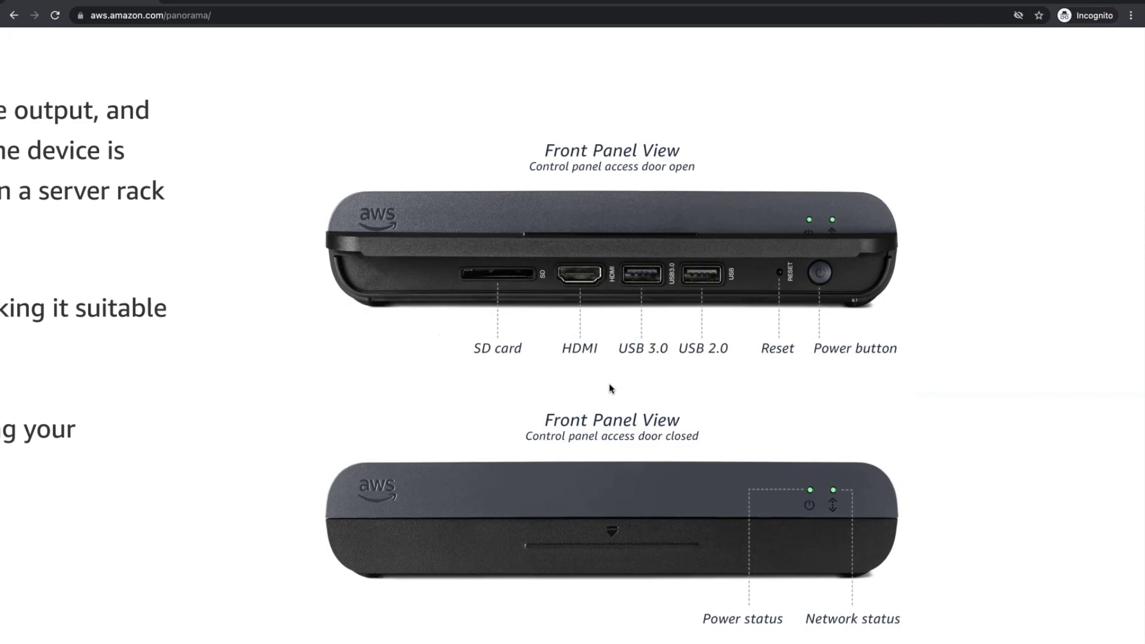
scroll(down, 3)
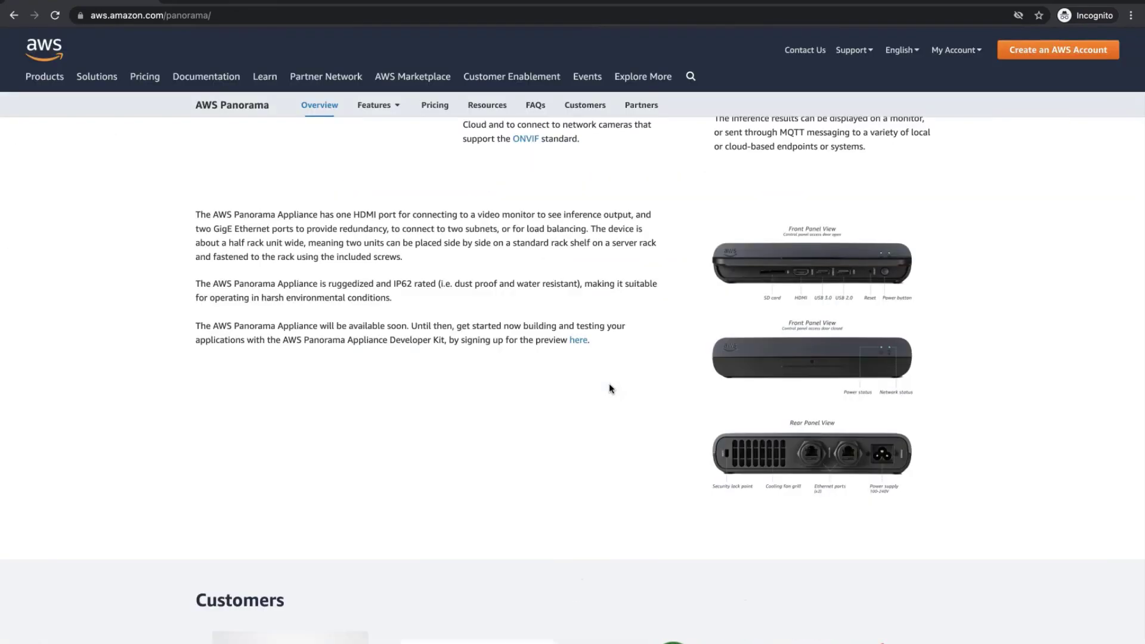
scroll(down, 3)
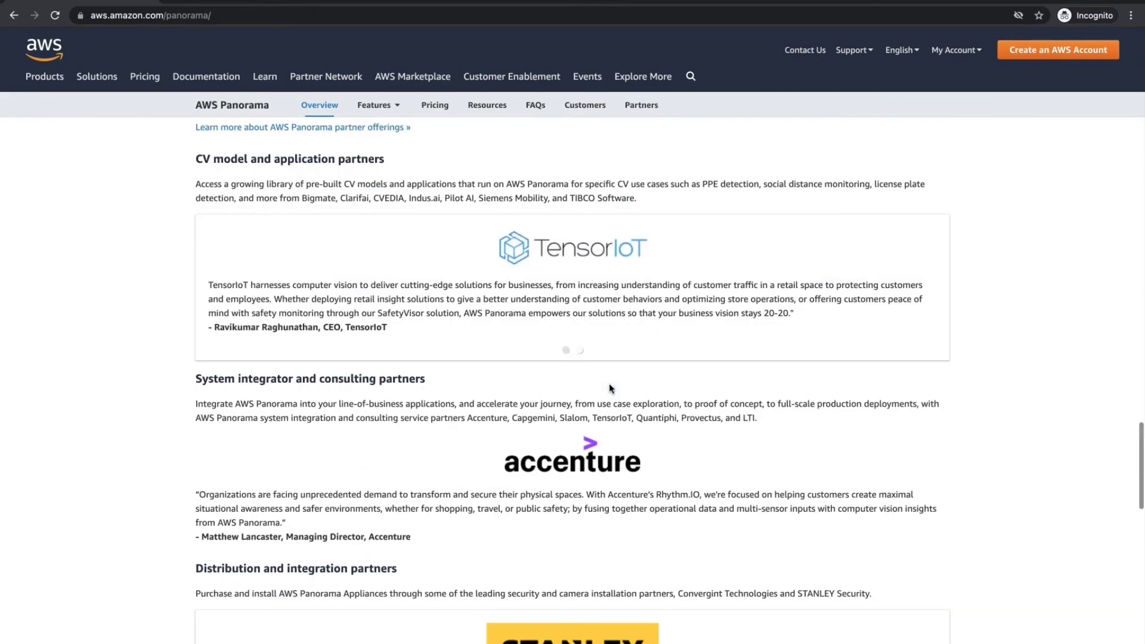
scroll(down, 3)
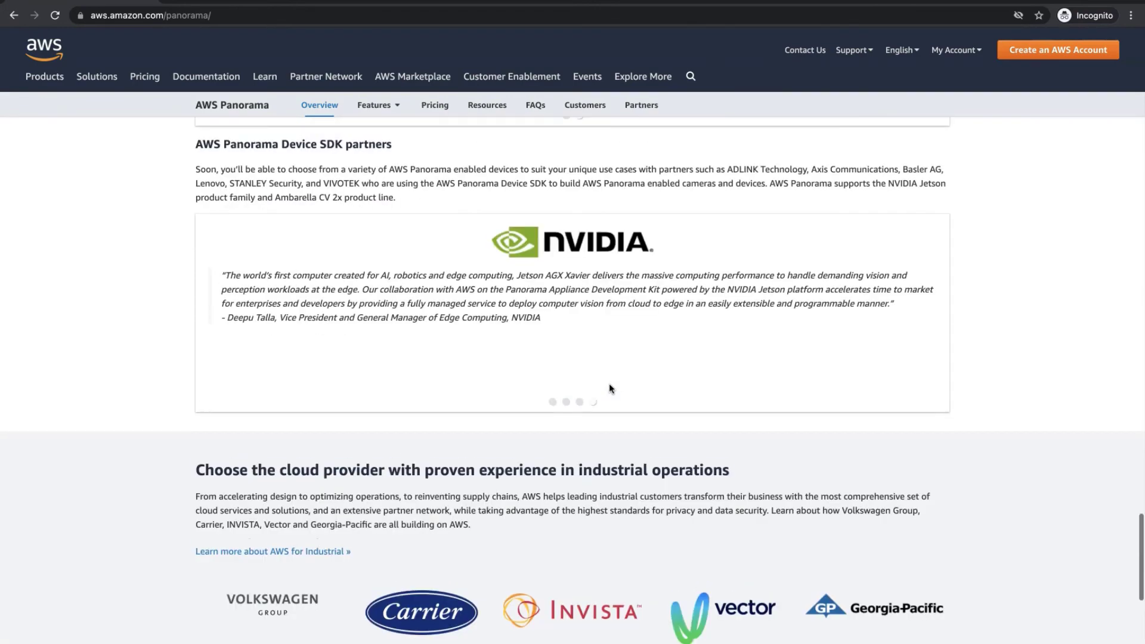
click(434, 105)
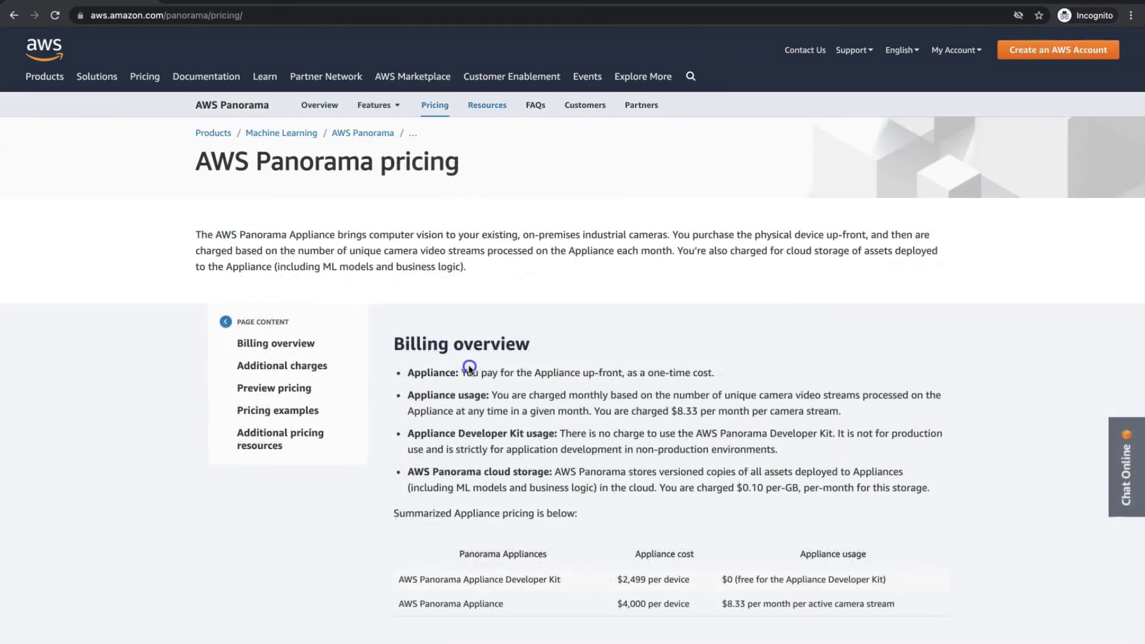
- Go to AWS Panorama Resources and skip ahead in the re:Invent 2020 computer vision talk
click(487, 105)
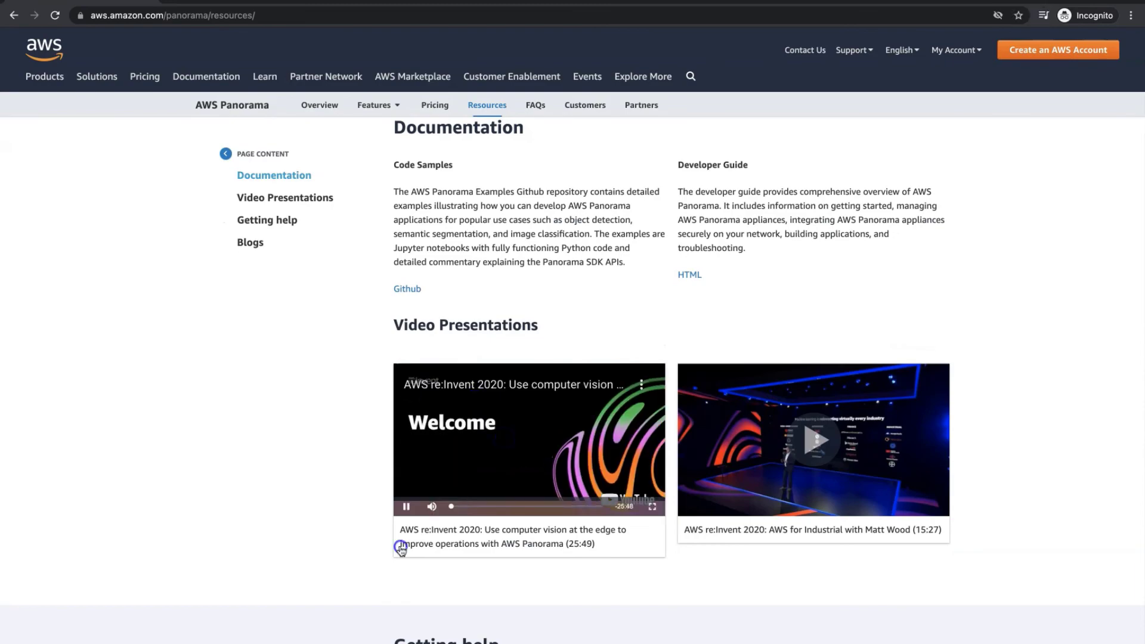
click(654, 508)
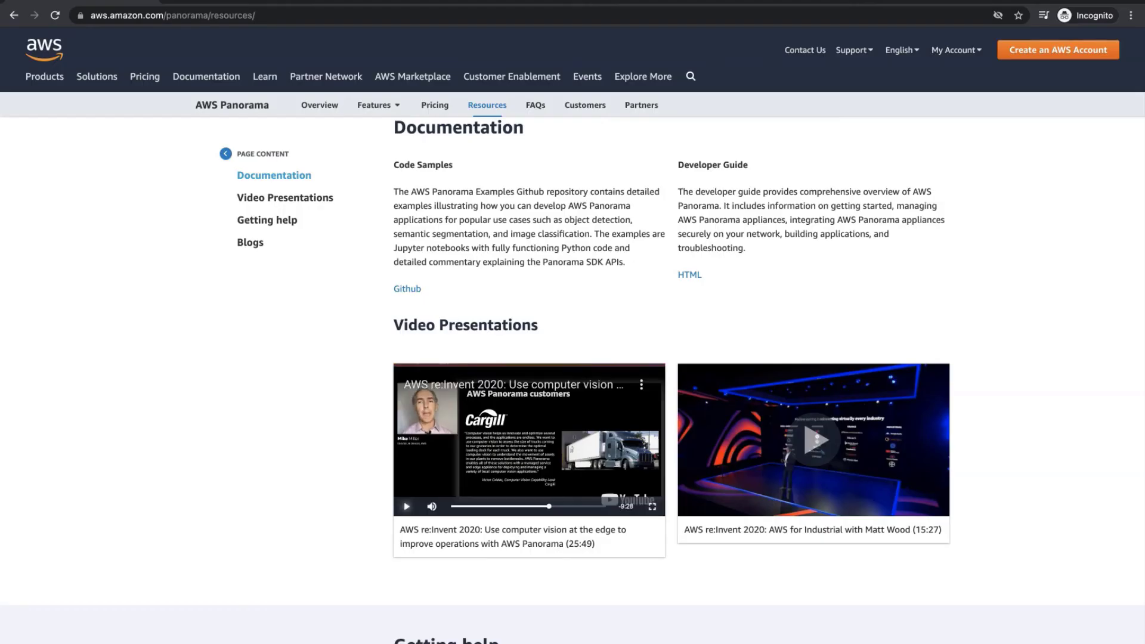
scroll(up, 3)
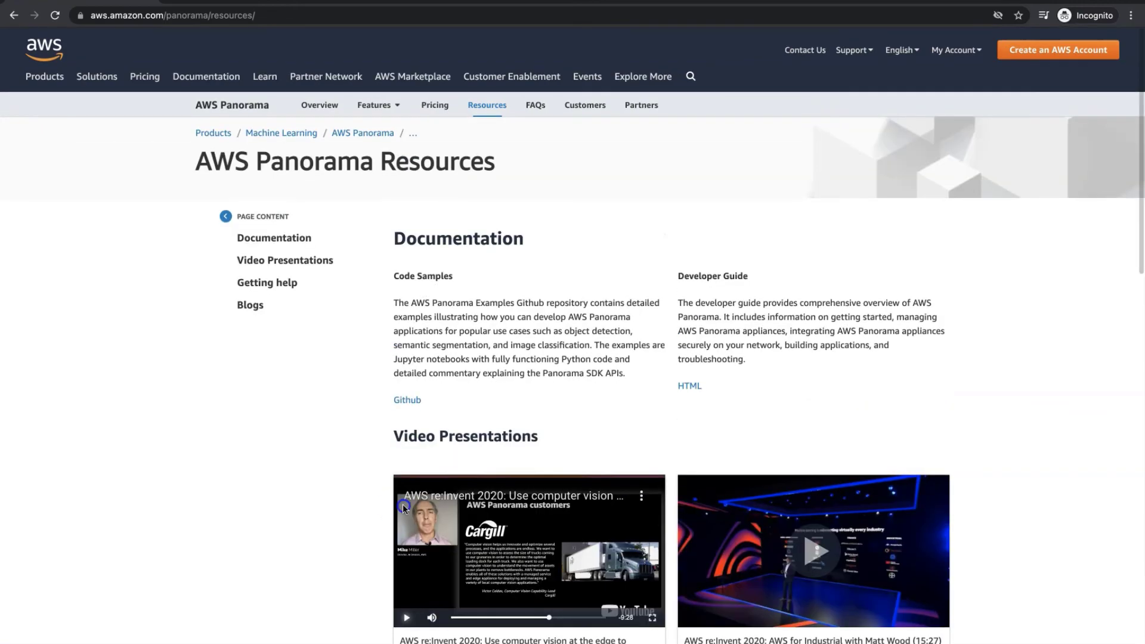
- Follow the GitHub link to aws-panorama-samples and open the Social Distance Calculation README.md
click(406, 399)
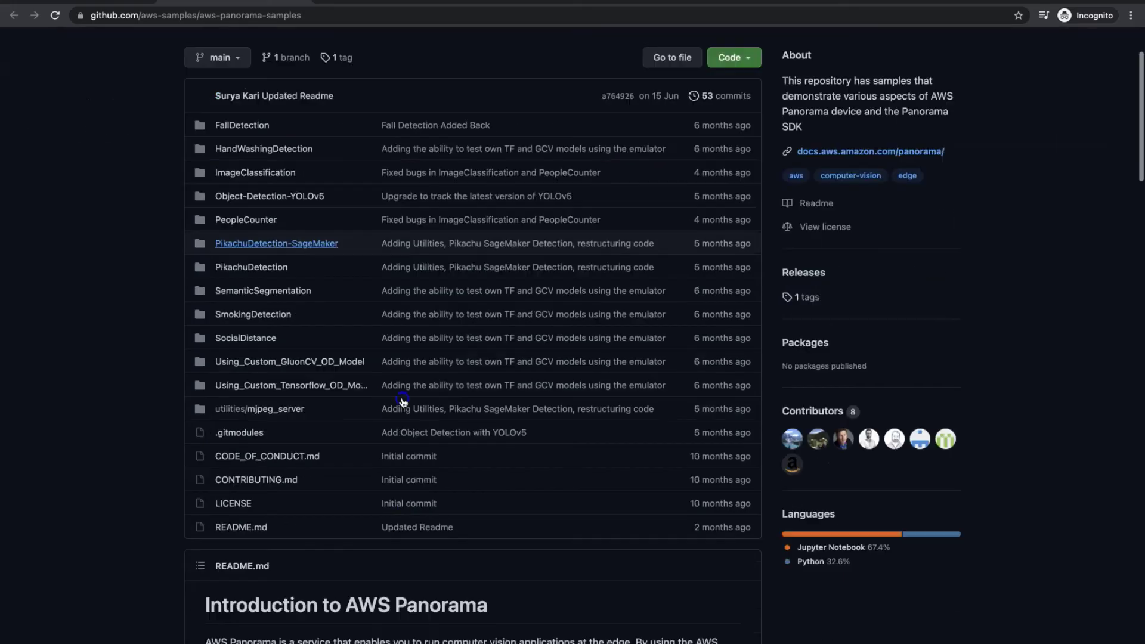
scroll(down, 3)
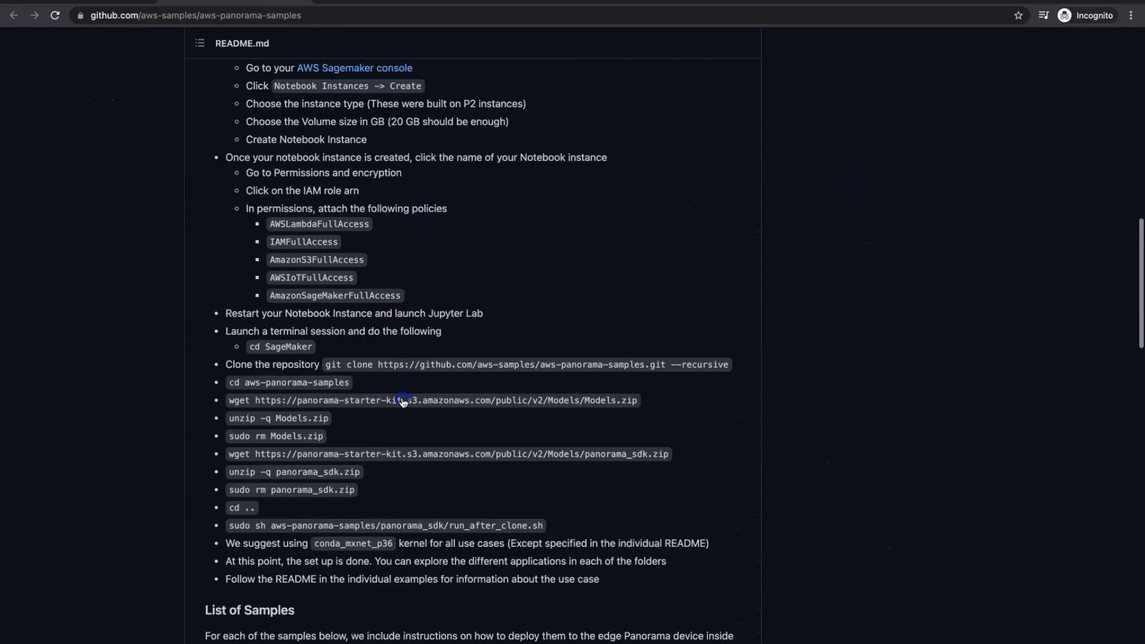
scroll(down, 3)
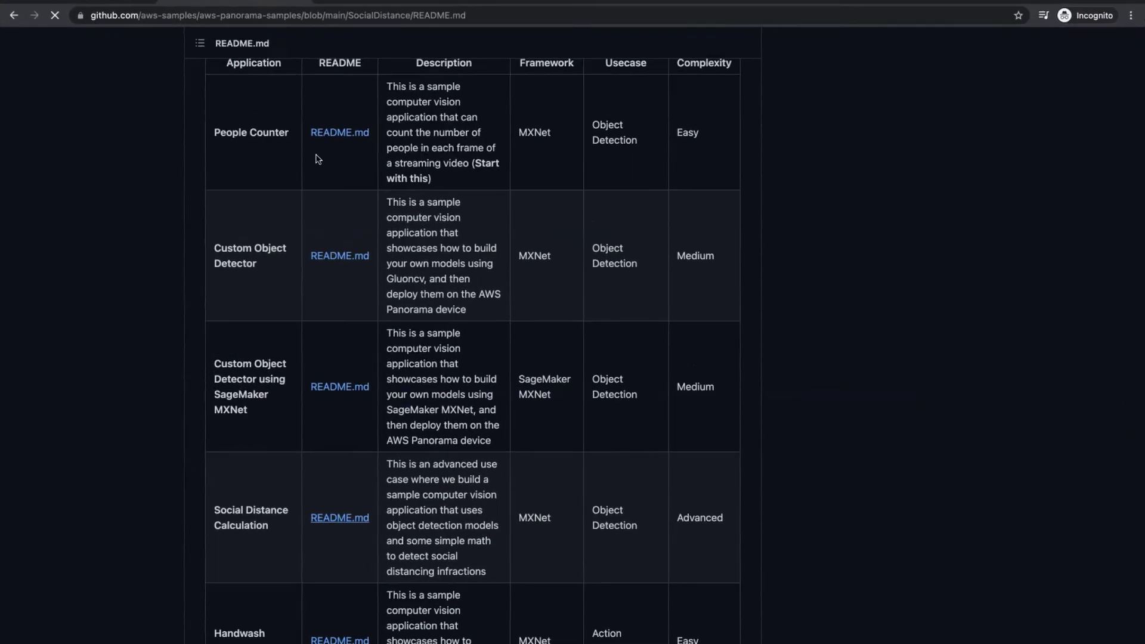
click(338, 517)
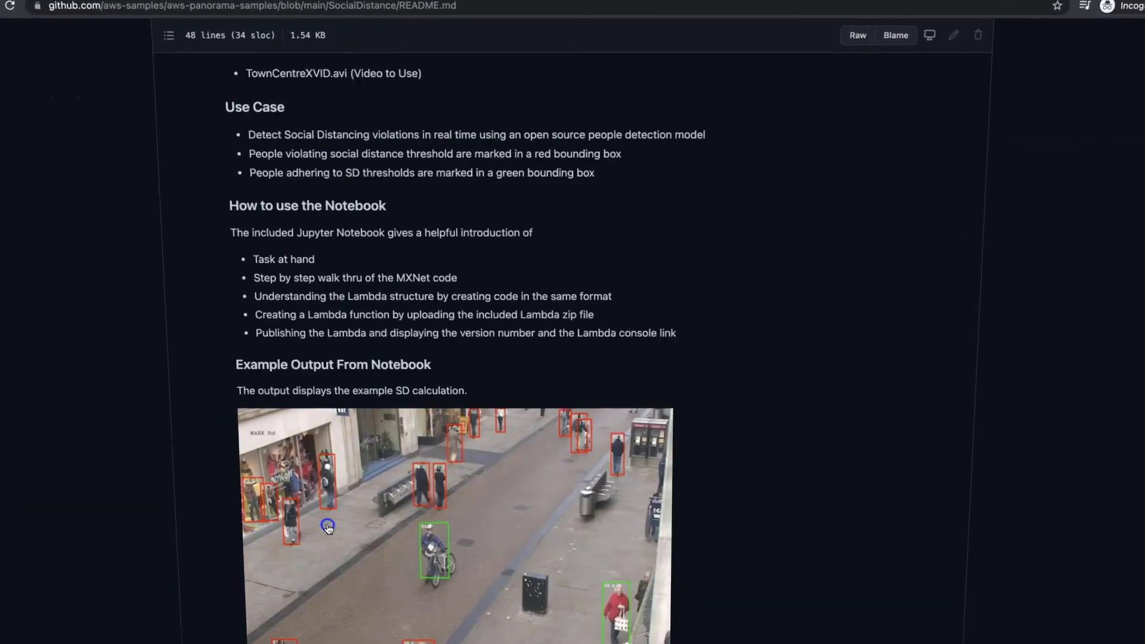